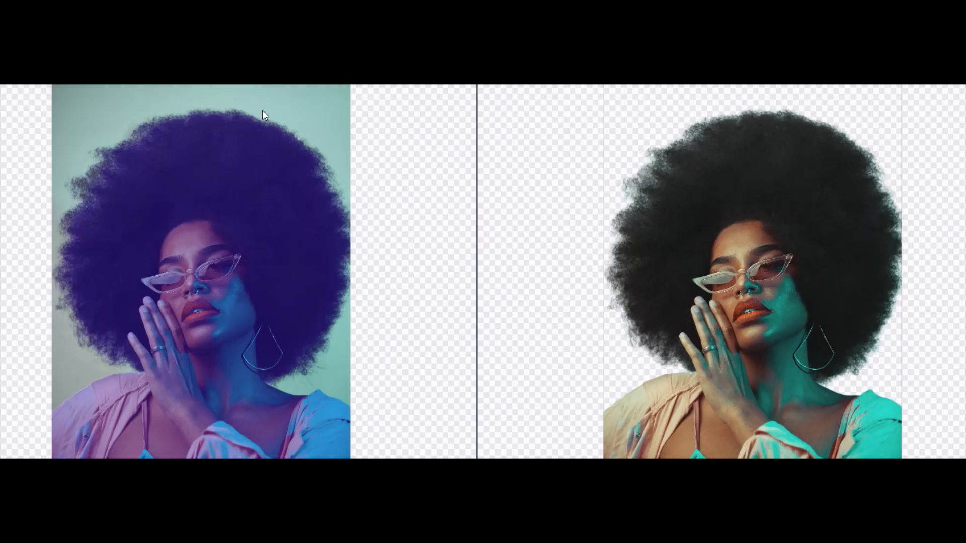
mouse_move(828, 149)
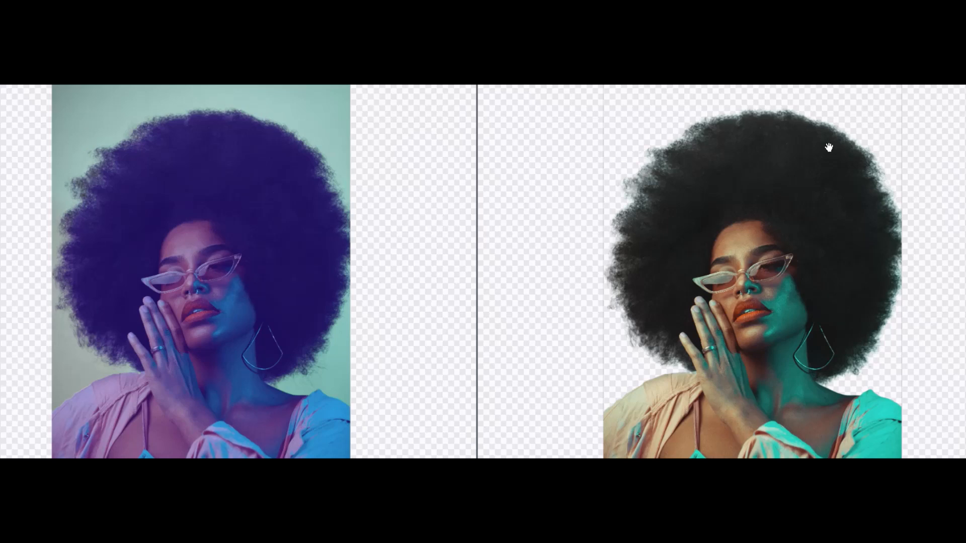
mouse_move(569, 372)
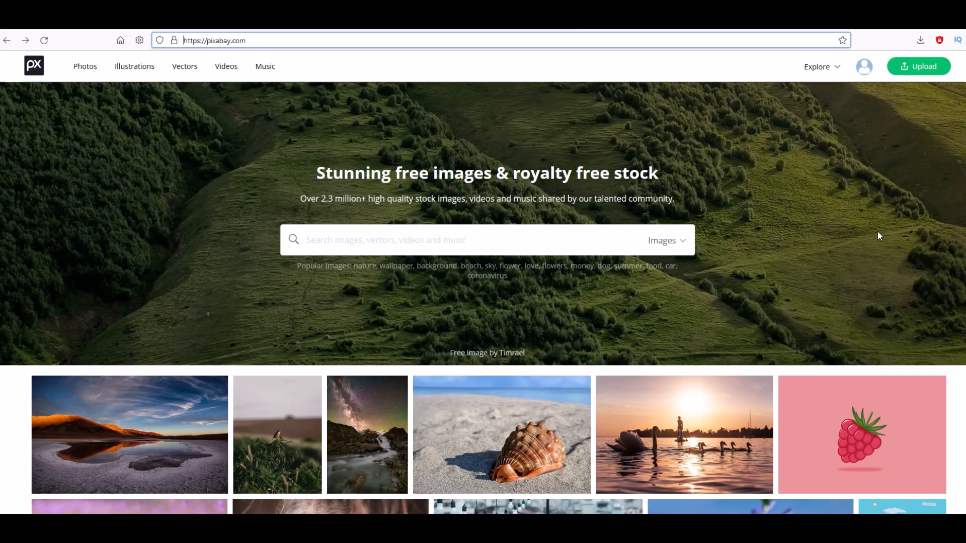
Step: Open the afro-woman portrait from the Pixabay gallery
scroll(down, 3)
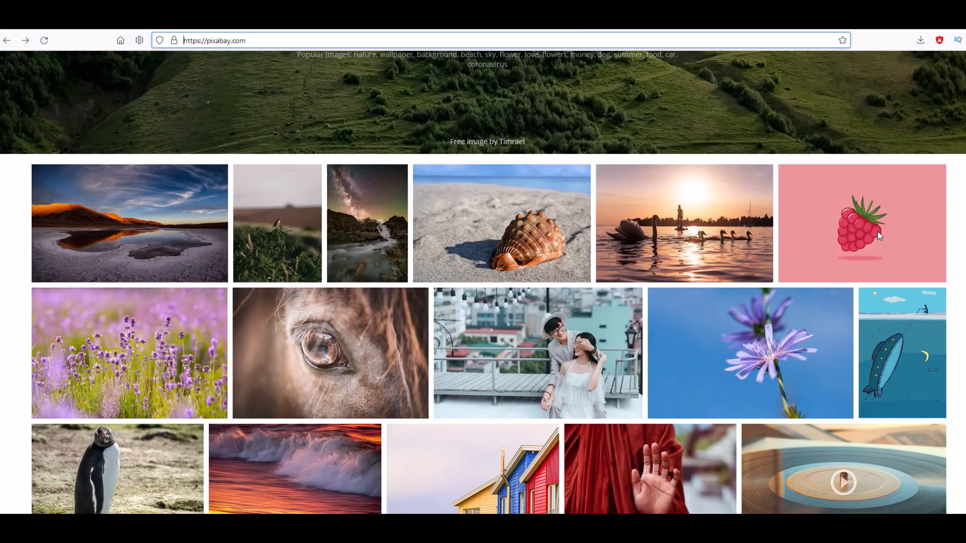
scroll(down, 3)
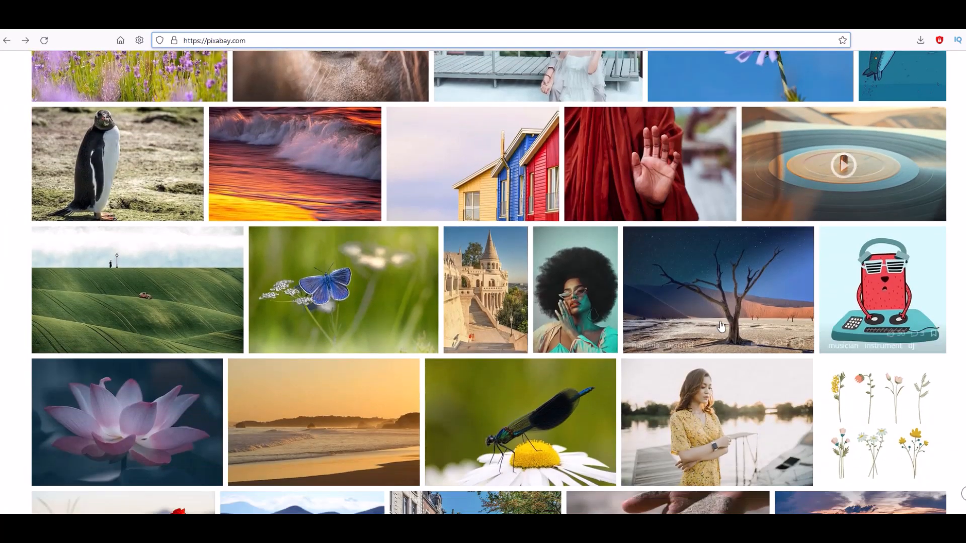
click(574, 290)
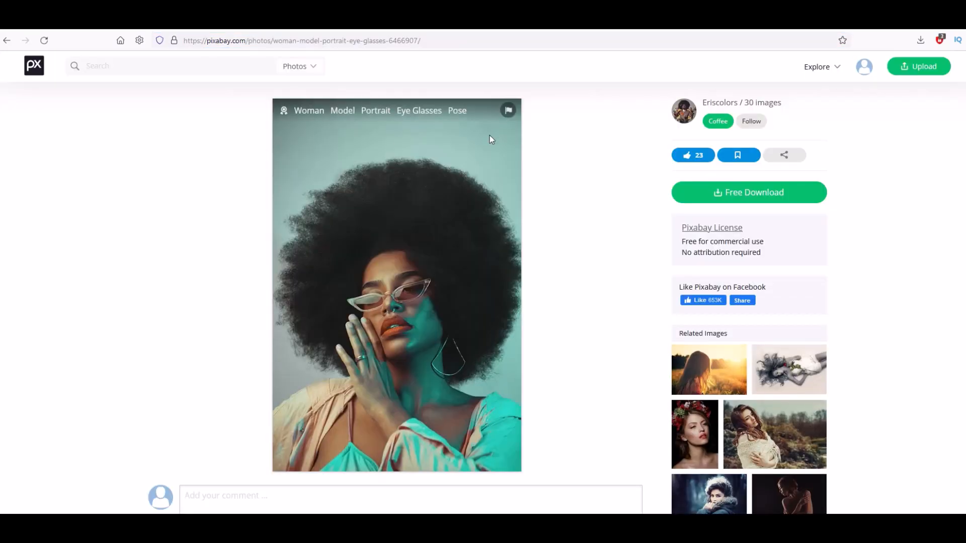
mouse_move(567, 381)
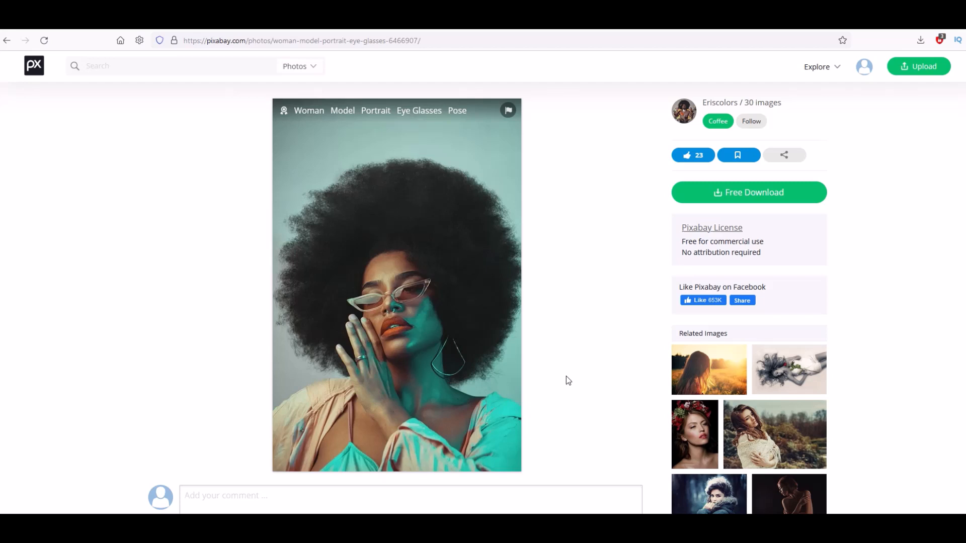
Step: Download the portrait at its largest 4000×6000 size
click(747, 192)
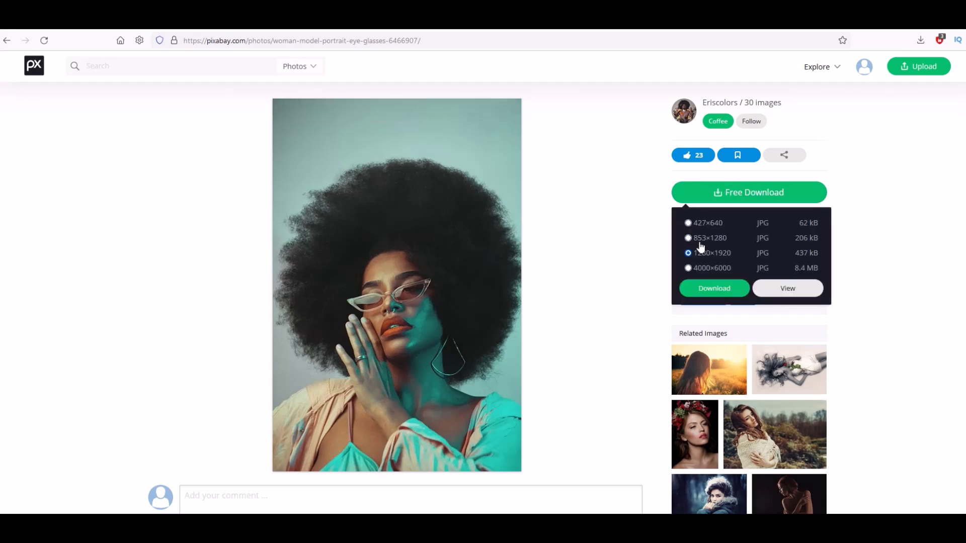
click(687, 268)
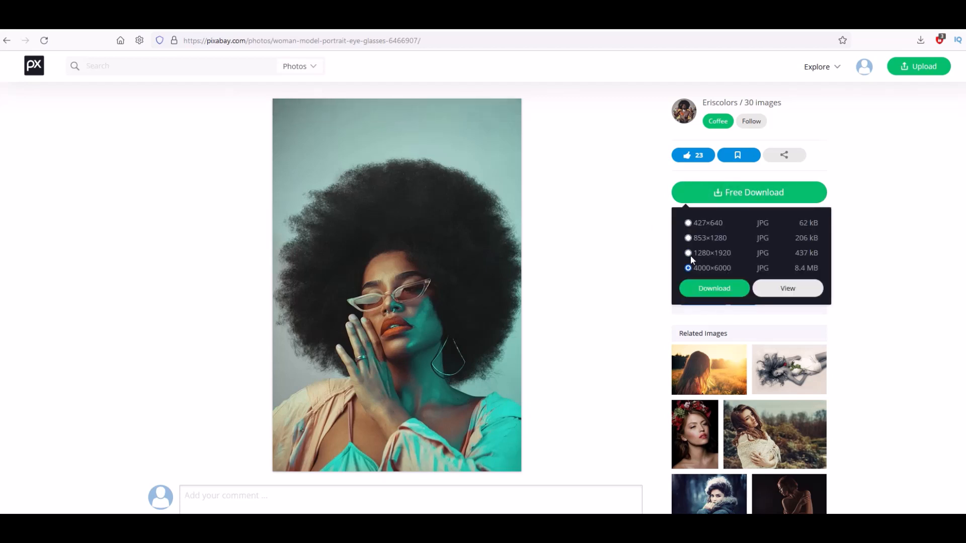
click(370, 161)
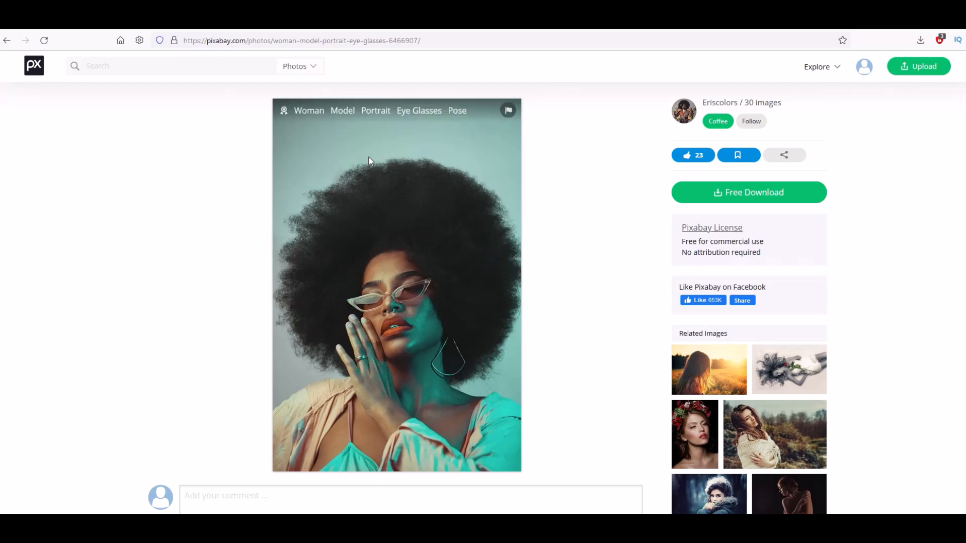
mouse_move(119, 252)
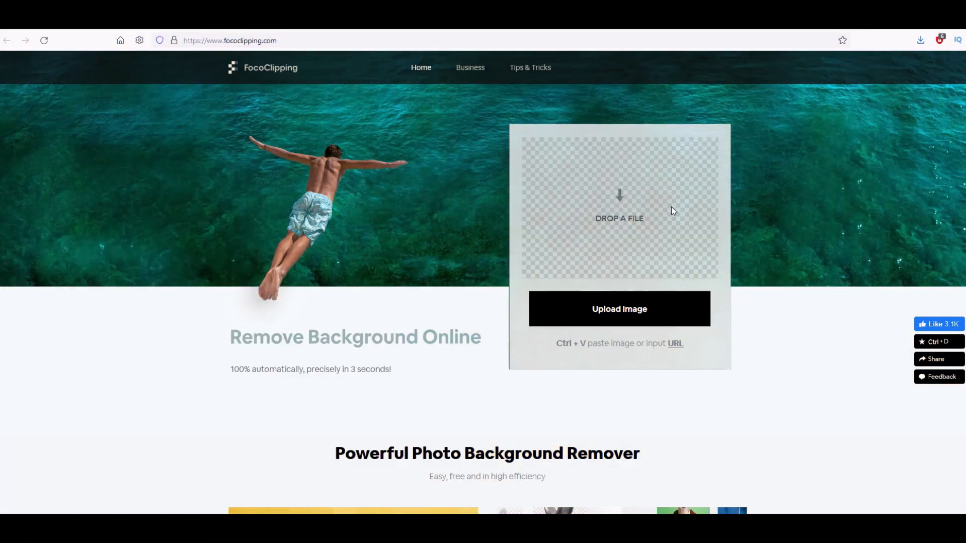
mouse_move(566, 288)
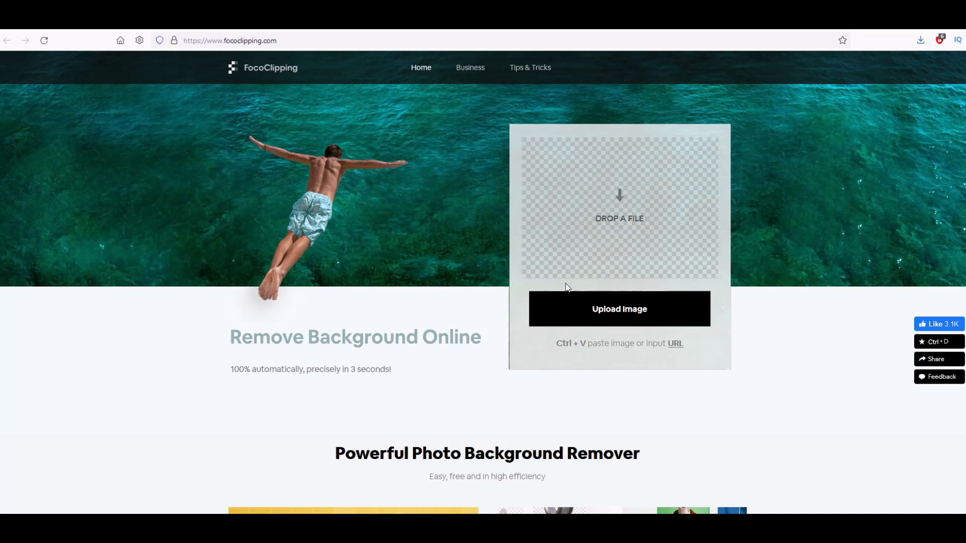
mouse_move(614, 313)
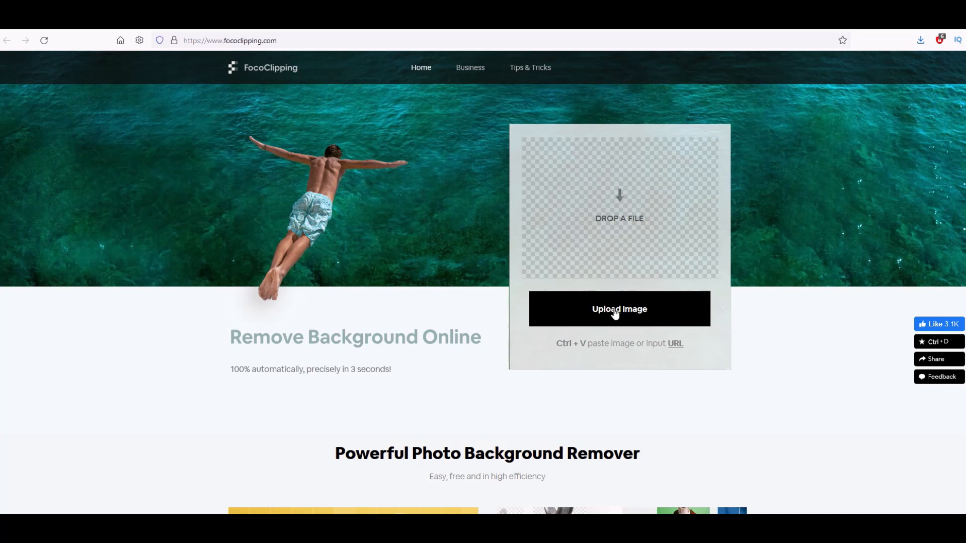
Step: Upload woman-6466907.jpg to FocoClipping for automatic background removal
click(619, 309)
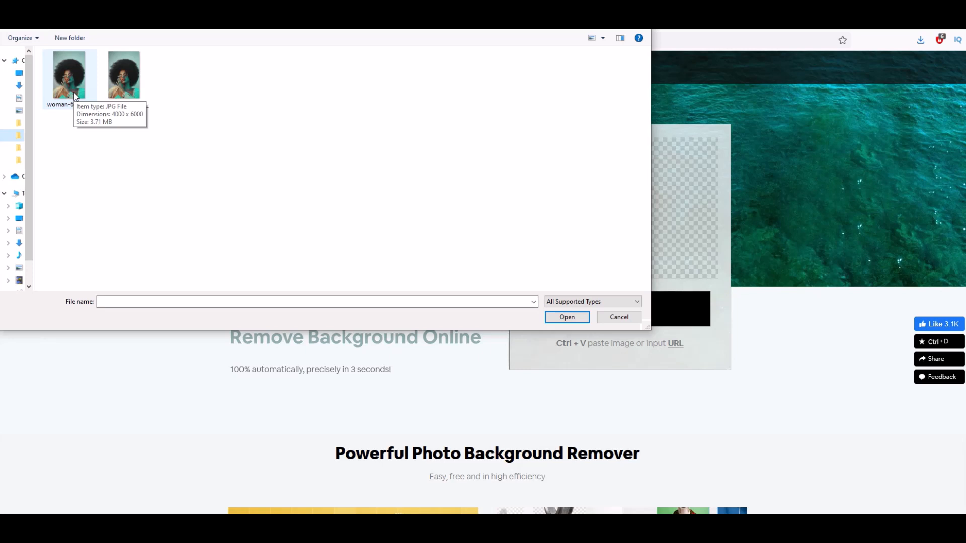
click(69, 74)
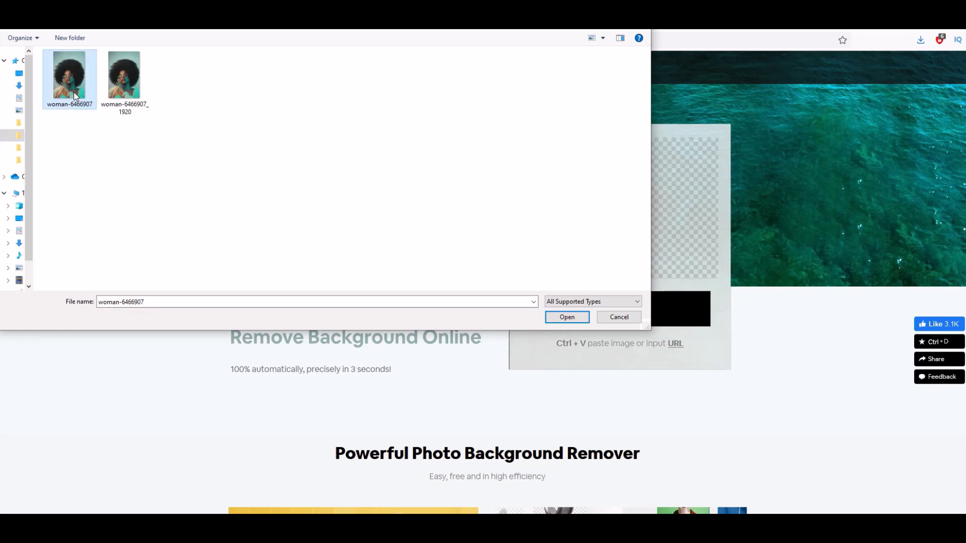
click(565, 317)
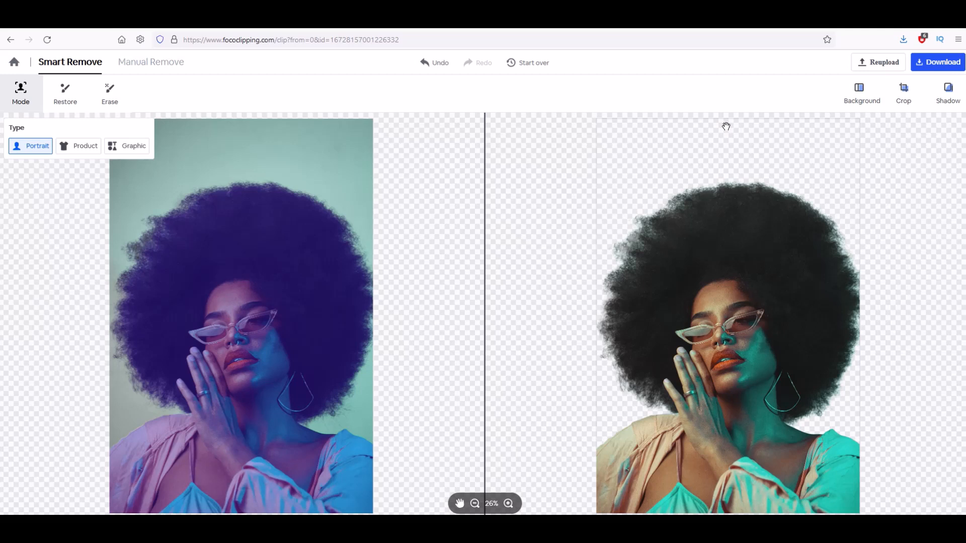
mouse_move(855, 240)
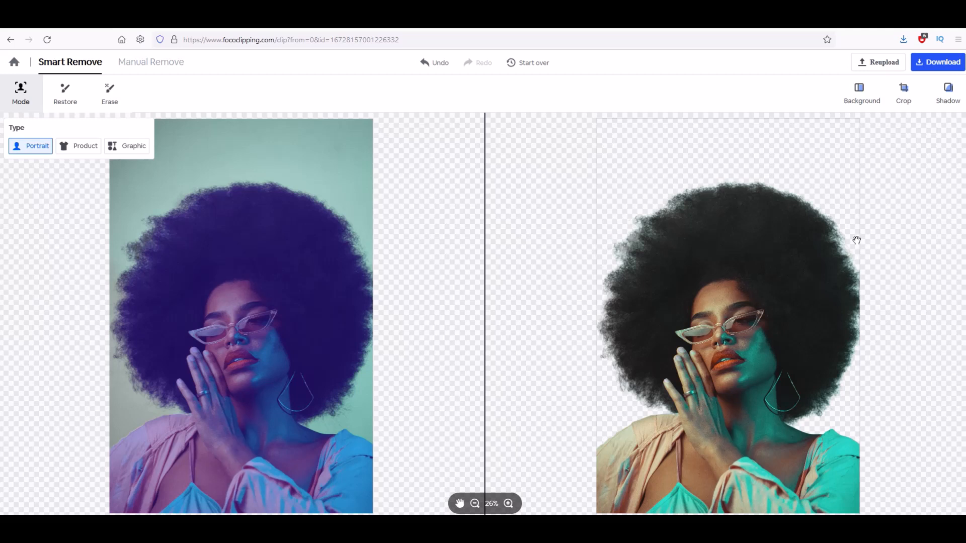
mouse_move(699, 414)
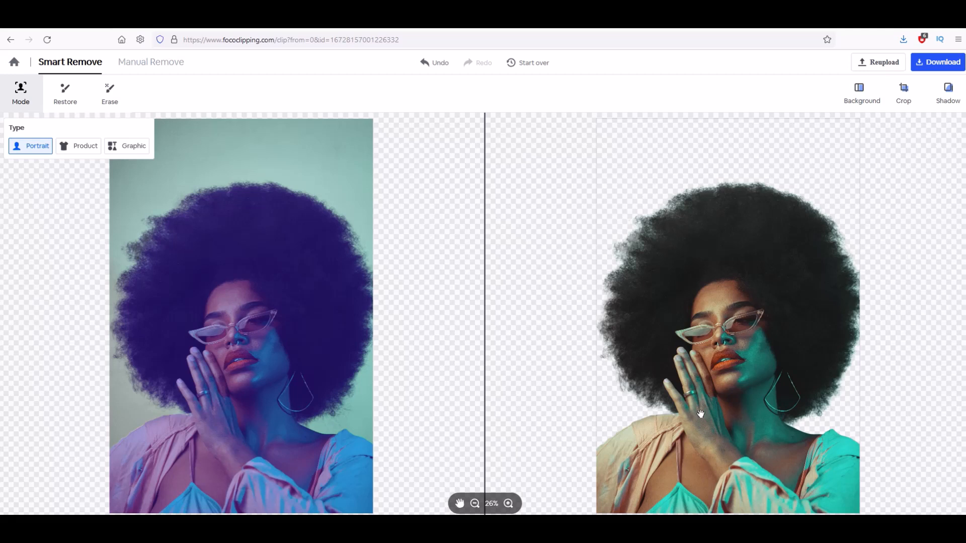
mouse_move(536, 320)
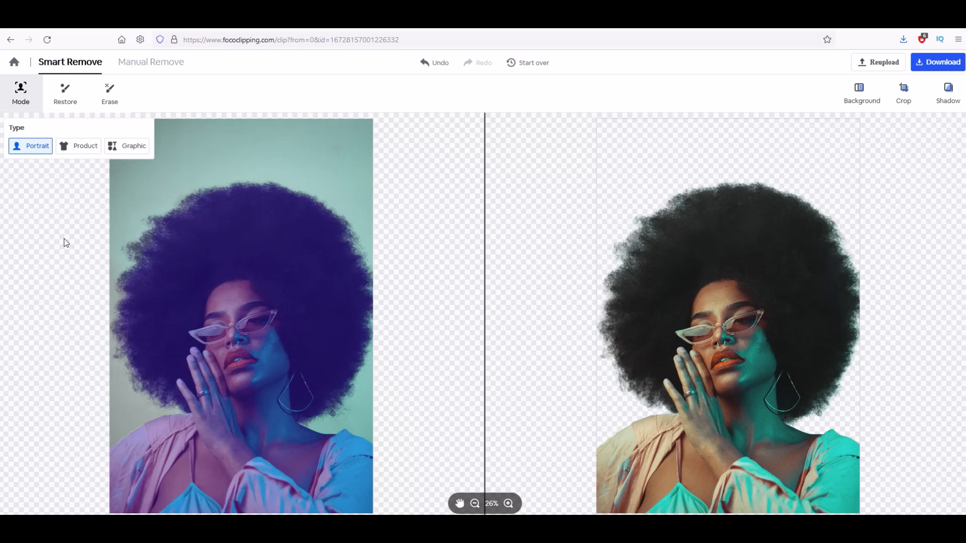
mouse_move(639, 181)
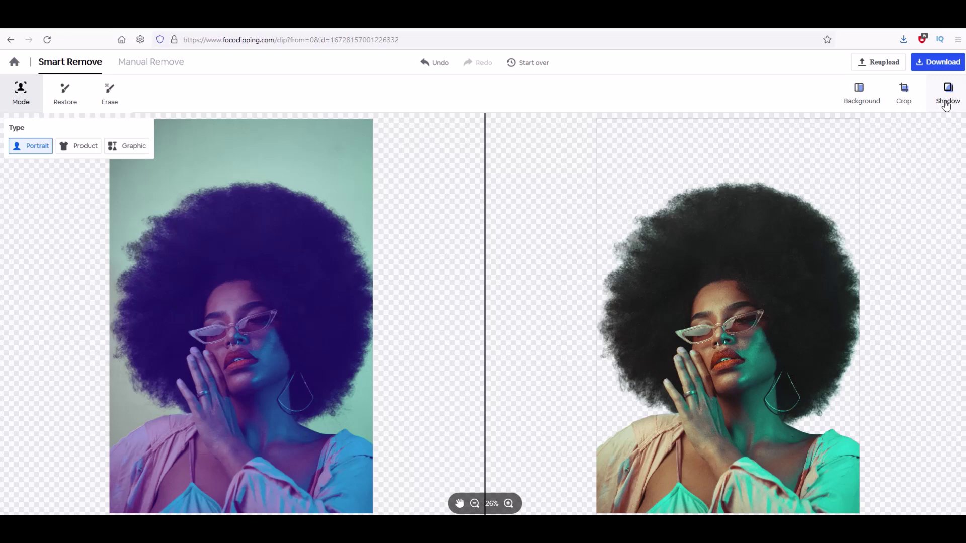
Step: Enable a 38 px yellow outline around the cutout in the Shadow panel
click(948, 93)
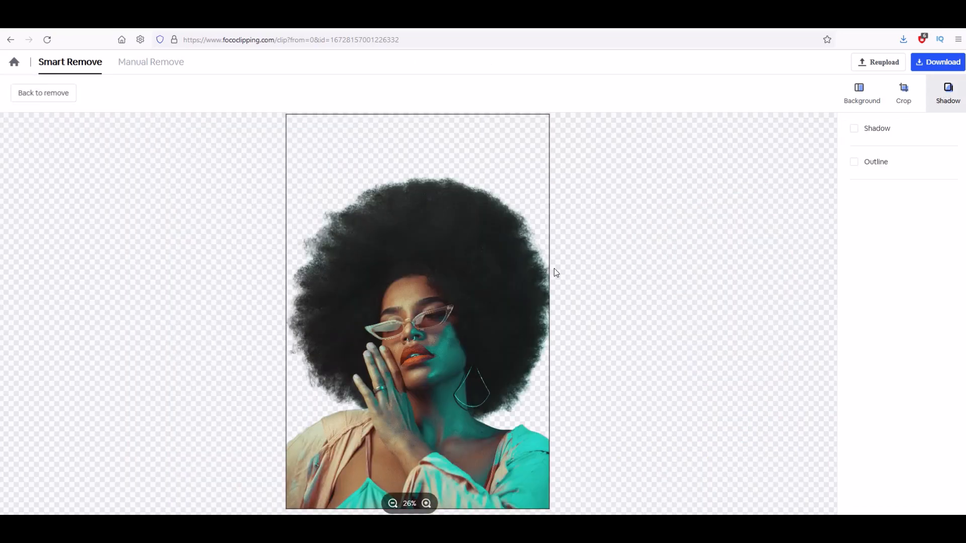
mouse_move(684, 271)
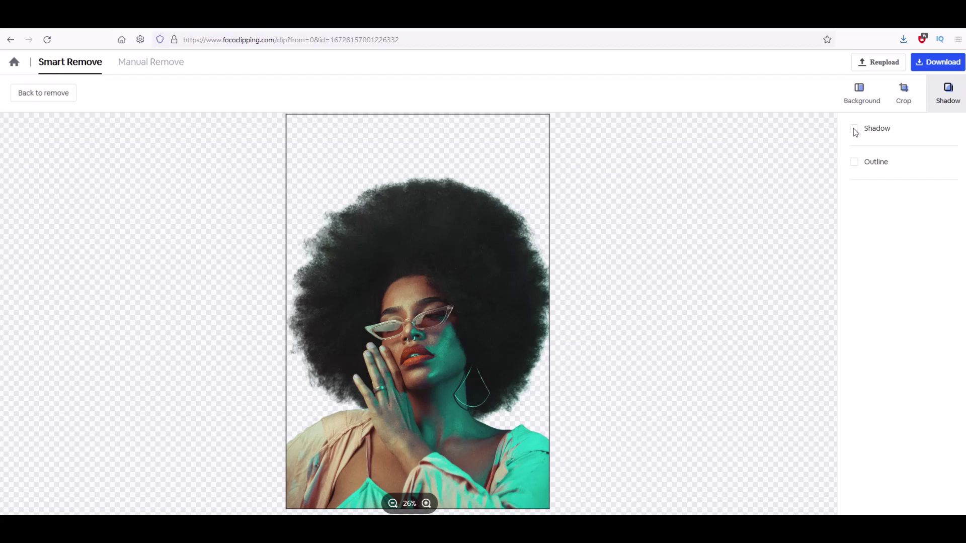
click(854, 128)
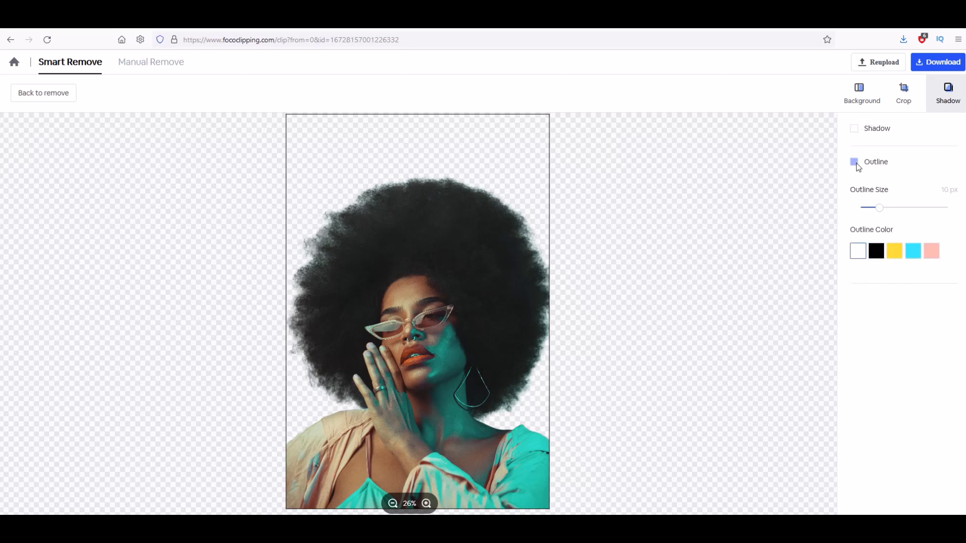
click(854, 161)
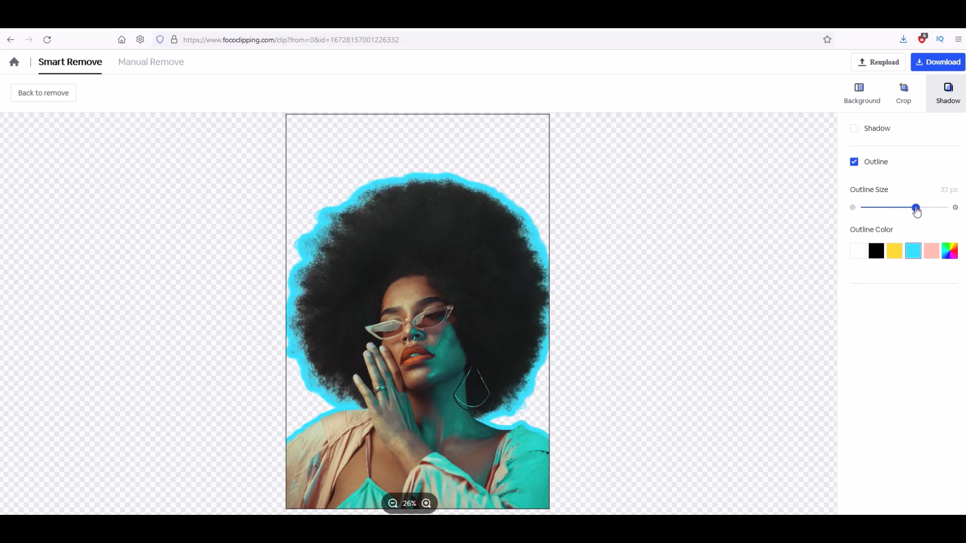
click(894, 250)
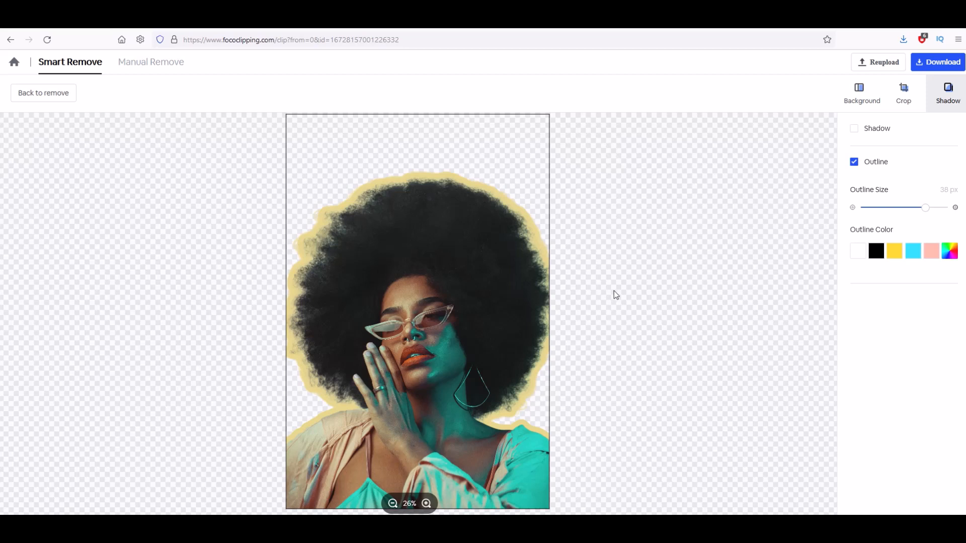
mouse_move(627, 296)
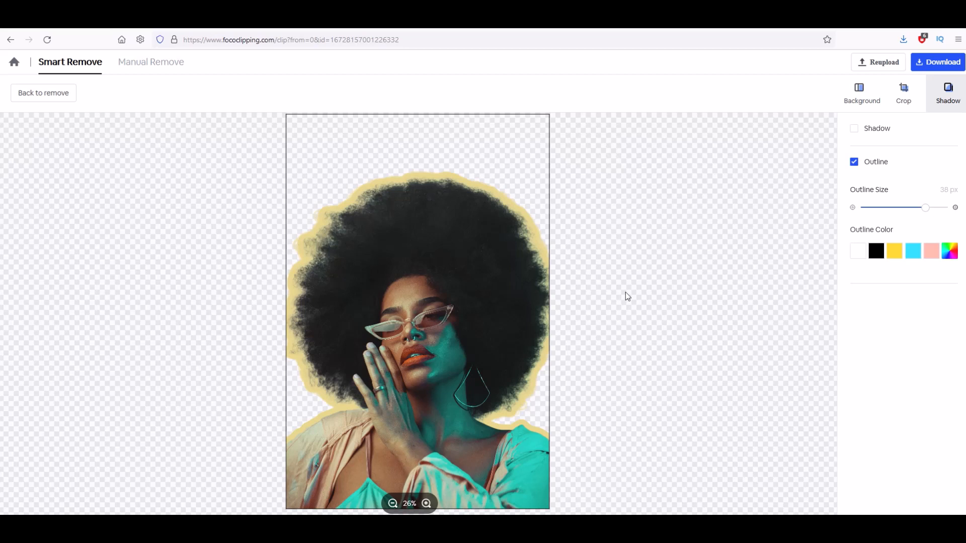
mouse_move(936, 61)
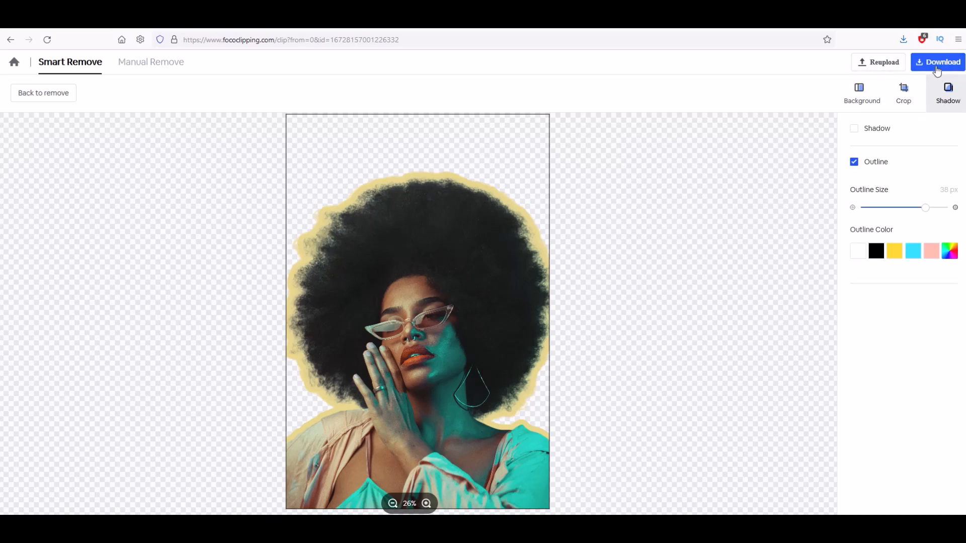
Step: Bring up the download format choice with PNG selected
click(937, 62)
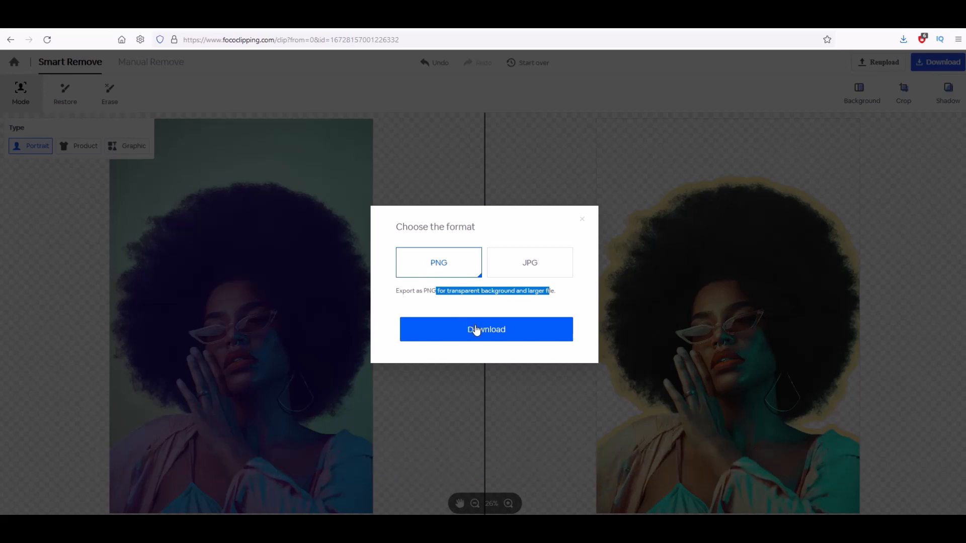
Step: Show the Foco Clipping folder holding the saved woman-6466907 PNG cutout
click(485, 329)
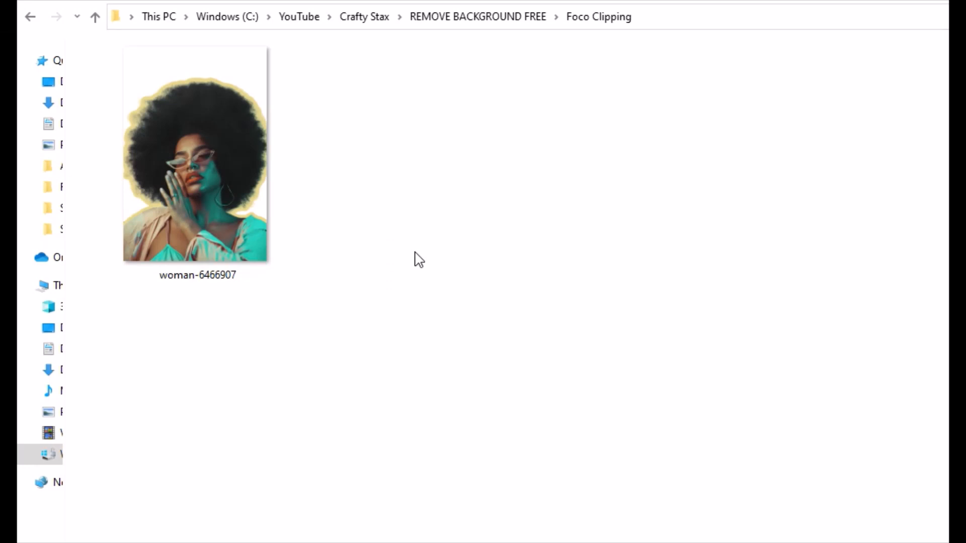
mouse_move(206, 204)
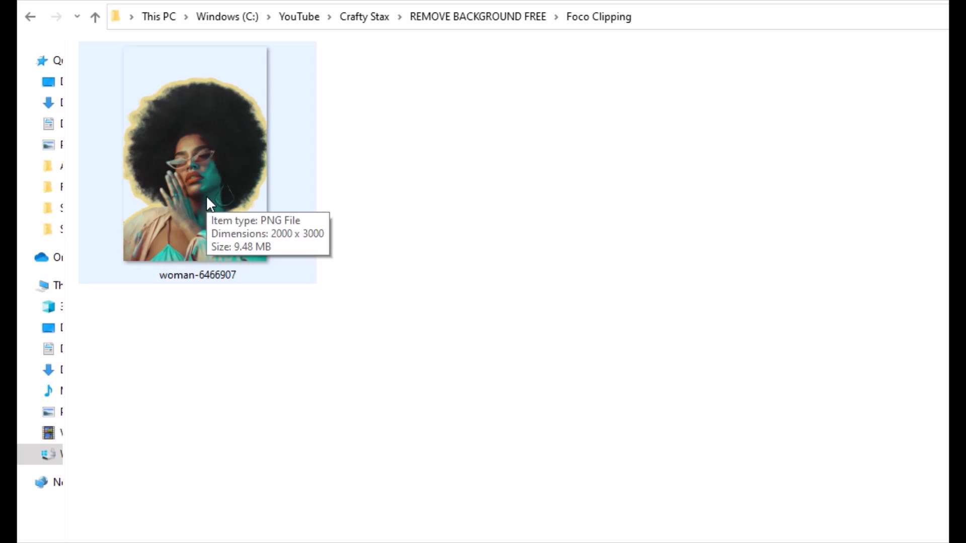
mouse_move(169, 179)
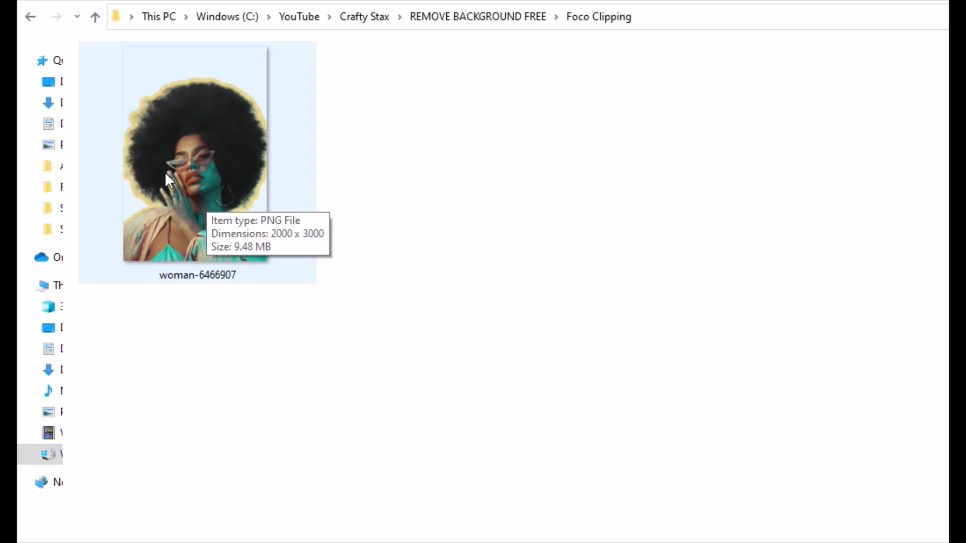
mouse_move(210, 216)
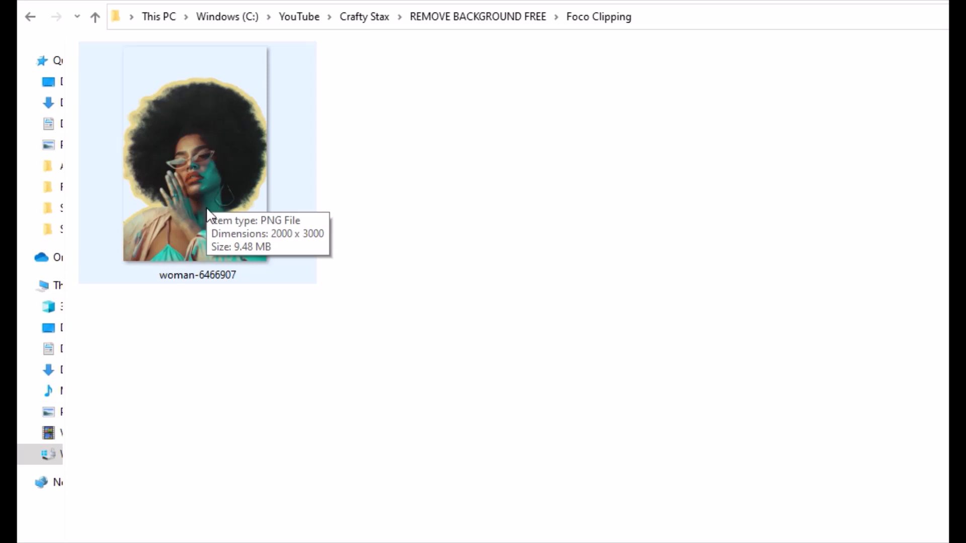
mouse_move(282, 250)
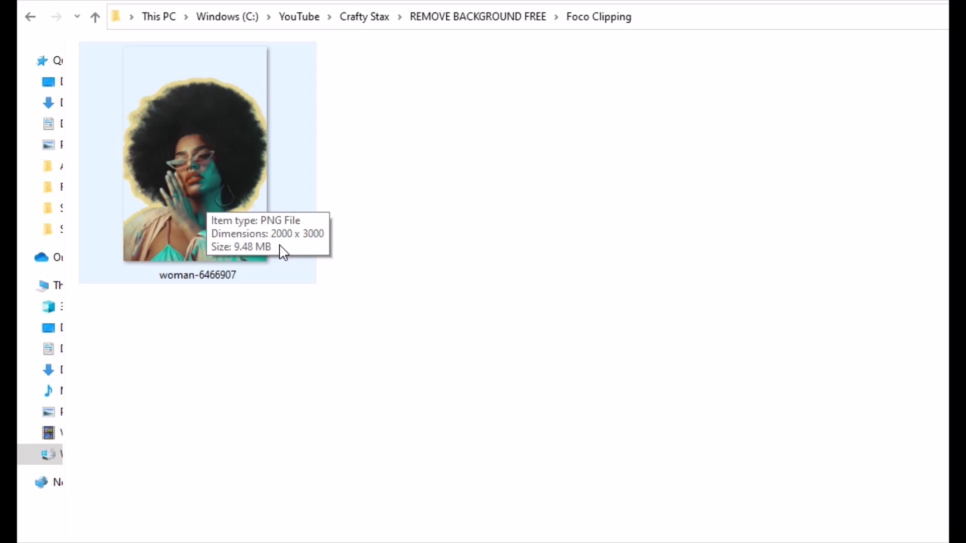
mouse_move(226, 196)
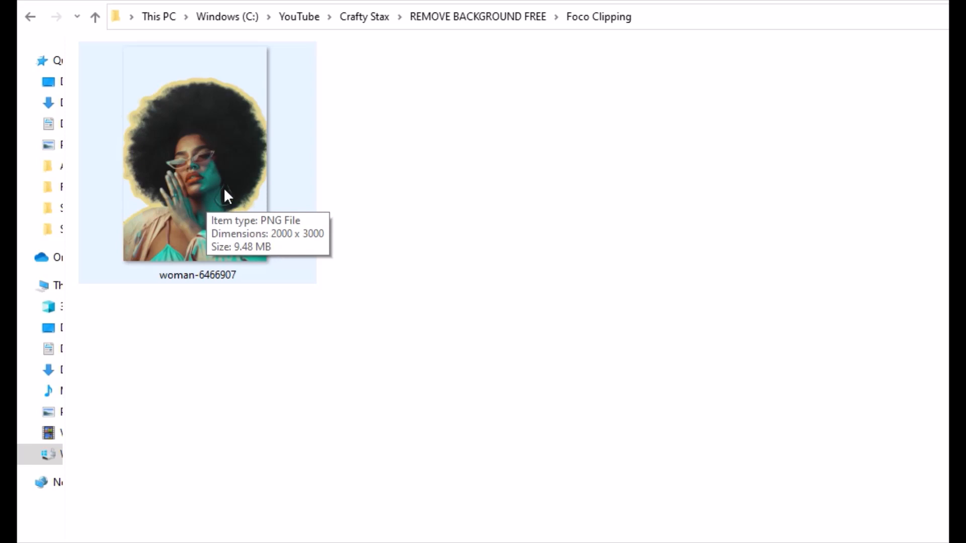
mouse_move(192, 157)
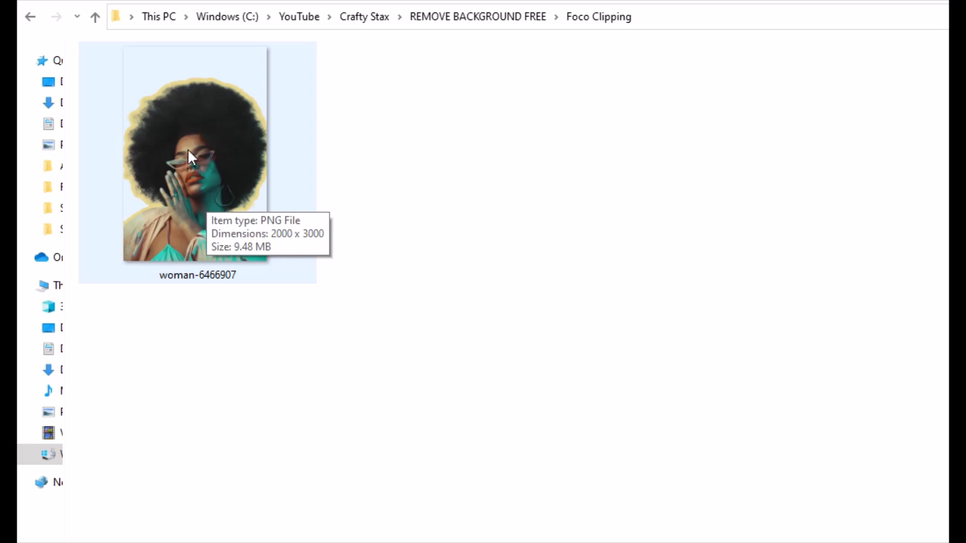
mouse_move(307, 223)
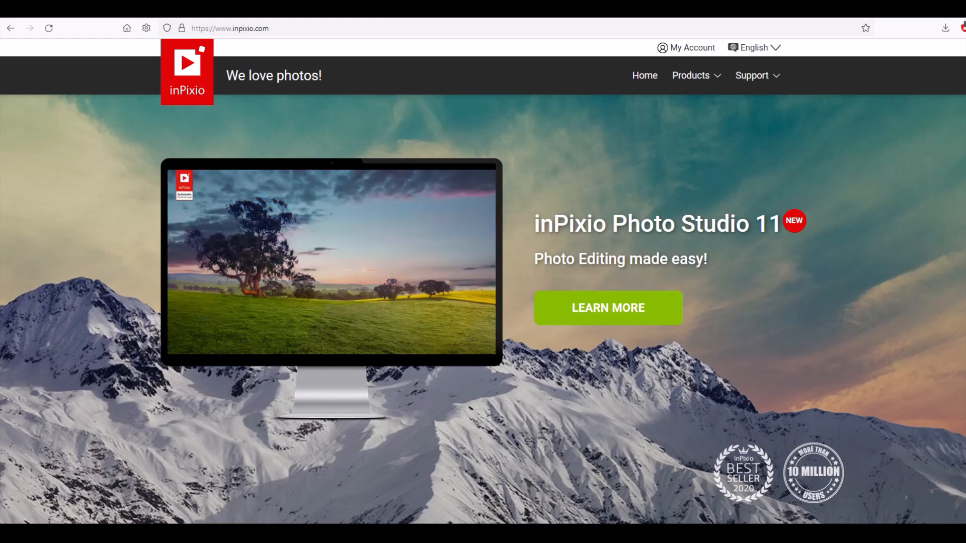
Step: Load the woman portrait into inPixio's free Remove Background tool
scroll(down, 3)
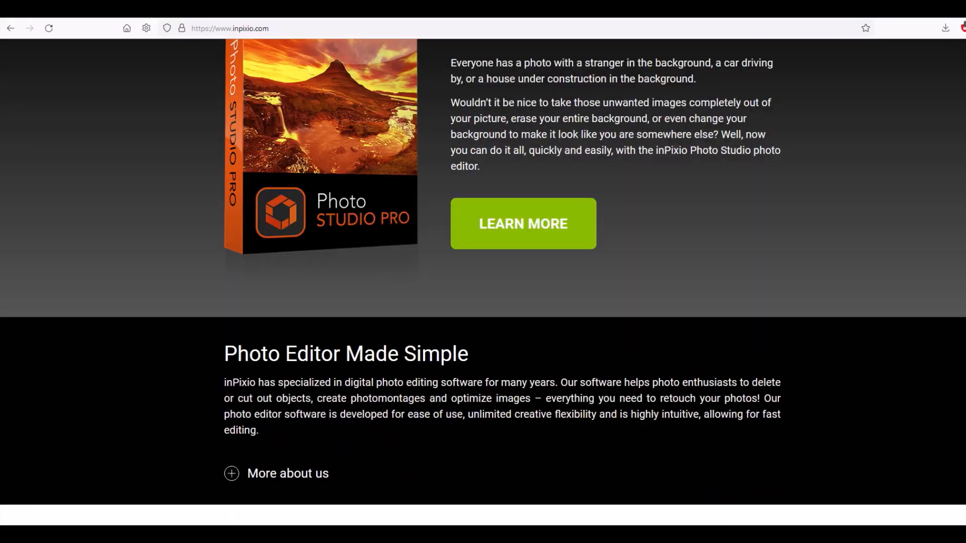
scroll(down, 3)
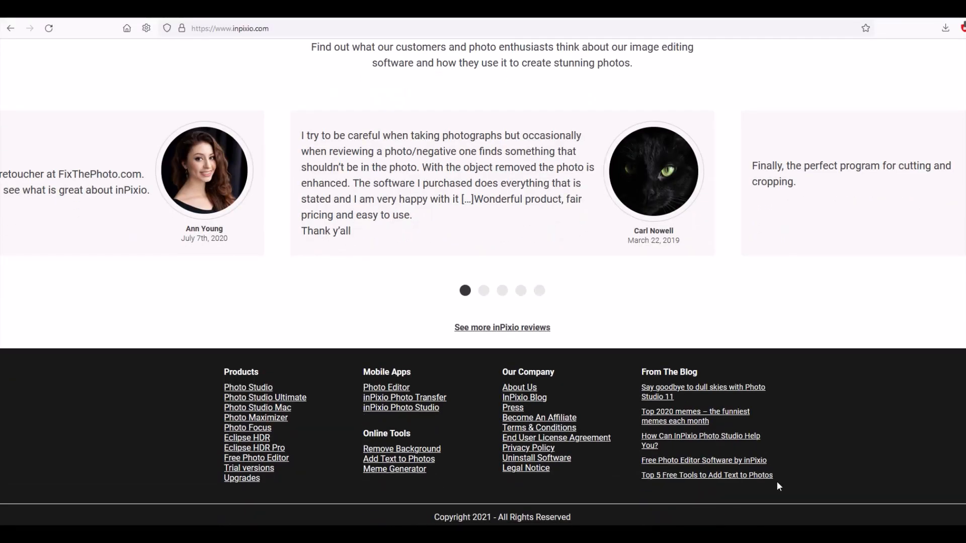
mouse_move(389, 455)
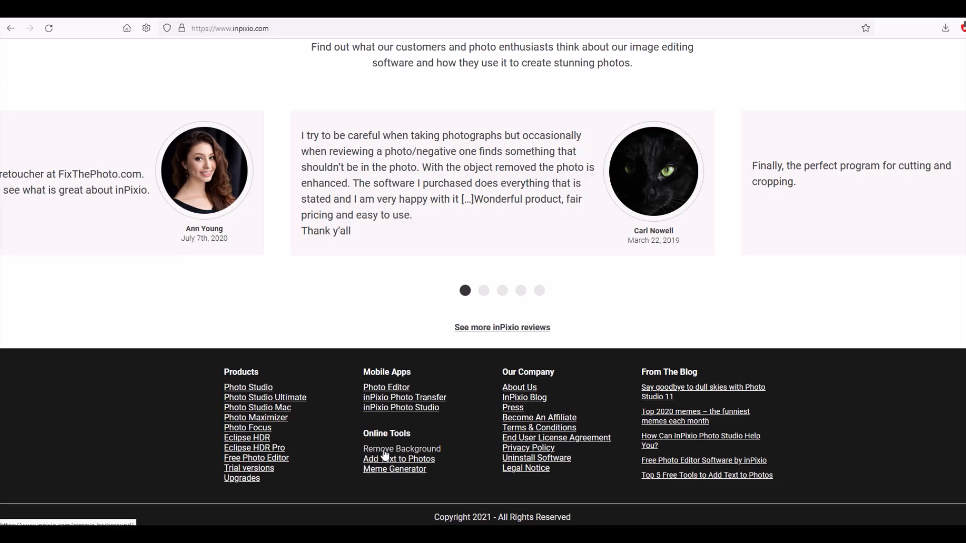
click(401, 449)
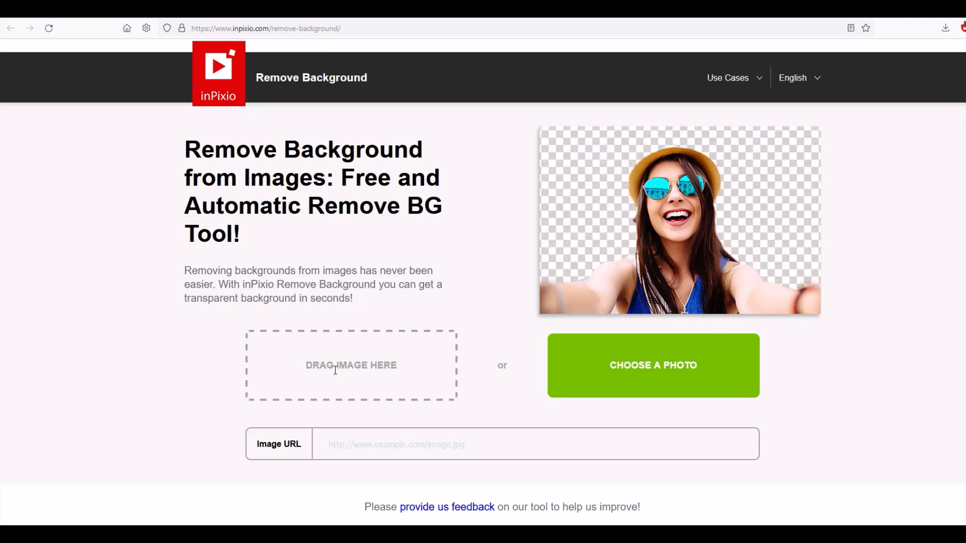
mouse_move(396, 427)
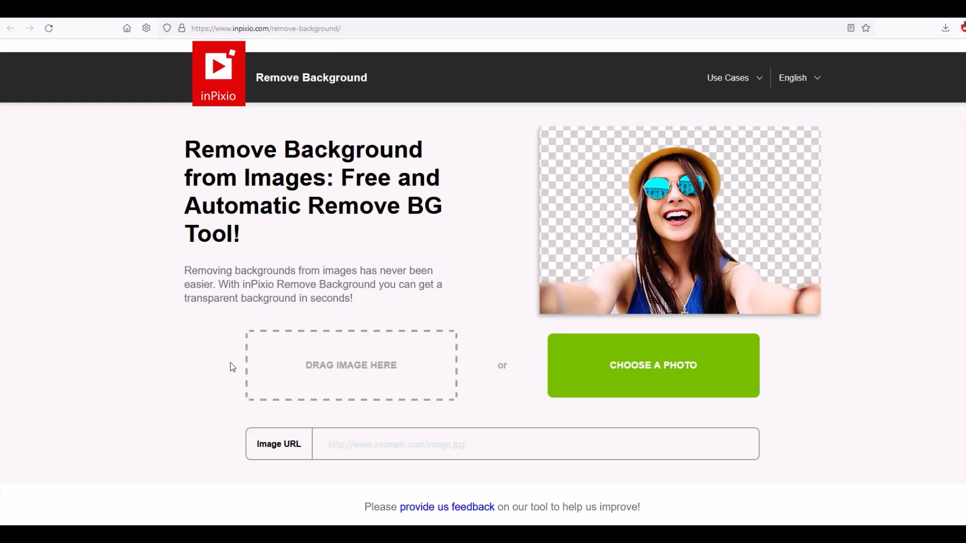
mouse_move(564, 366)
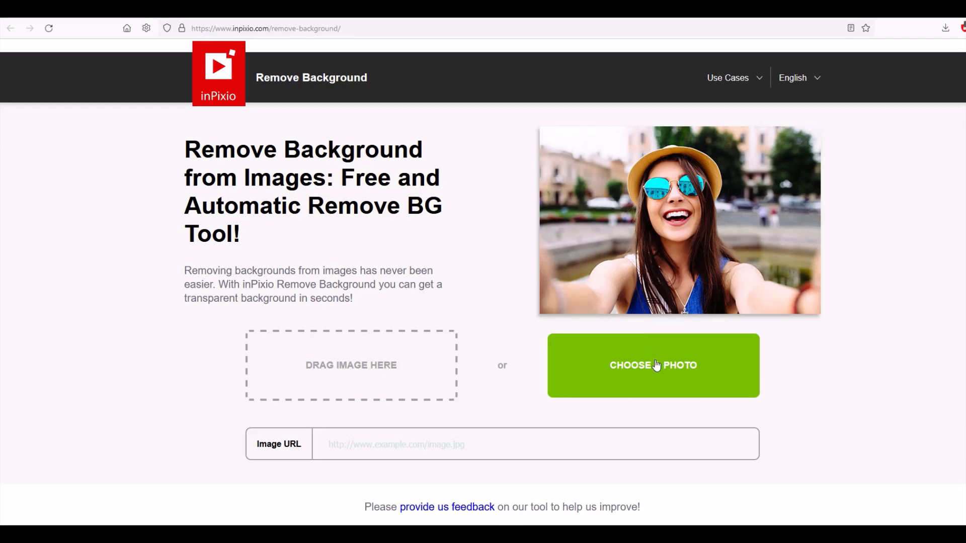
click(652, 365)
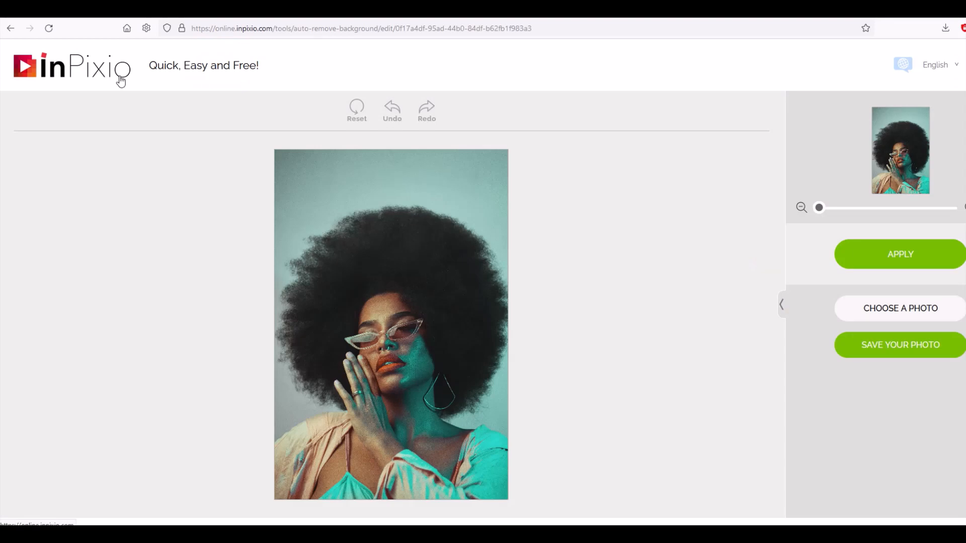
mouse_move(277, 259)
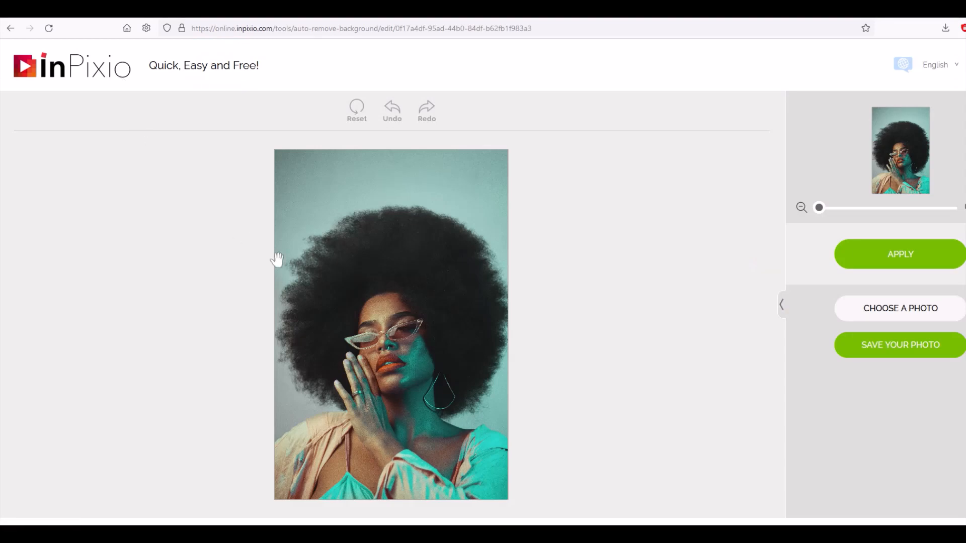
mouse_move(307, 226)
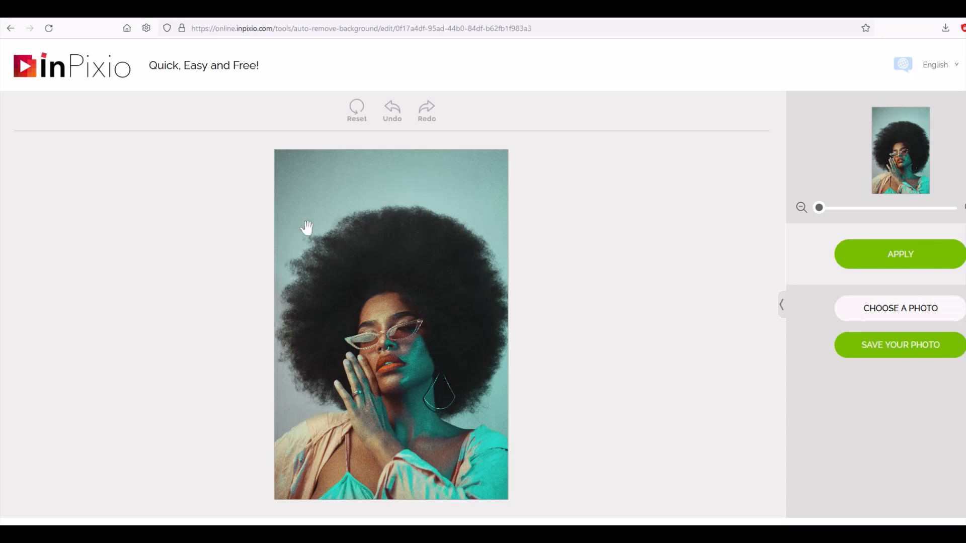
mouse_move(877, 253)
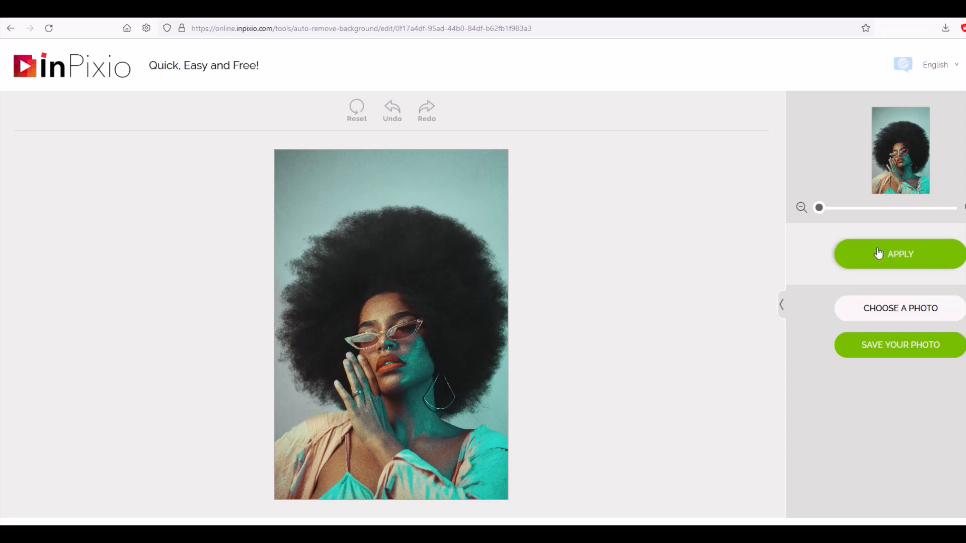
Step: Run automatic background removal, leaving the afro mostly erased with the backdrop
click(899, 254)
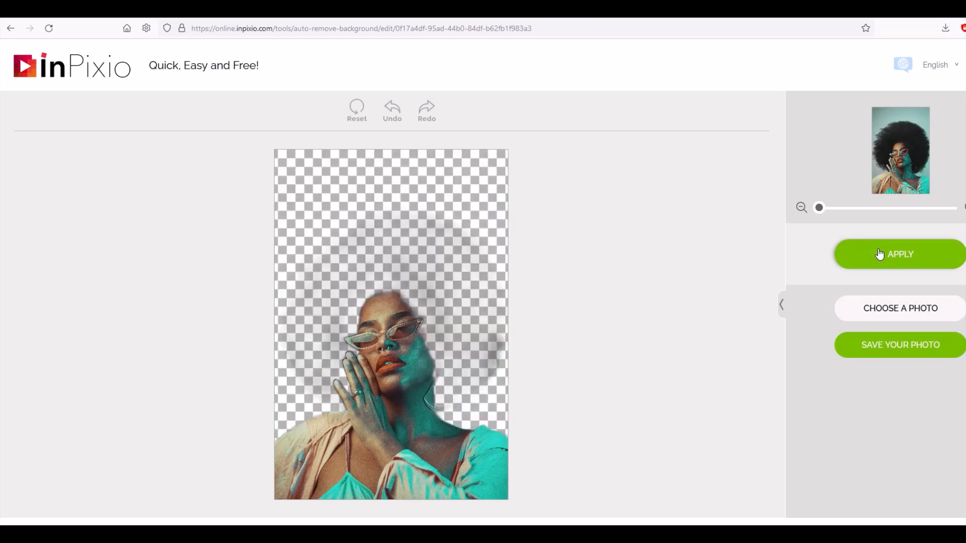
click(899, 253)
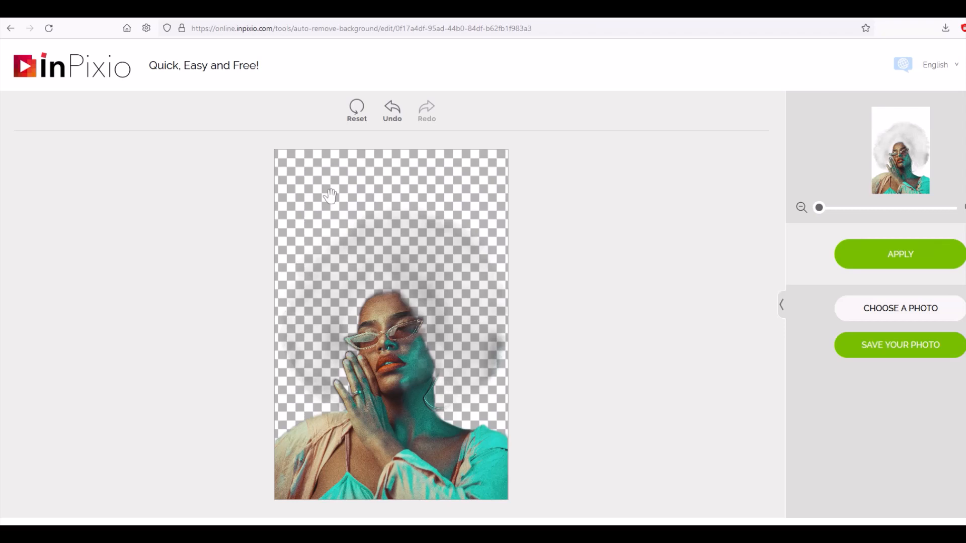
mouse_move(453, 273)
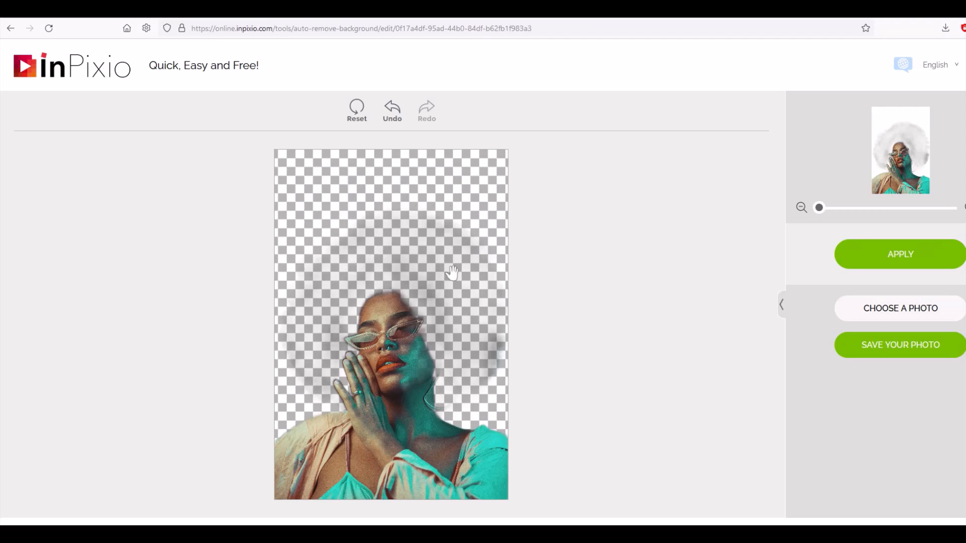
mouse_move(326, 377)
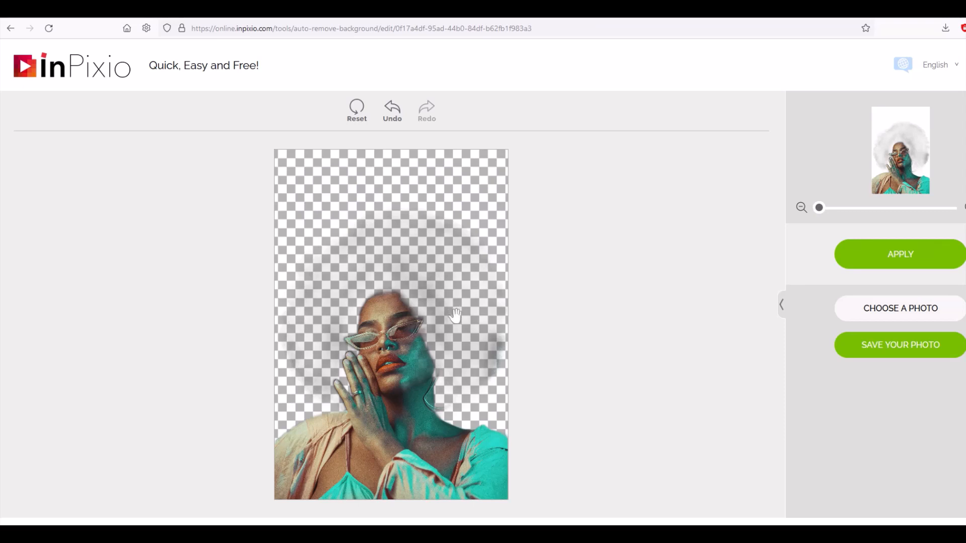
mouse_move(317, 189)
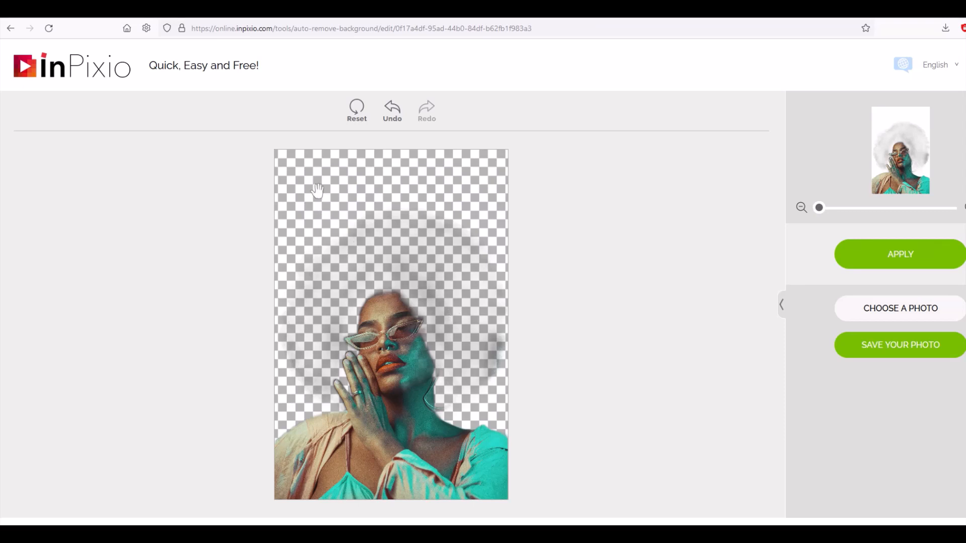
mouse_move(905, 113)
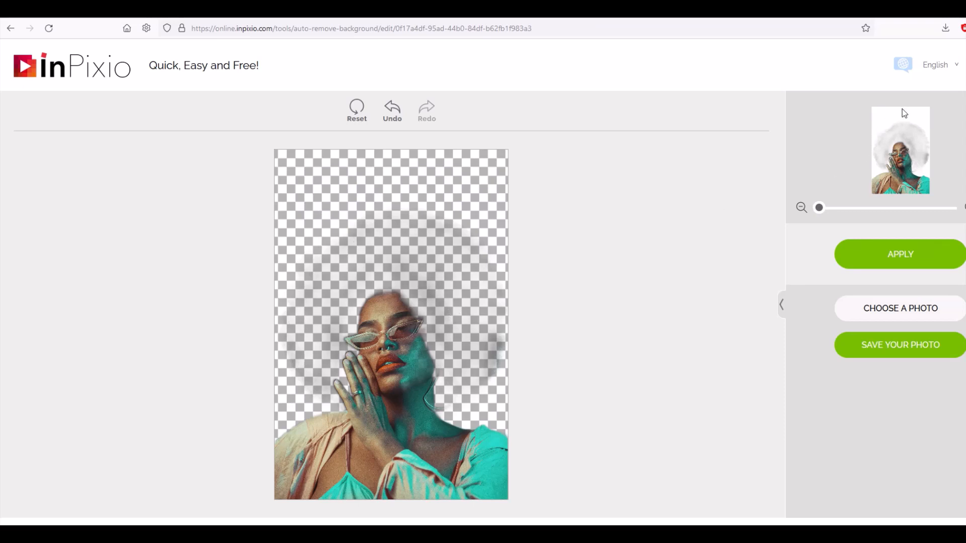
mouse_move(925, 153)
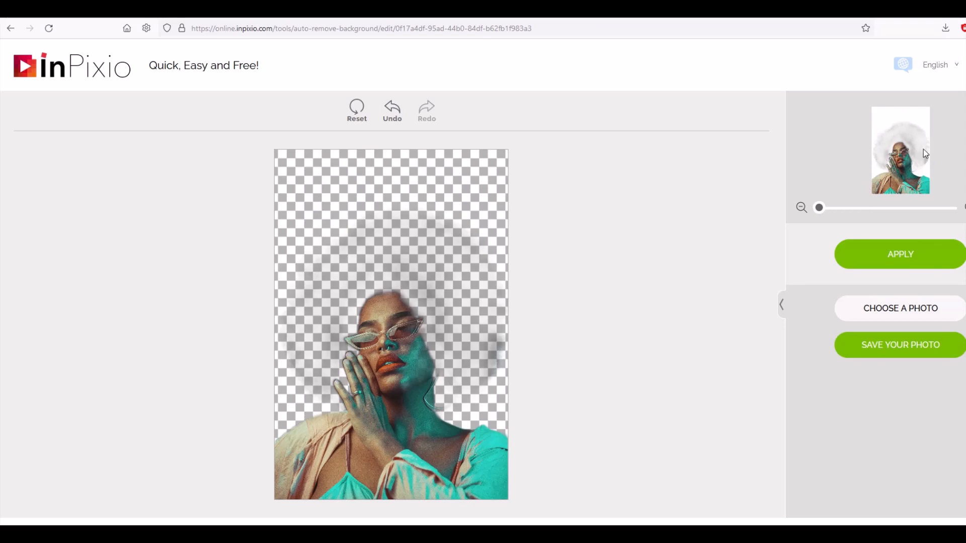
mouse_move(920, 162)
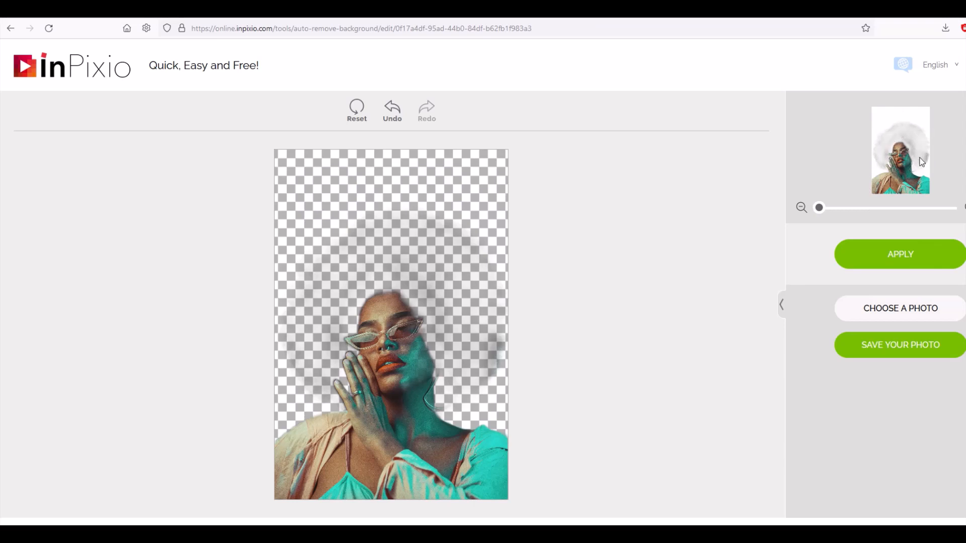
mouse_move(774, 243)
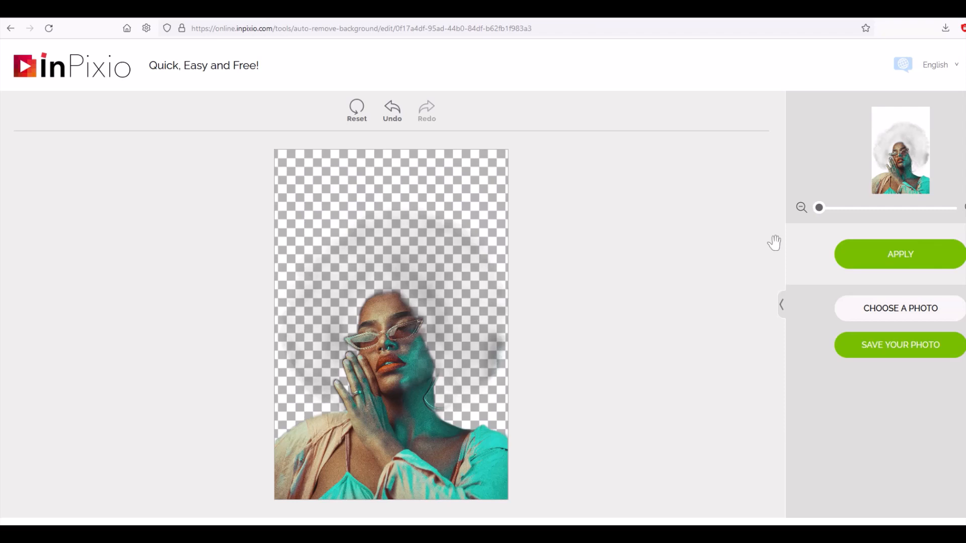
mouse_move(899, 345)
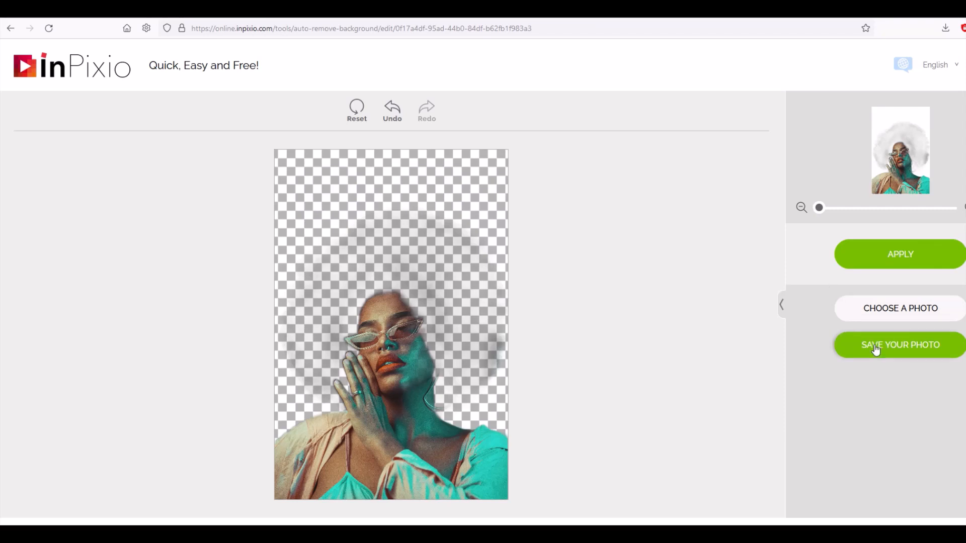
mouse_move(756, 345)
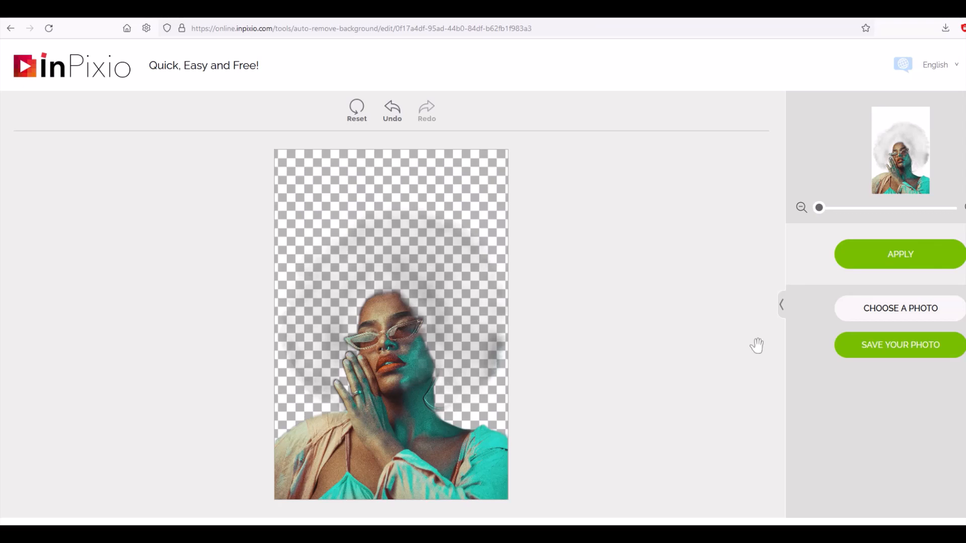
mouse_move(529, 293)
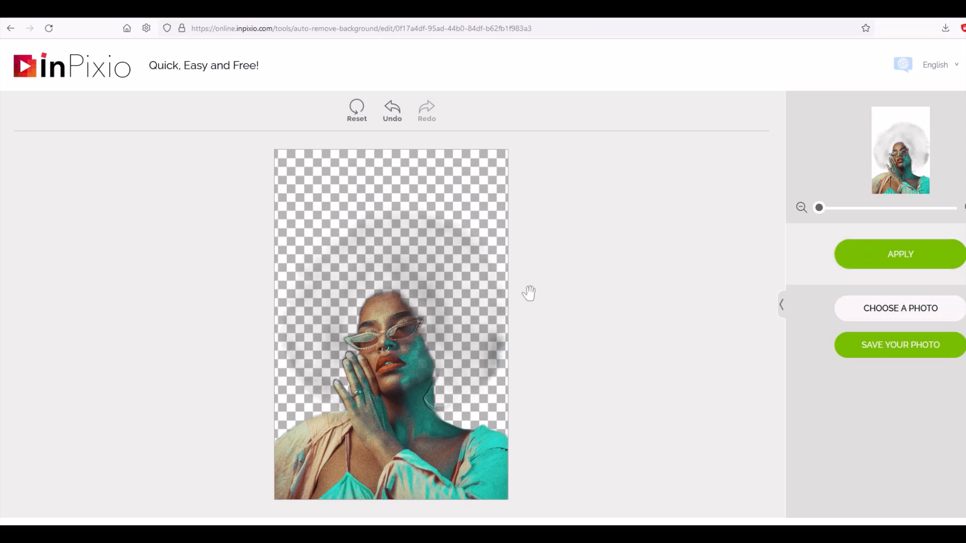
mouse_move(410, 261)
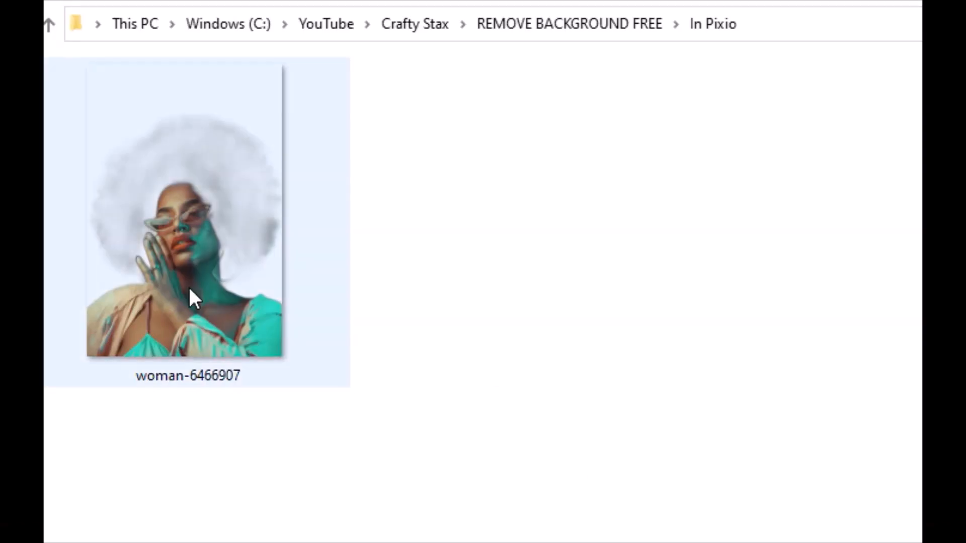
mouse_move(194, 299)
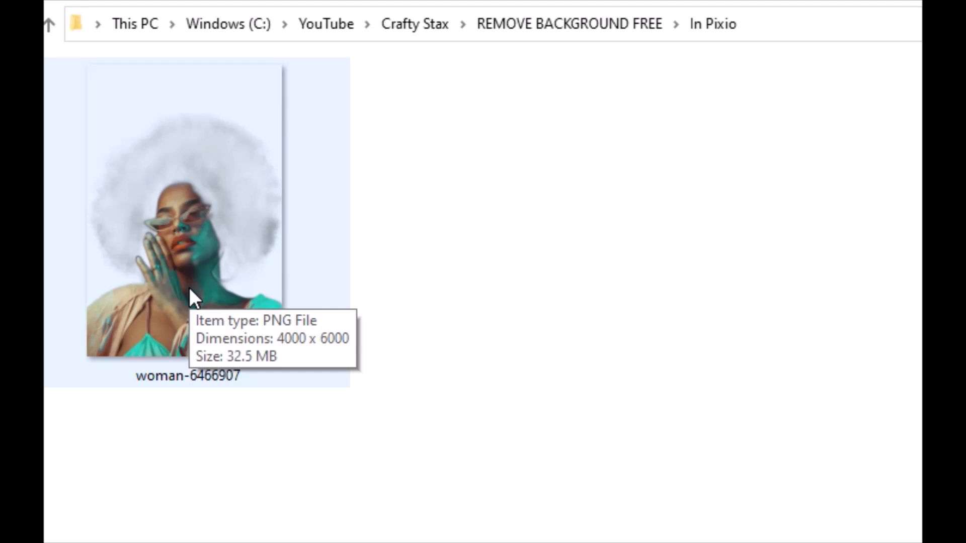
mouse_move(103, 254)
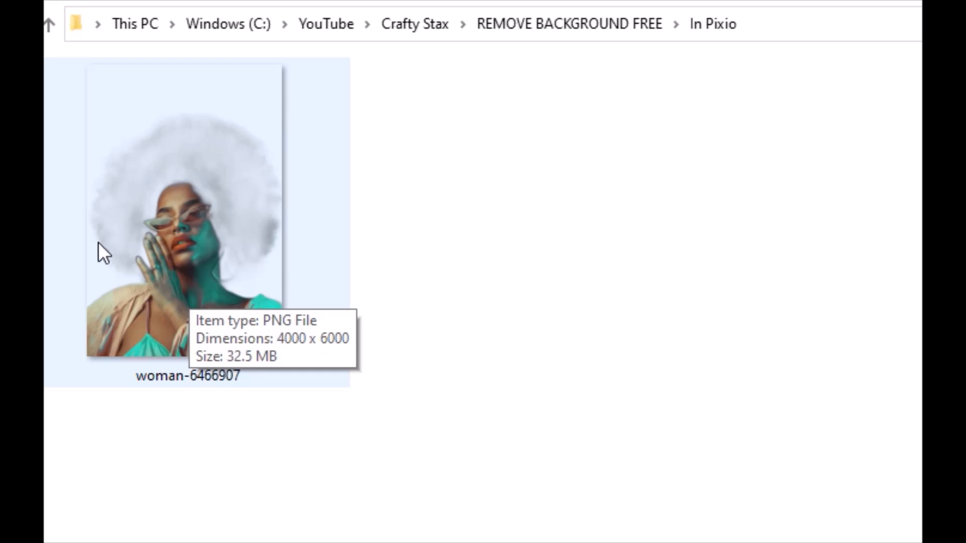
mouse_move(130, 232)
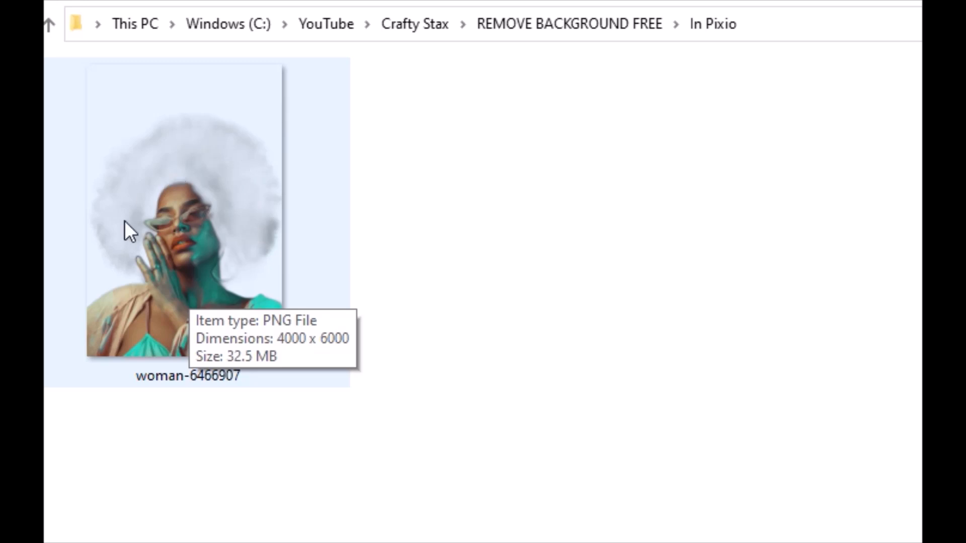
mouse_move(177, 162)
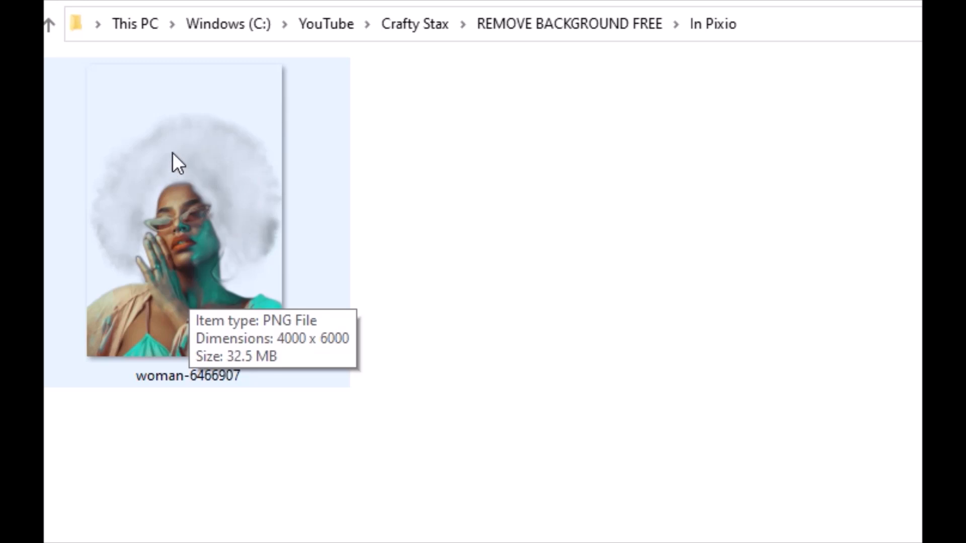
mouse_move(213, 190)
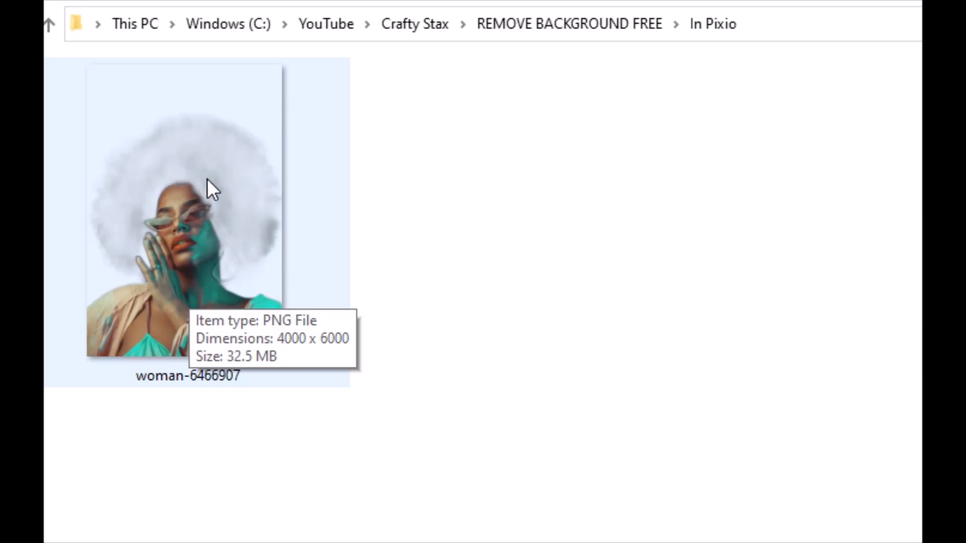
mouse_move(122, 250)
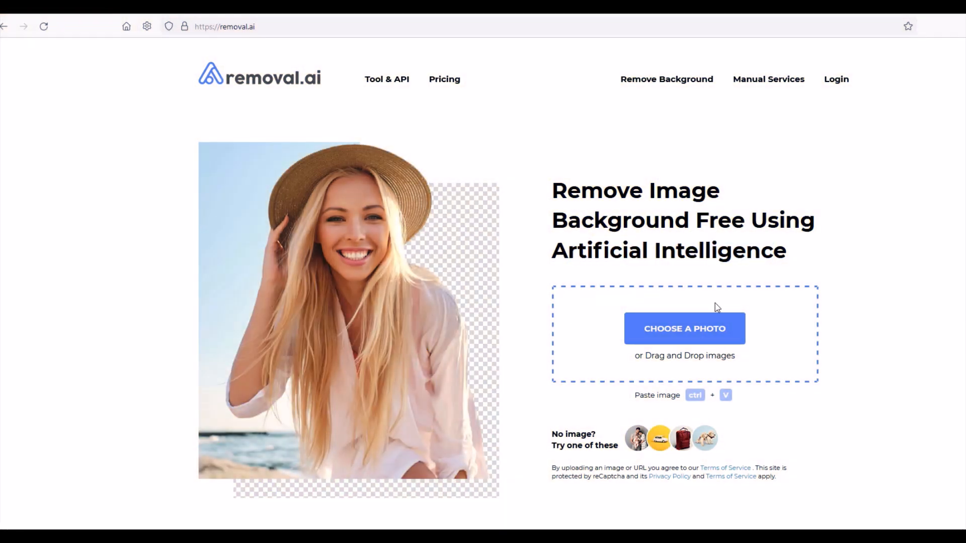
mouse_move(678, 336)
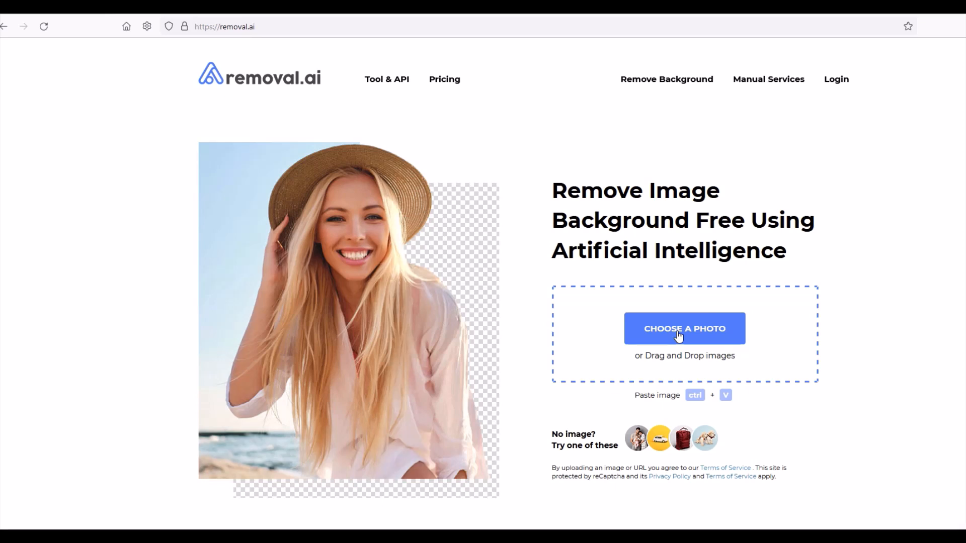
Step: Upload the woman-6466907 portrait to removal.ai for background removal
click(684, 328)
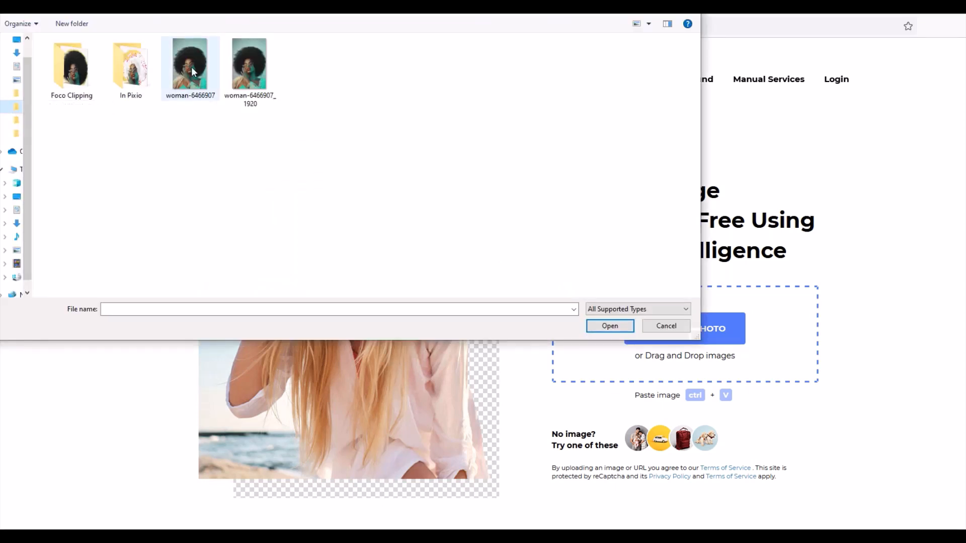
click(609, 326)
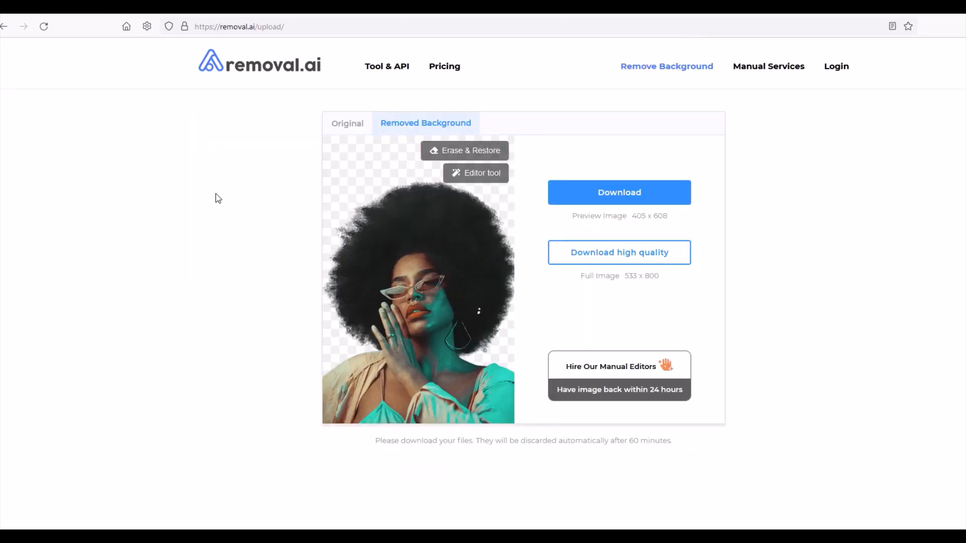
mouse_move(290, 148)
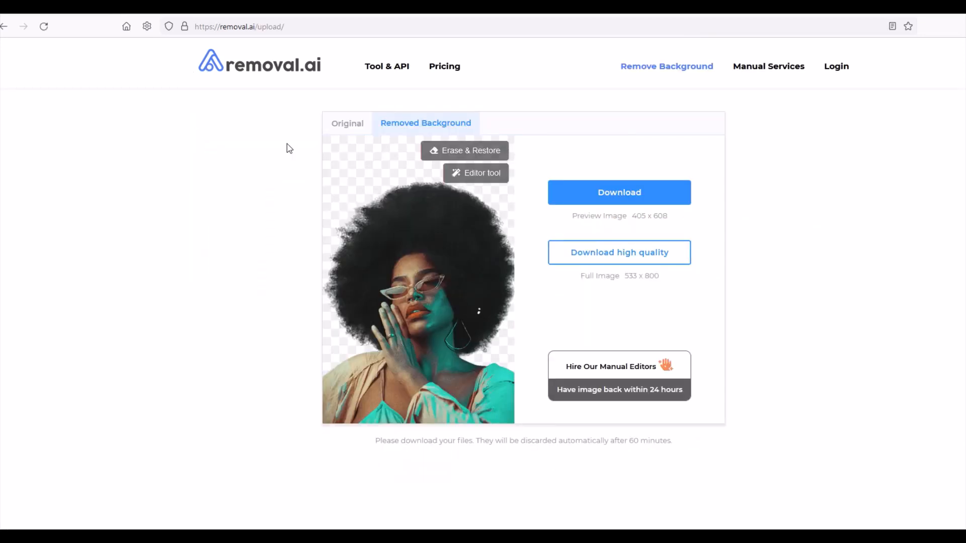
Step: Compare the Original and Removed Background views of the cutout
click(347, 123)
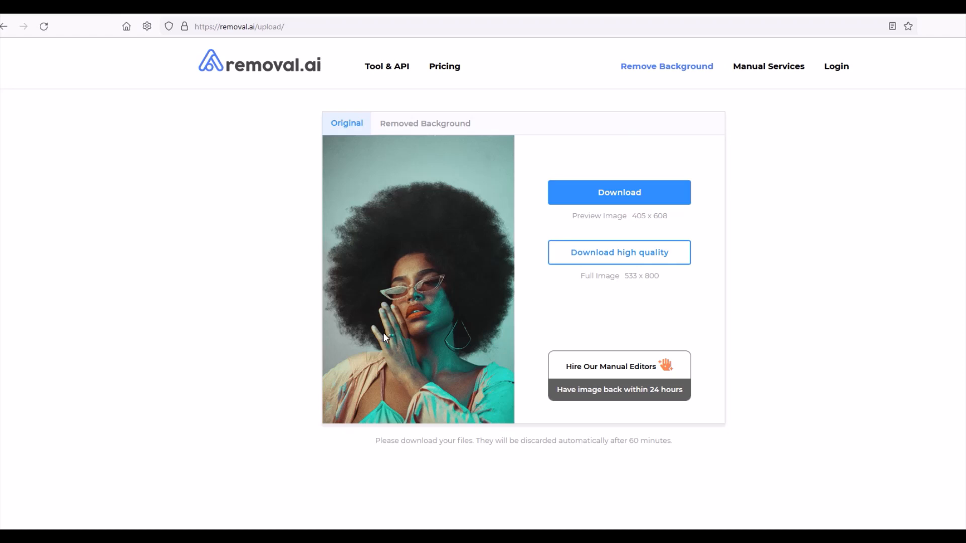
click(425, 123)
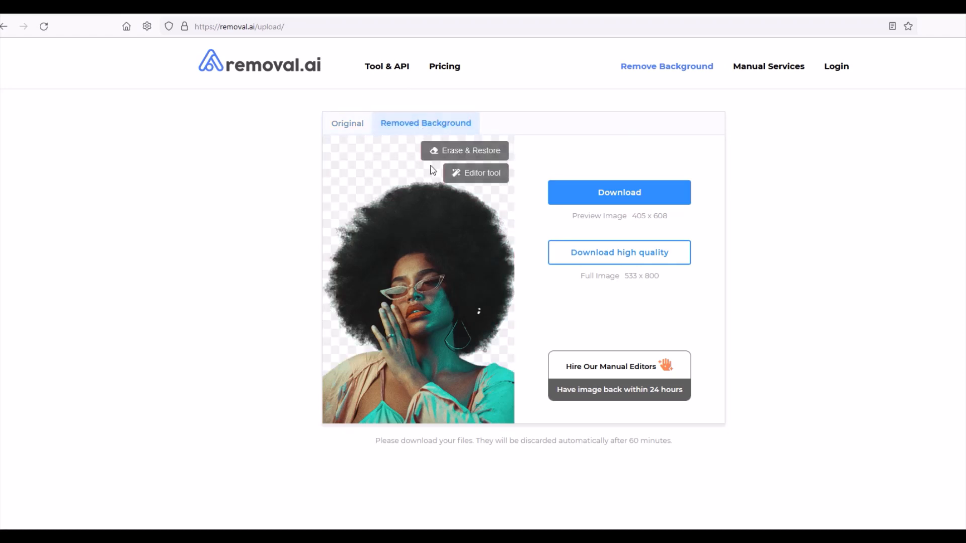
mouse_move(354, 166)
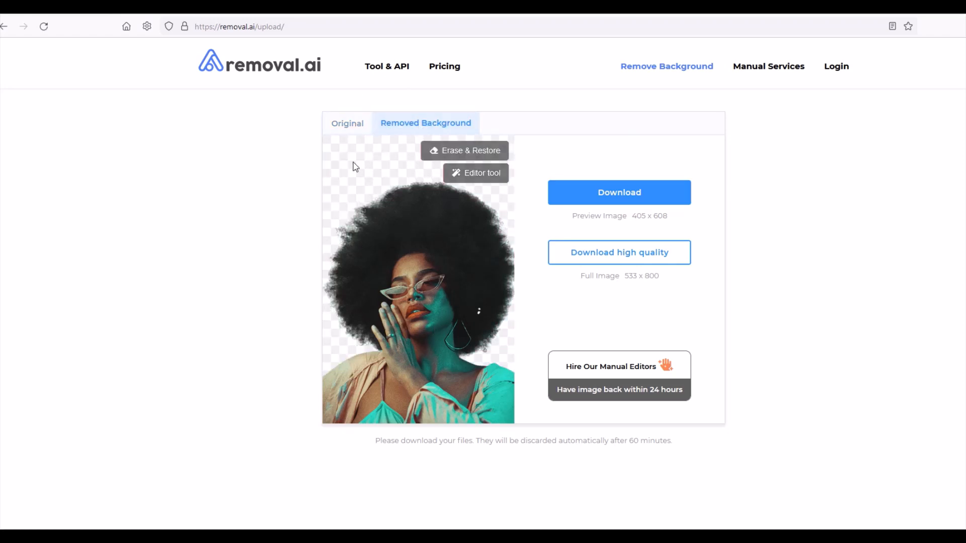
click(347, 123)
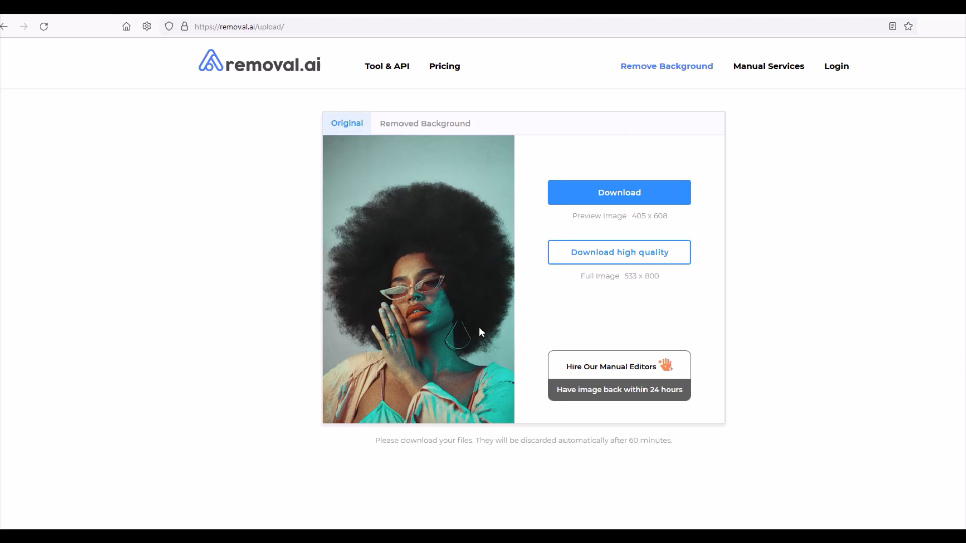
mouse_move(364, 173)
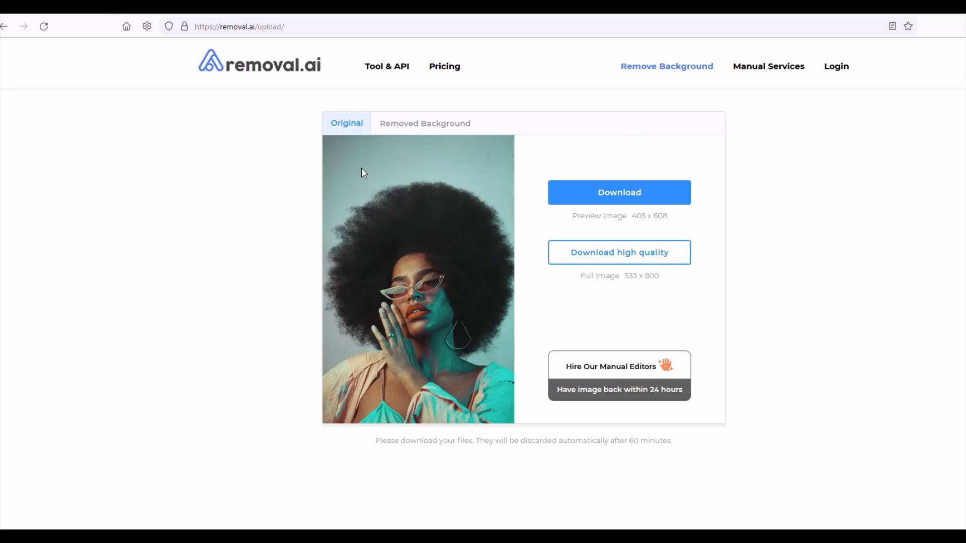
mouse_move(500, 394)
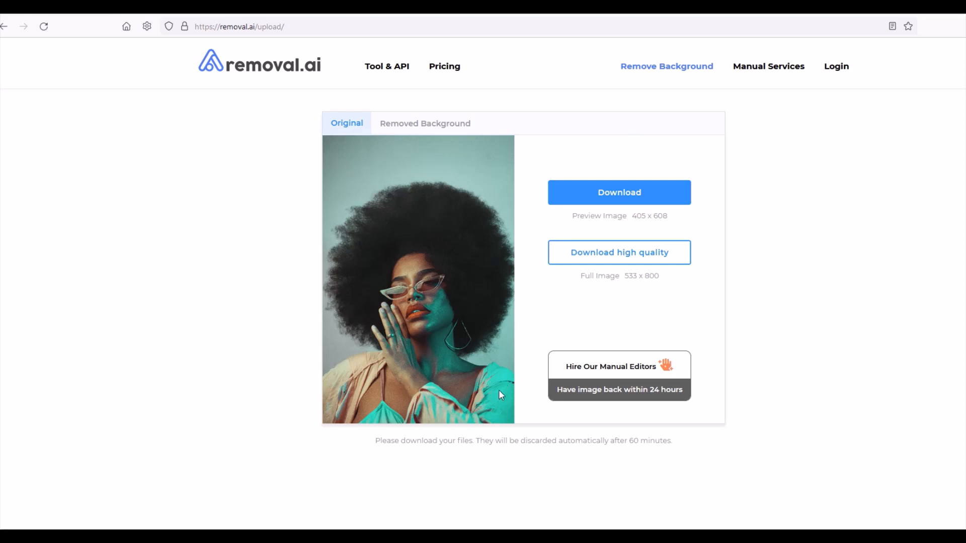
mouse_move(487, 386)
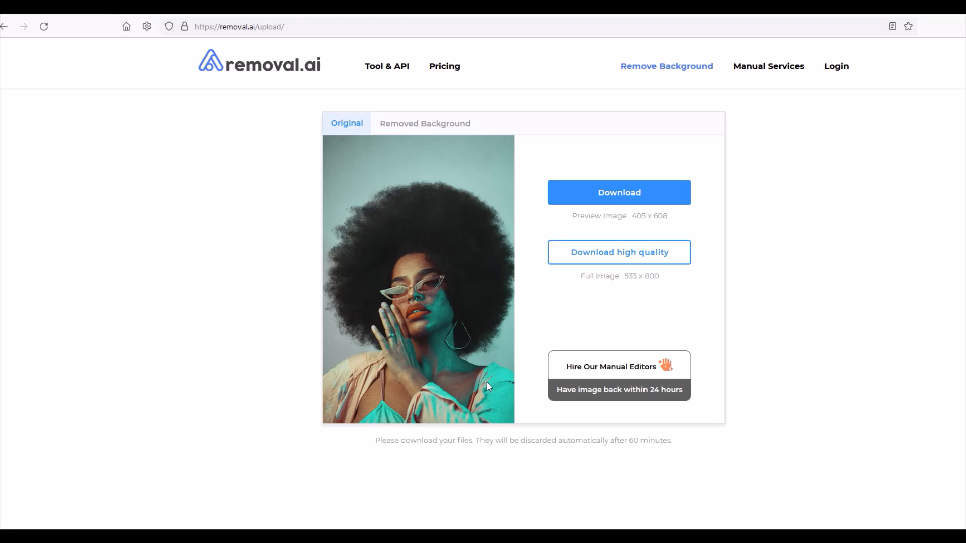
click(425, 123)
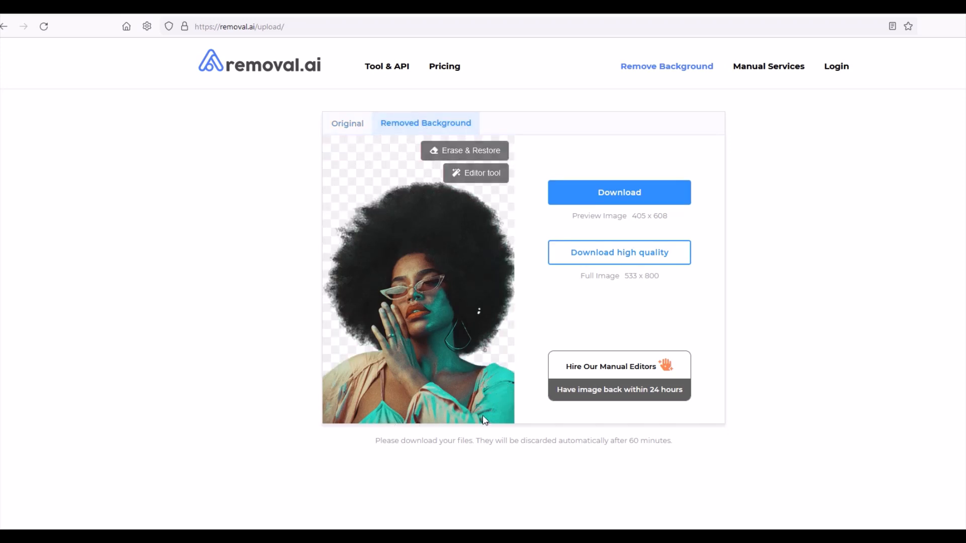
mouse_move(397, 172)
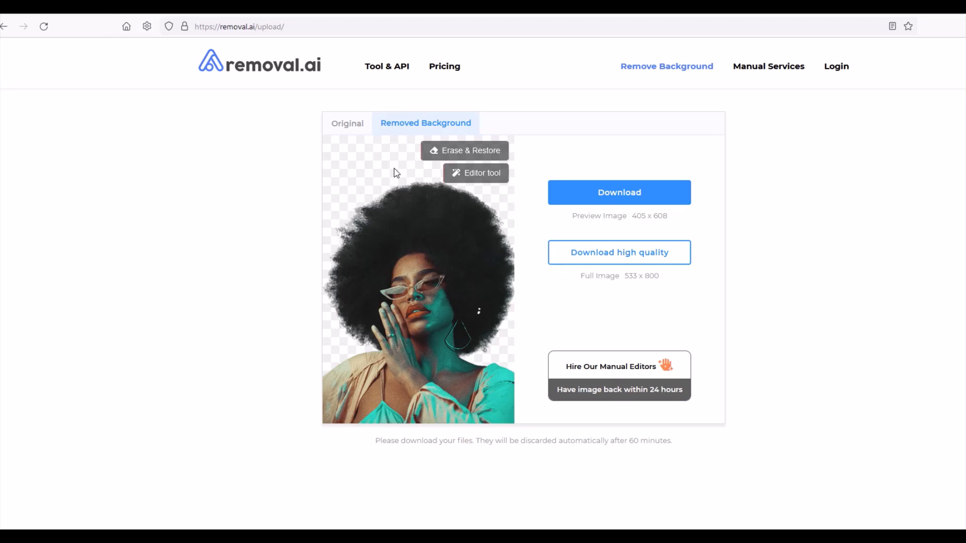
mouse_move(386, 216)
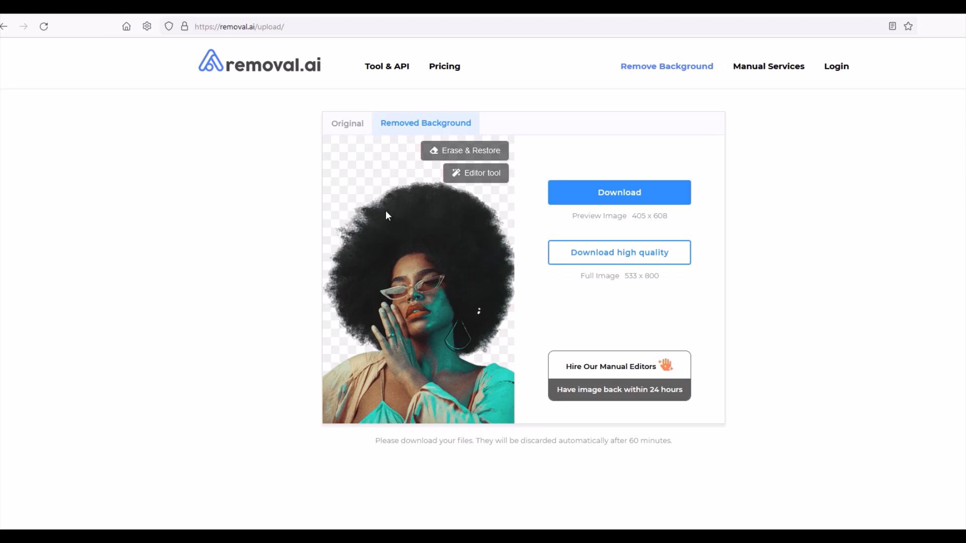
mouse_move(544, 260)
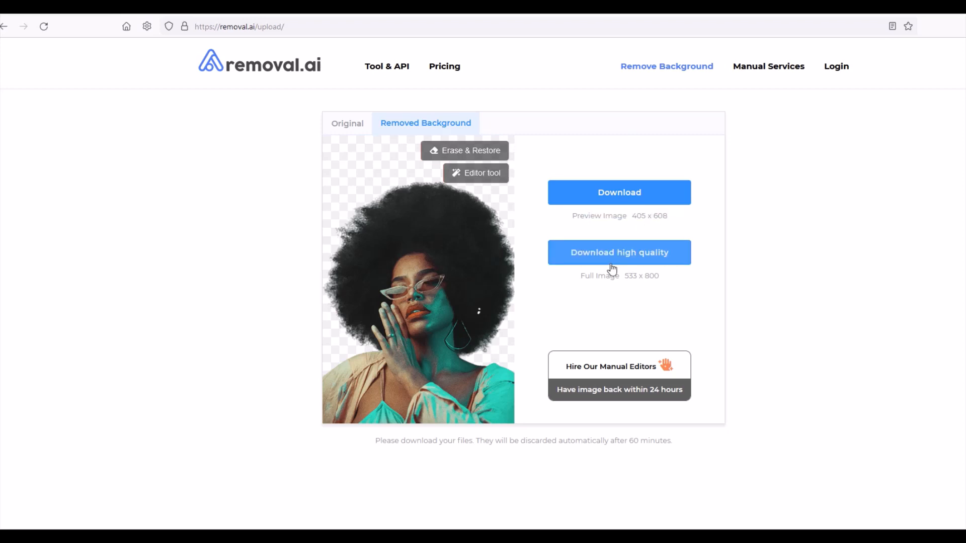
mouse_move(638, 287)
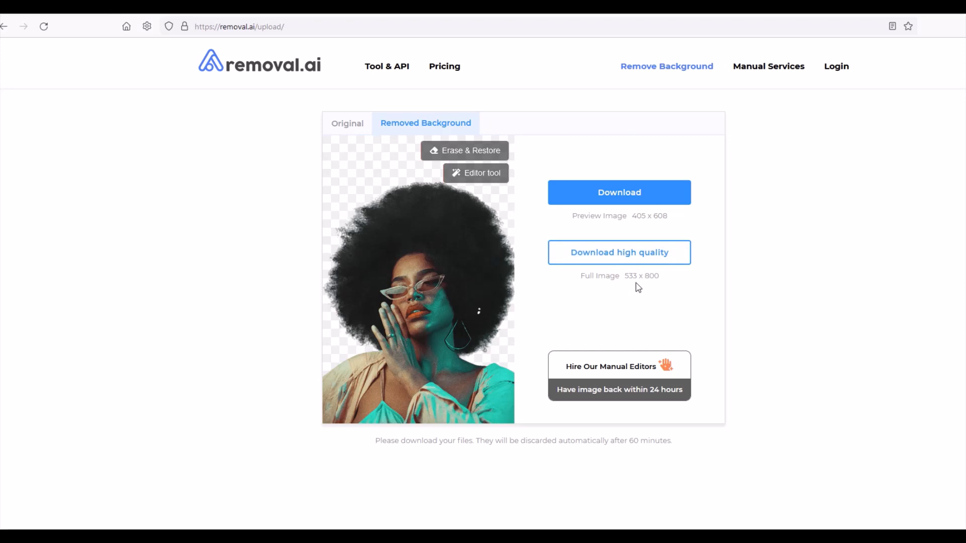
Step: Request the high-quality download, view the Pricing page, then go back
click(444, 66)
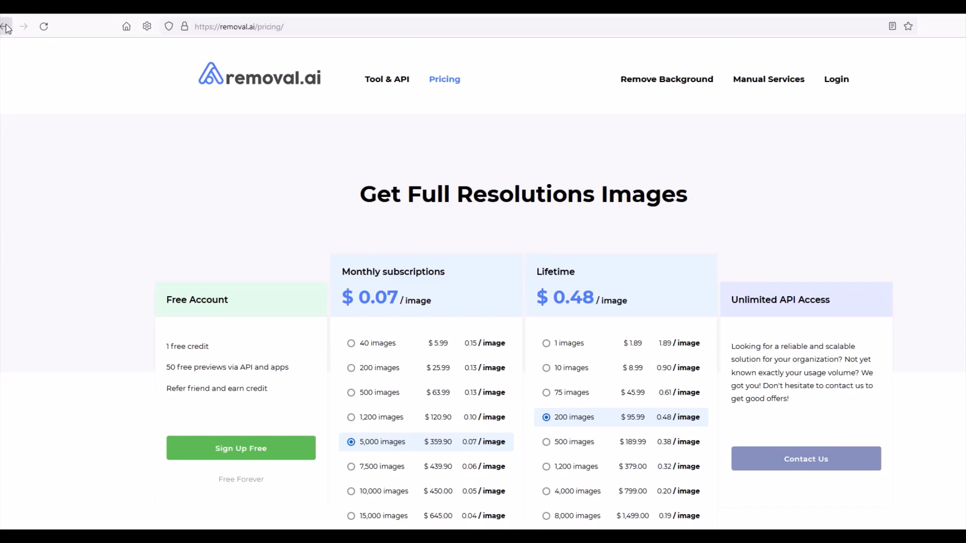
click(7, 26)
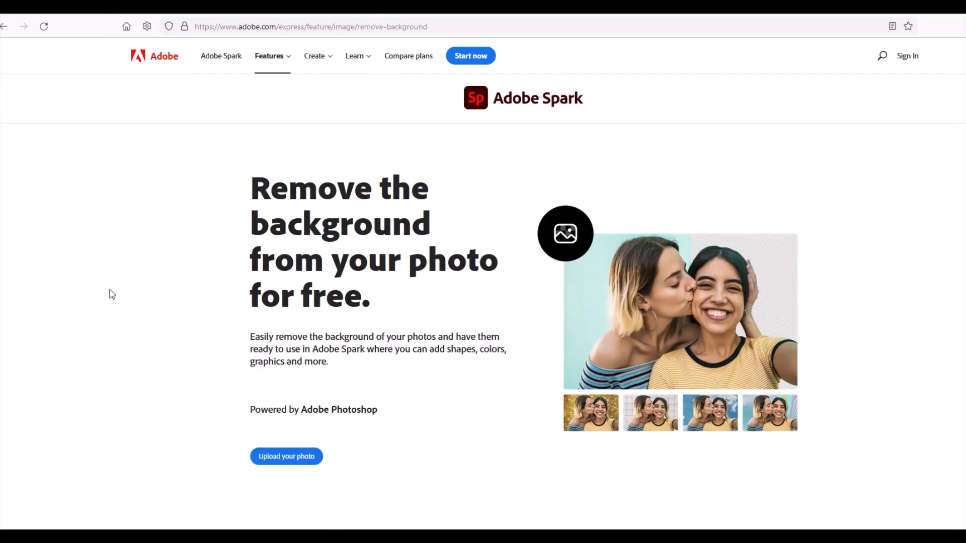
mouse_move(199, 63)
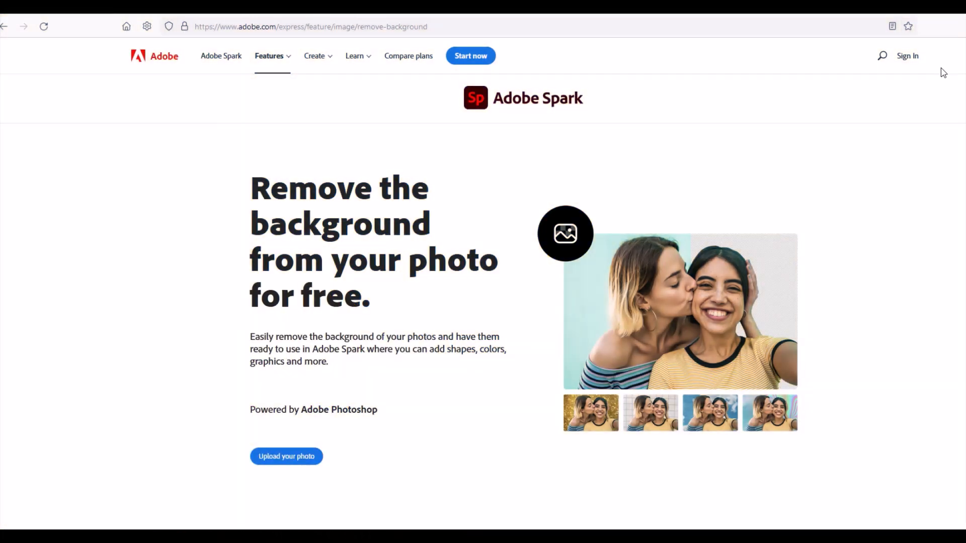
mouse_move(266, 361)
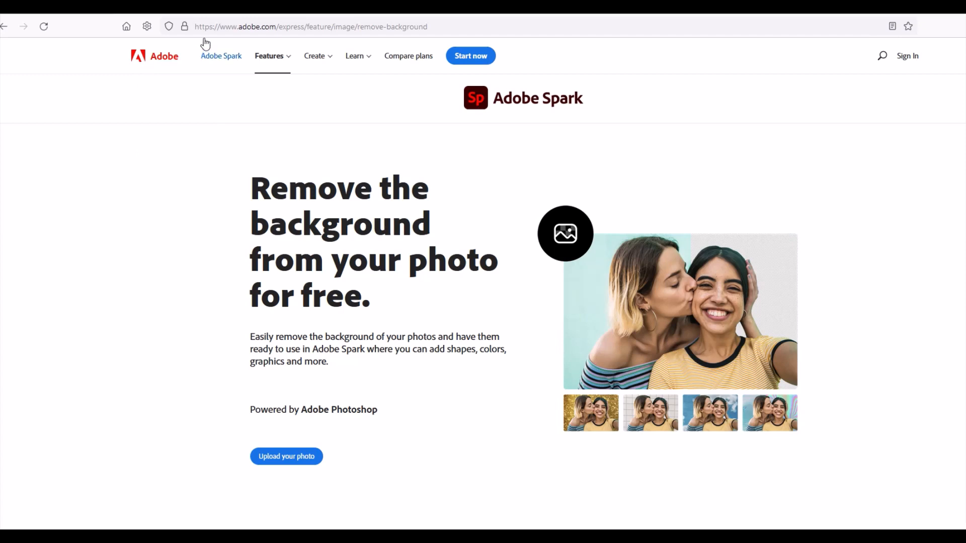
mouse_move(311, 26)
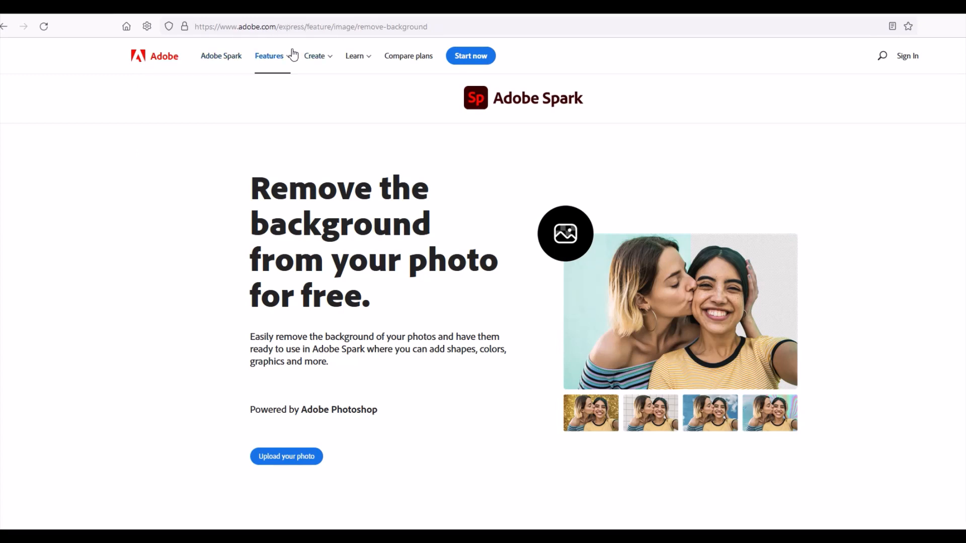
mouse_move(224, 464)
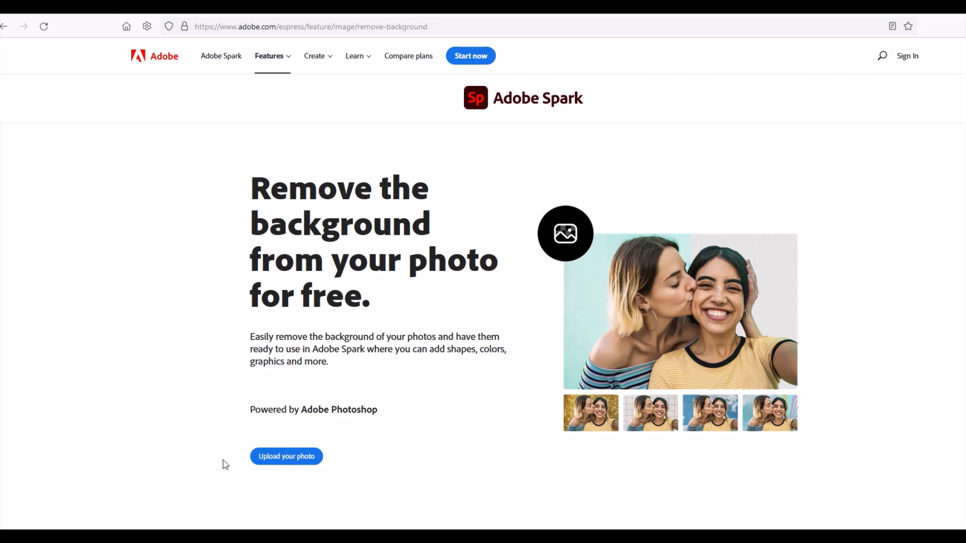
mouse_move(286, 459)
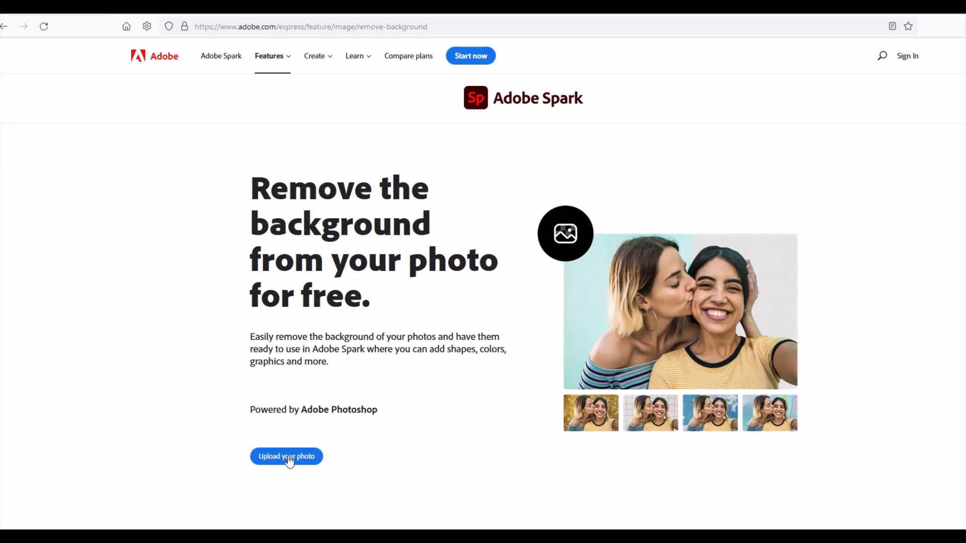
Step: Upload the portrait to Adobe Spark and download the background-removed result
click(286, 456)
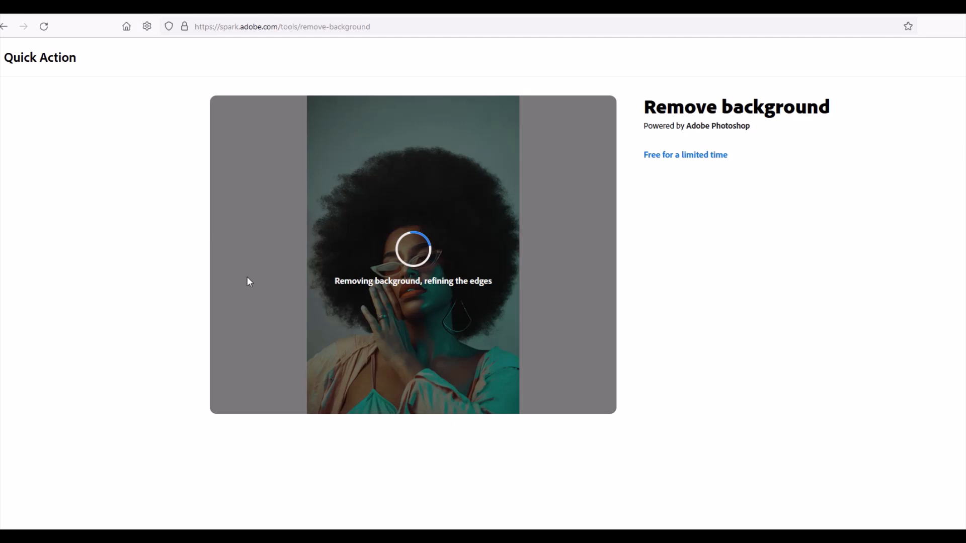
mouse_move(249, 180)
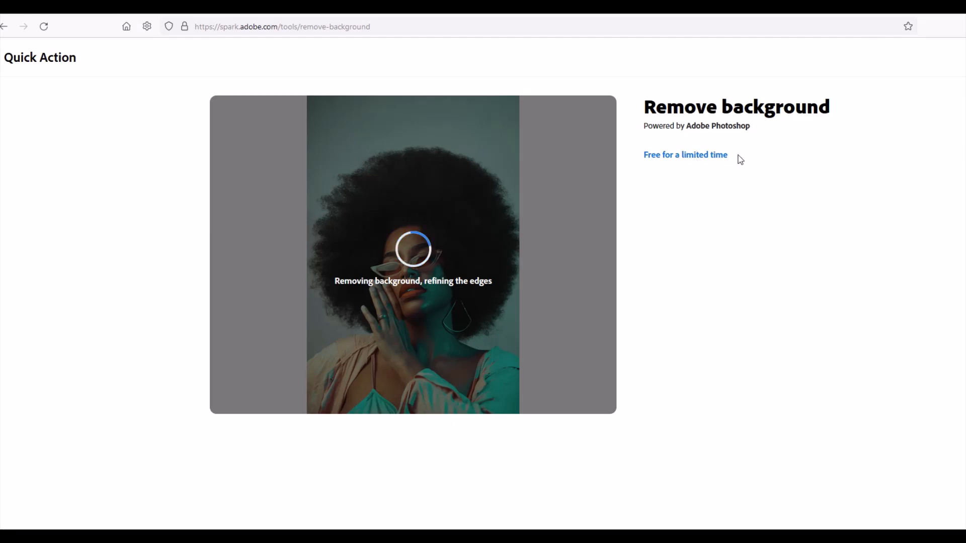
mouse_move(714, 234)
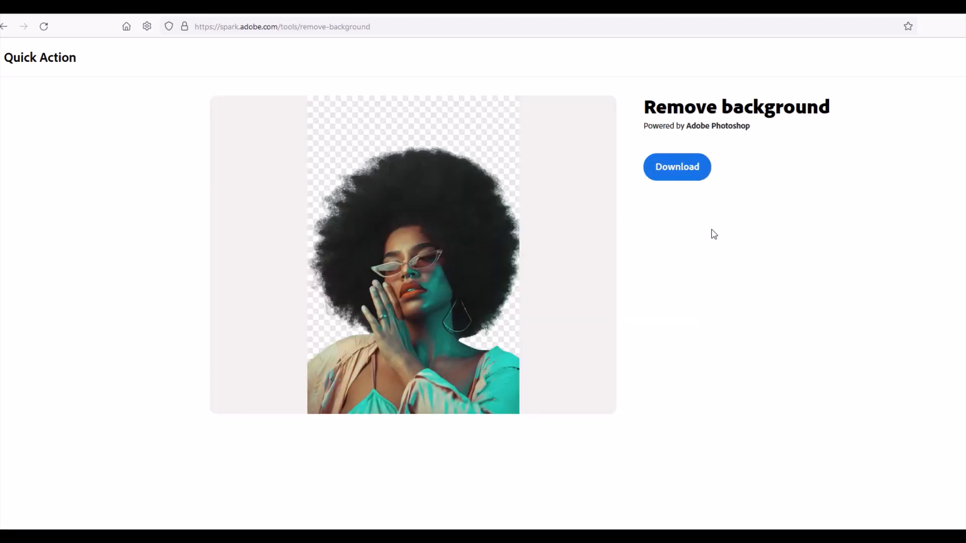
mouse_move(349, 402)
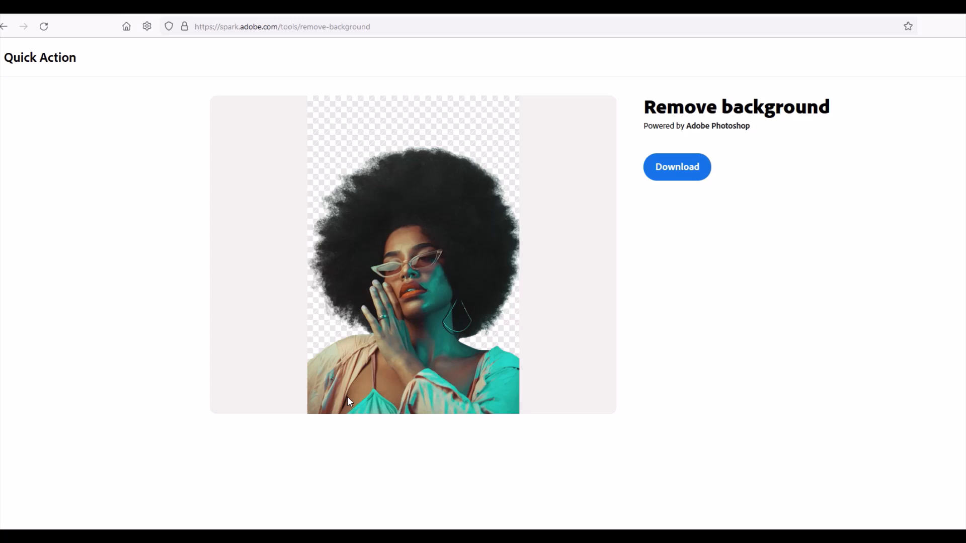
mouse_move(338, 331)
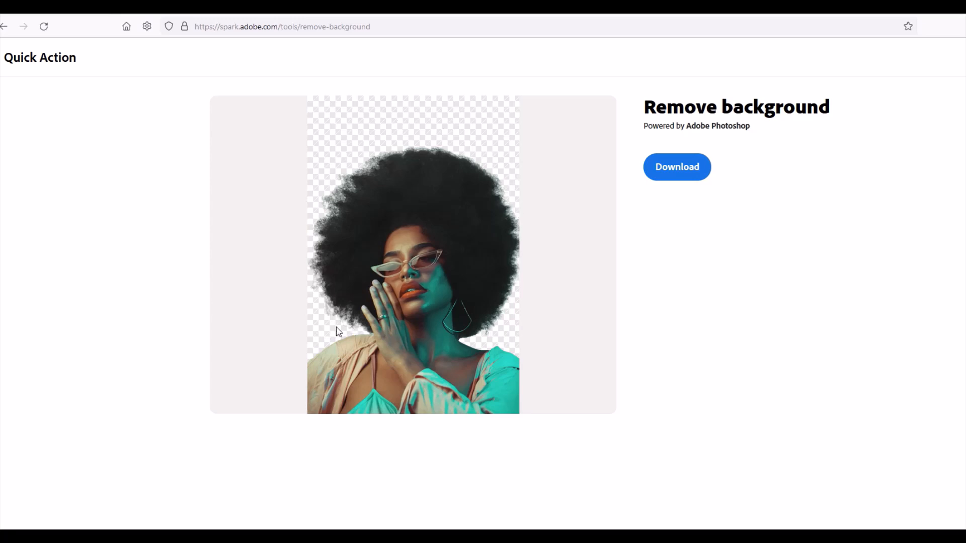
mouse_move(568, 153)
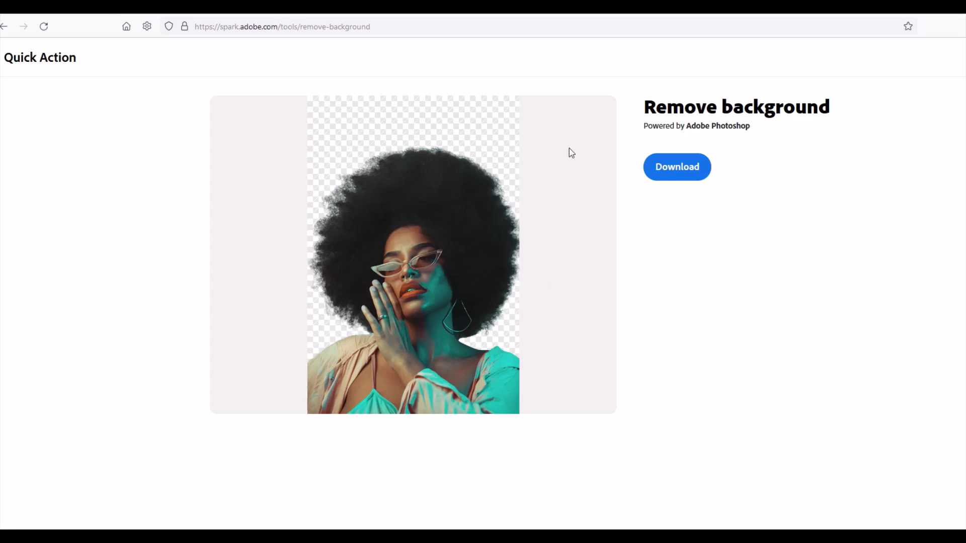
mouse_move(677, 175)
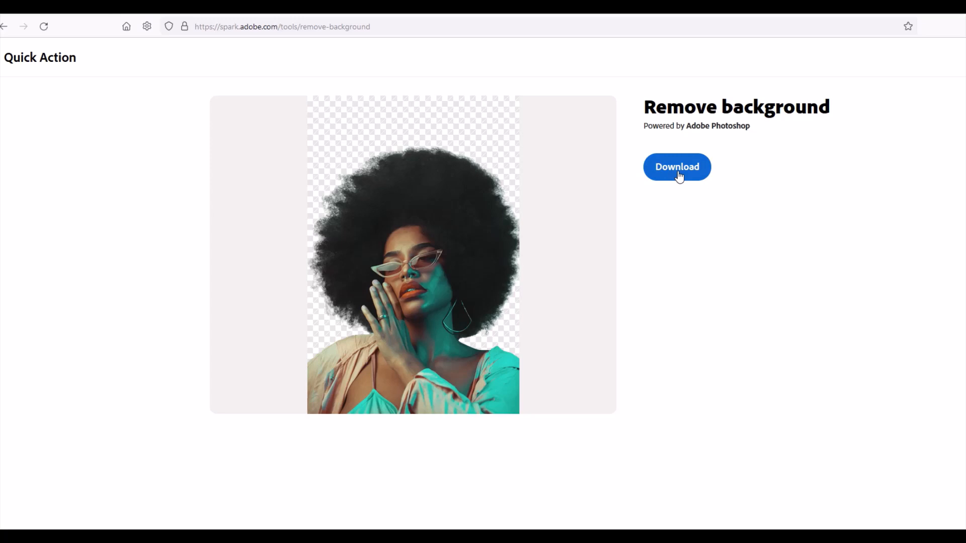
click(676, 167)
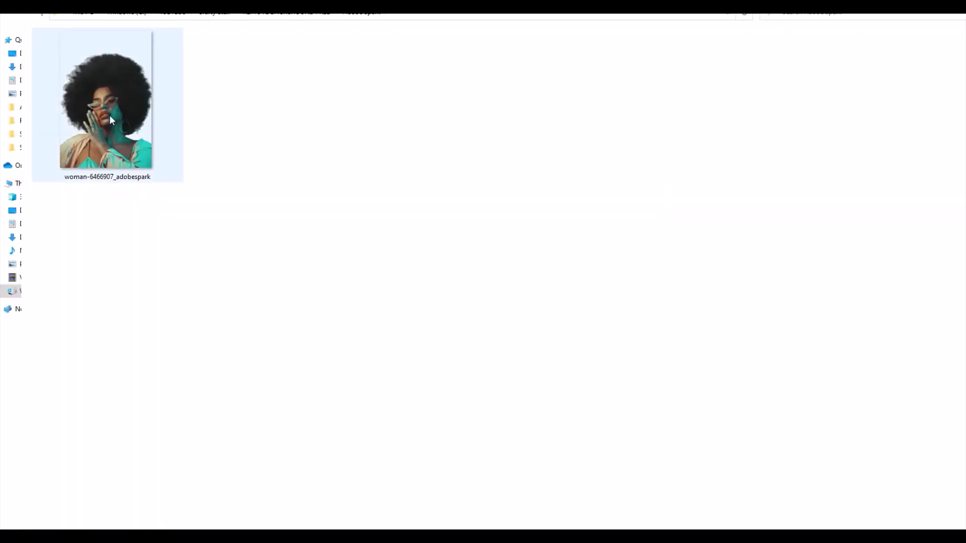
mouse_move(110, 120)
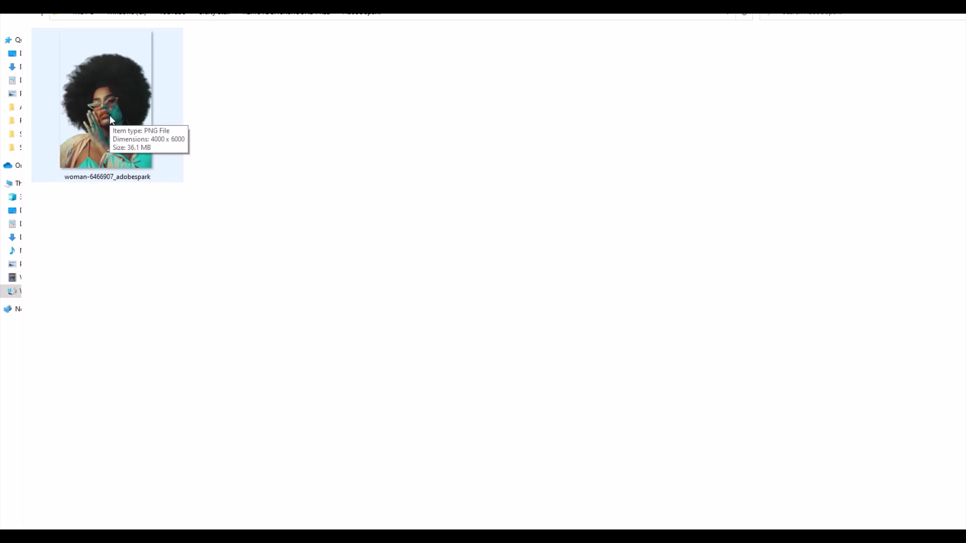
mouse_move(136, 143)
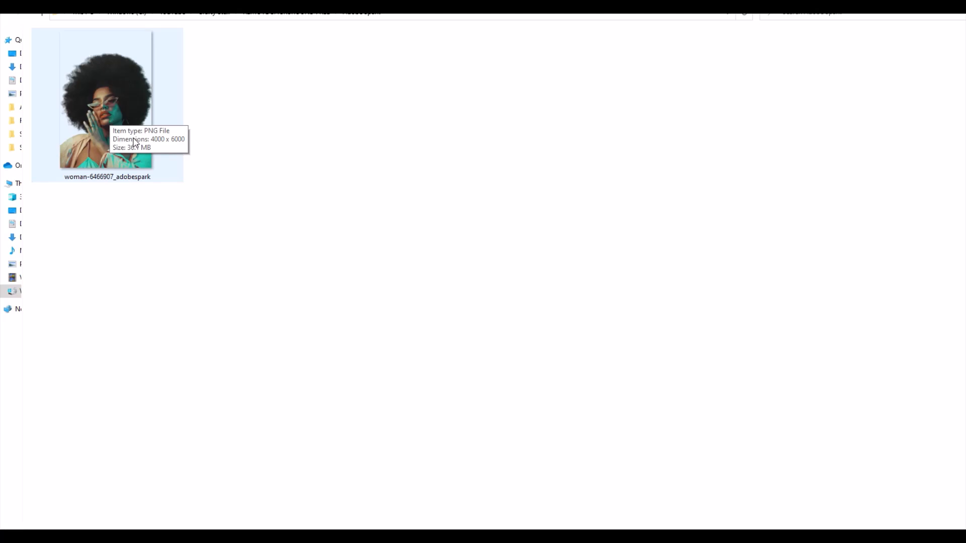
mouse_move(130, 150)
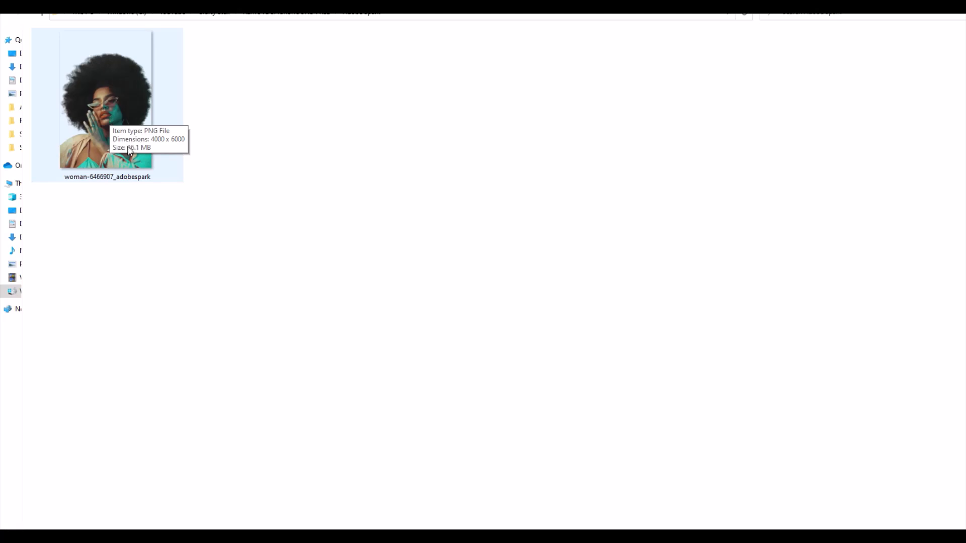
mouse_move(109, 165)
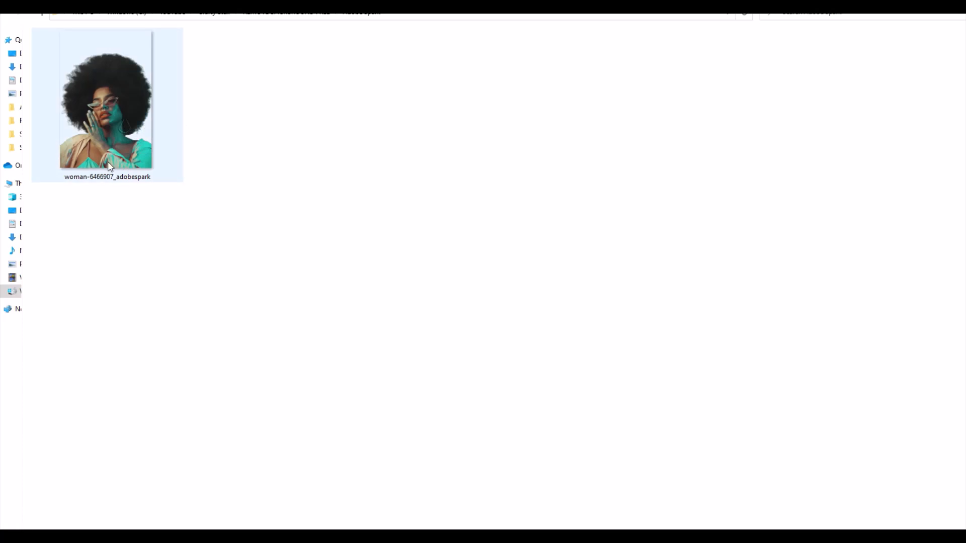
Step: Inspect the adobespark PNG as 4000×6000 pixels, 36.1 MB, then open the portrait in Inkscape
double_click(106, 101)
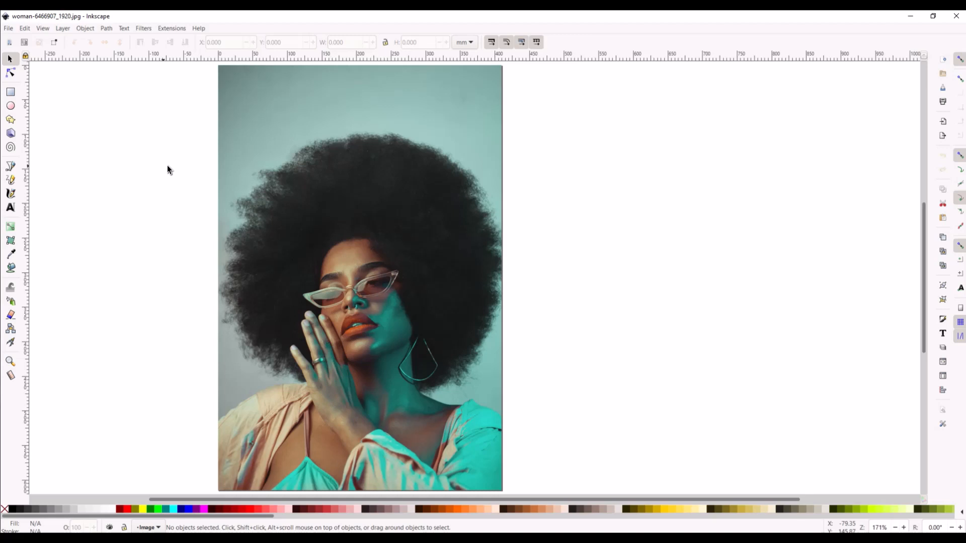
Step: Select the portrait image on the canvas and bring up the Path operations list
click(361, 277)
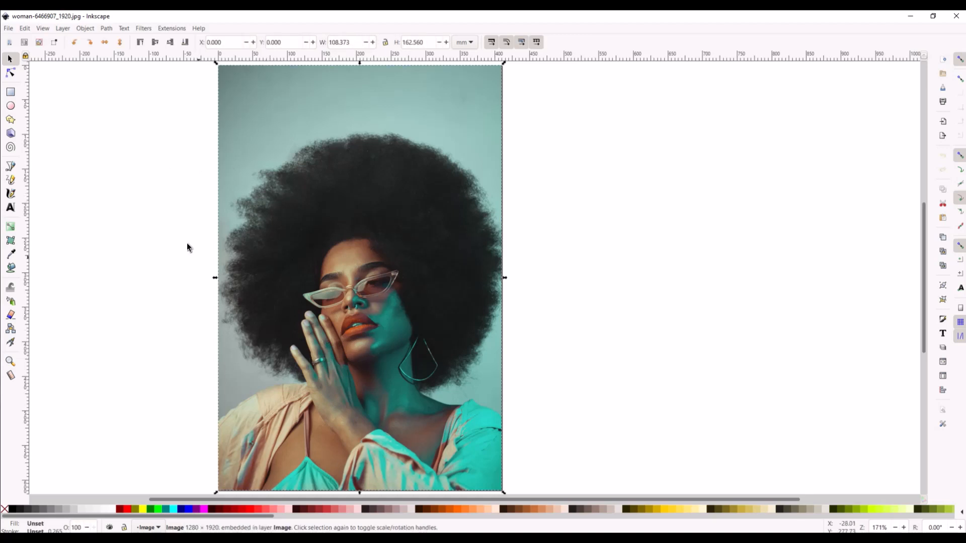
mouse_move(181, 239)
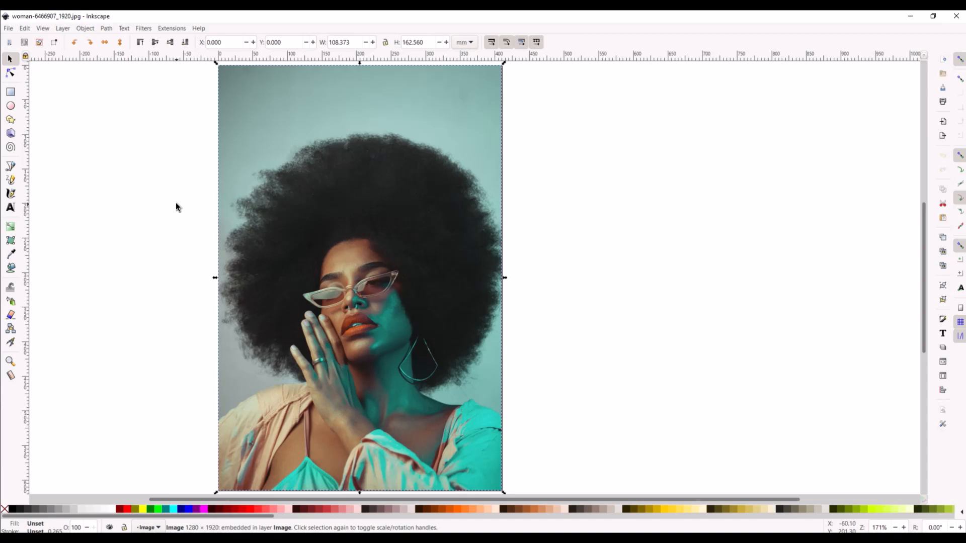
mouse_move(119, 29)
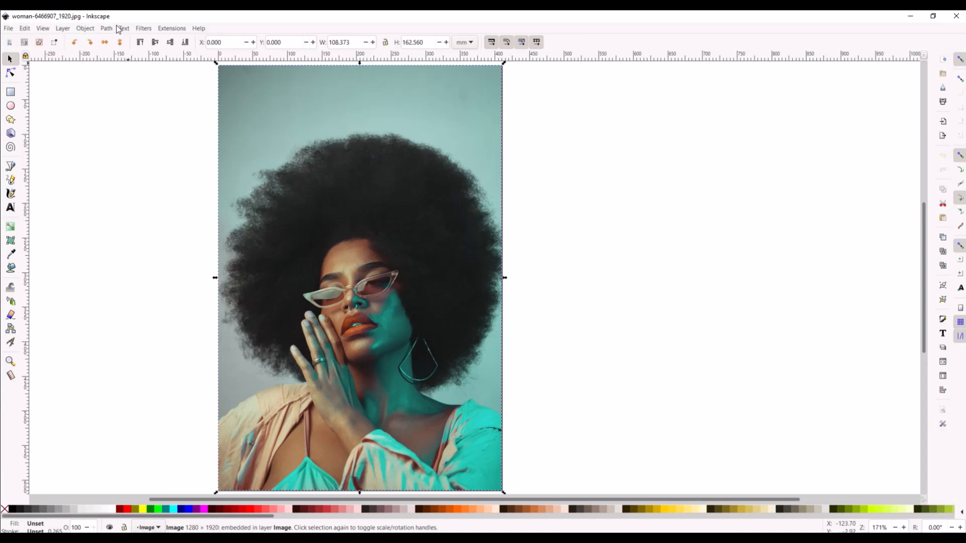
mouse_move(100, 134)
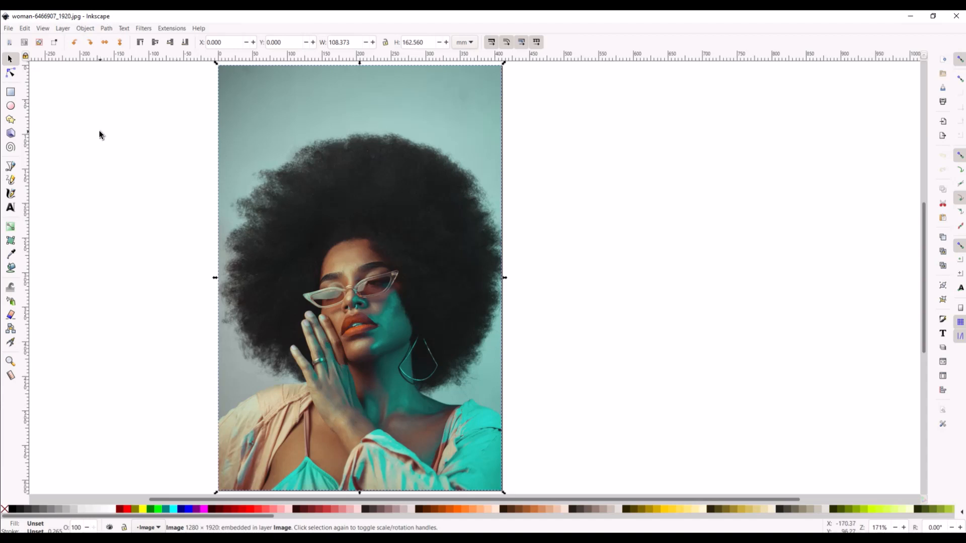
click(106, 28)
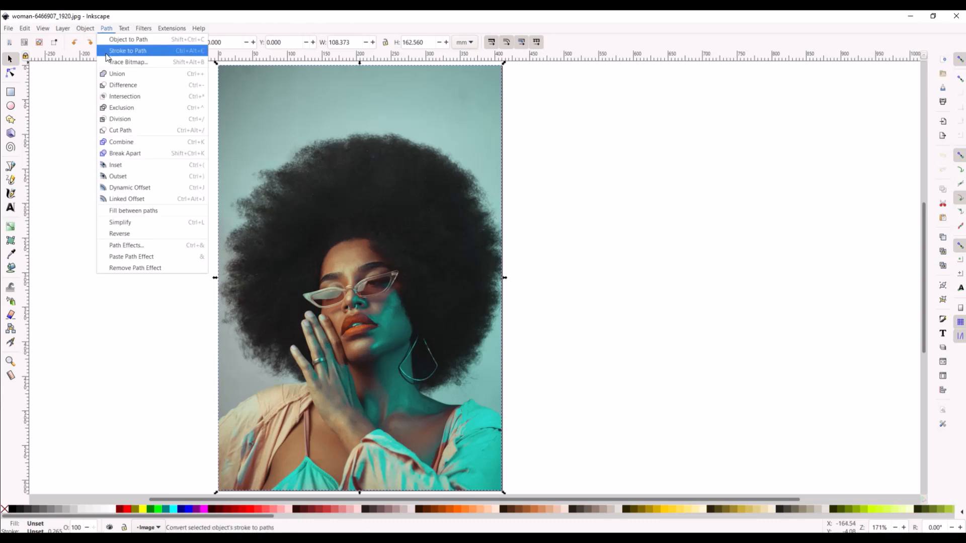
Step: Preview Trace Bitmap results, trying multiple colour scans then brightness steps
click(127, 62)
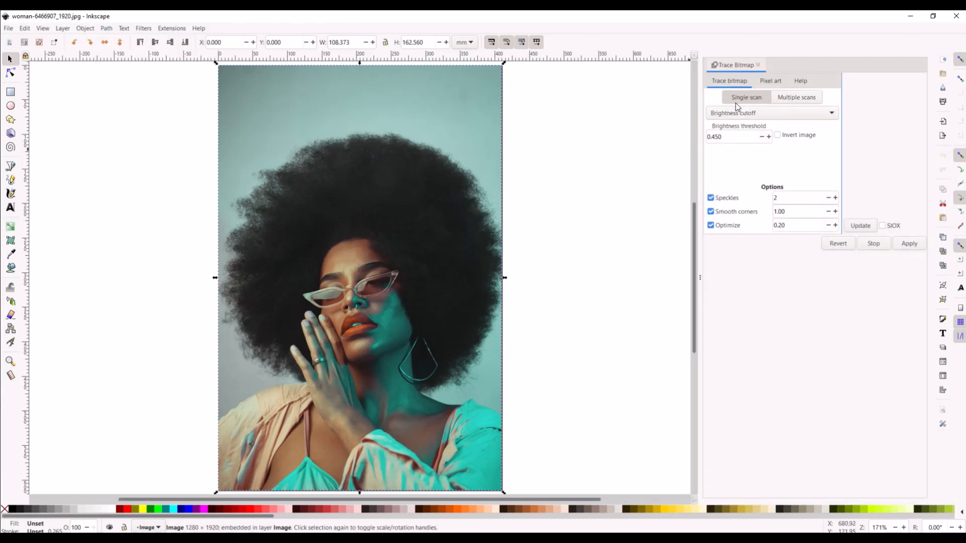
click(860, 224)
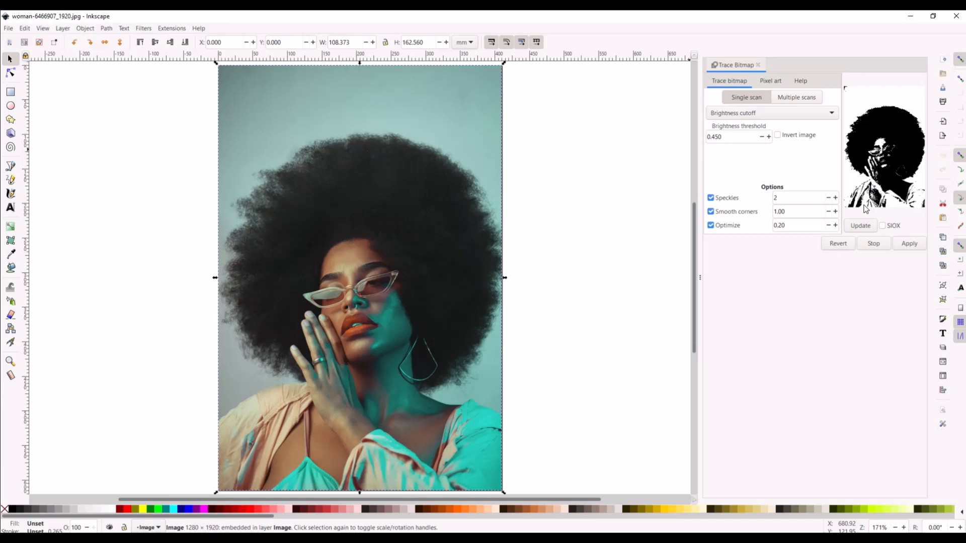
mouse_move(795, 97)
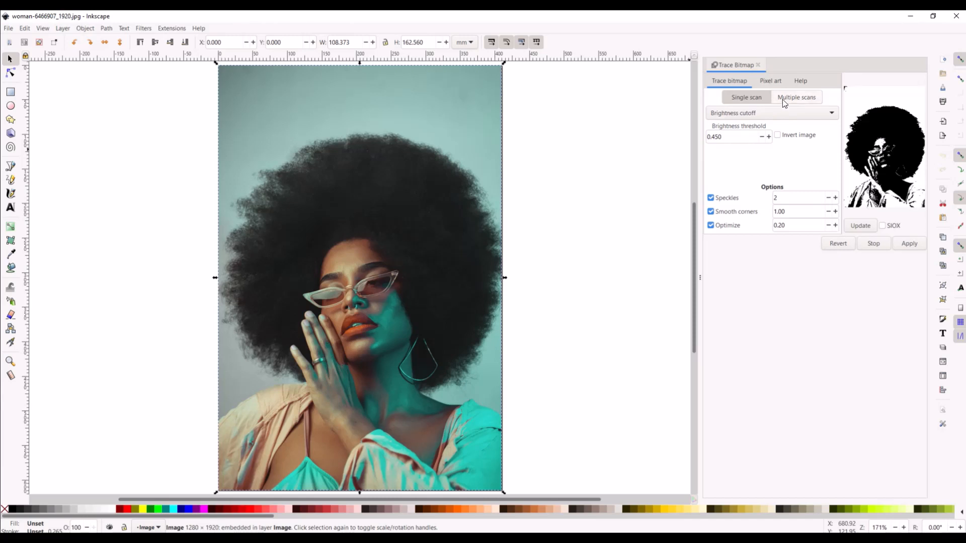
click(795, 97)
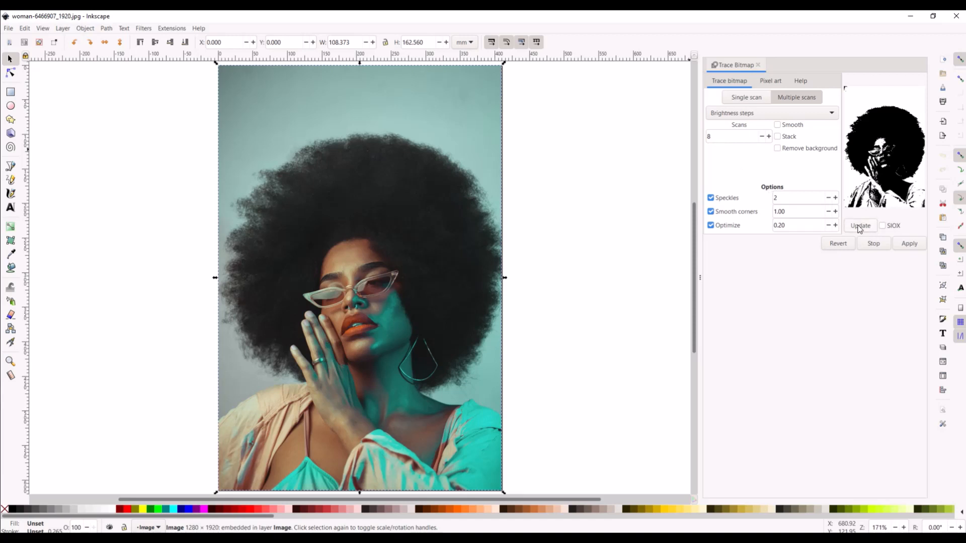
mouse_move(530, 209)
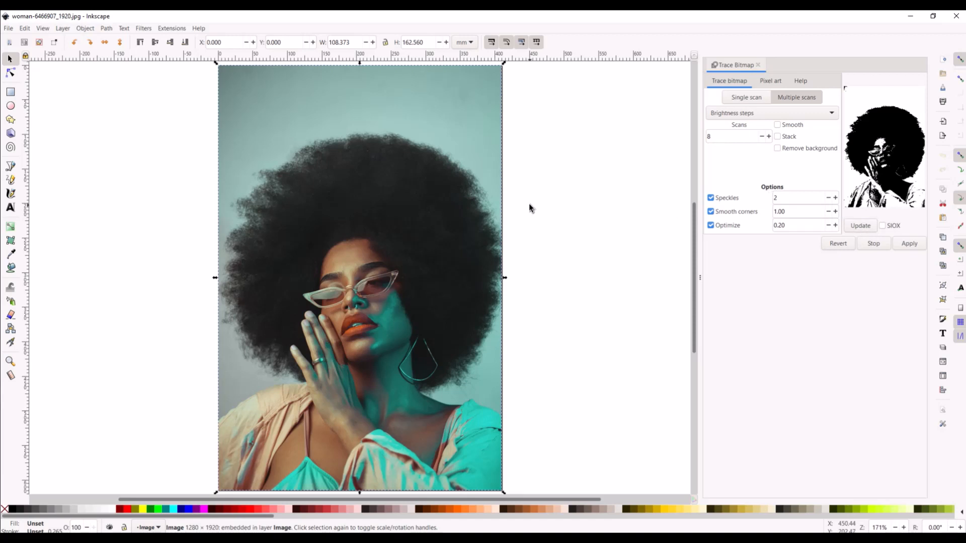
mouse_move(740, 194)
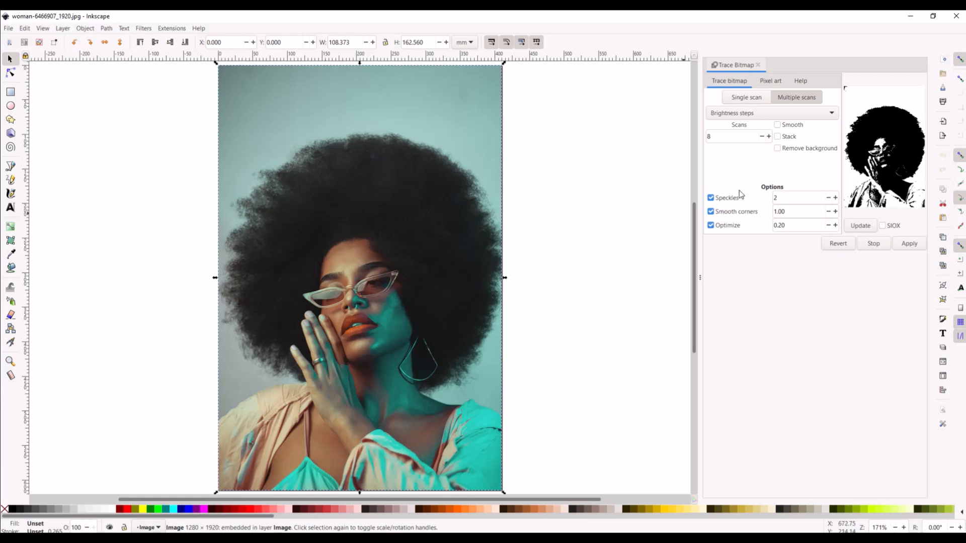
click(770, 113)
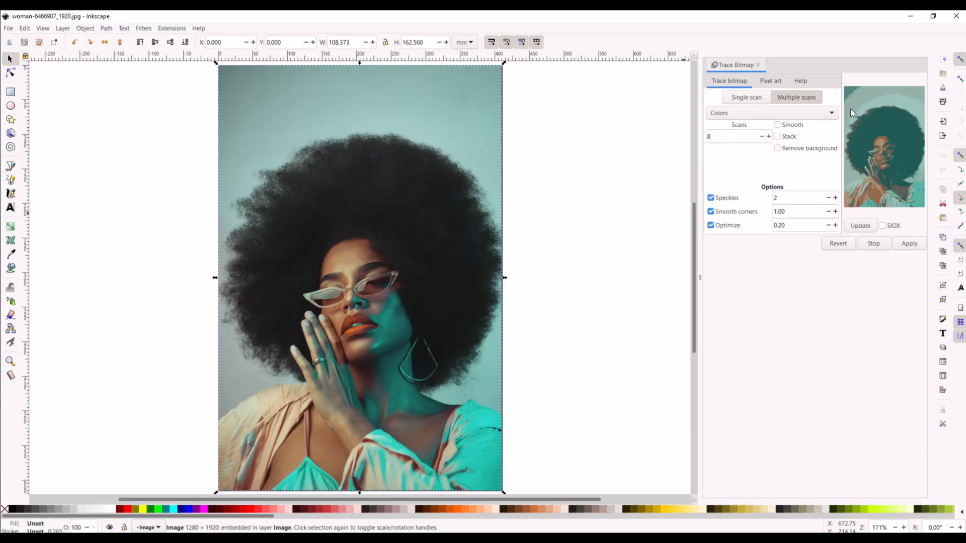
mouse_move(881, 100)
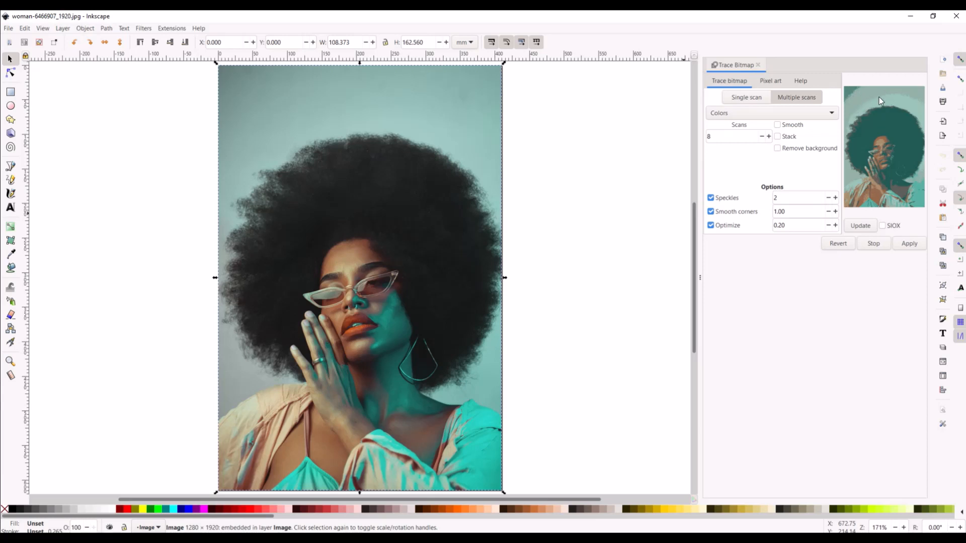
mouse_move(868, 144)
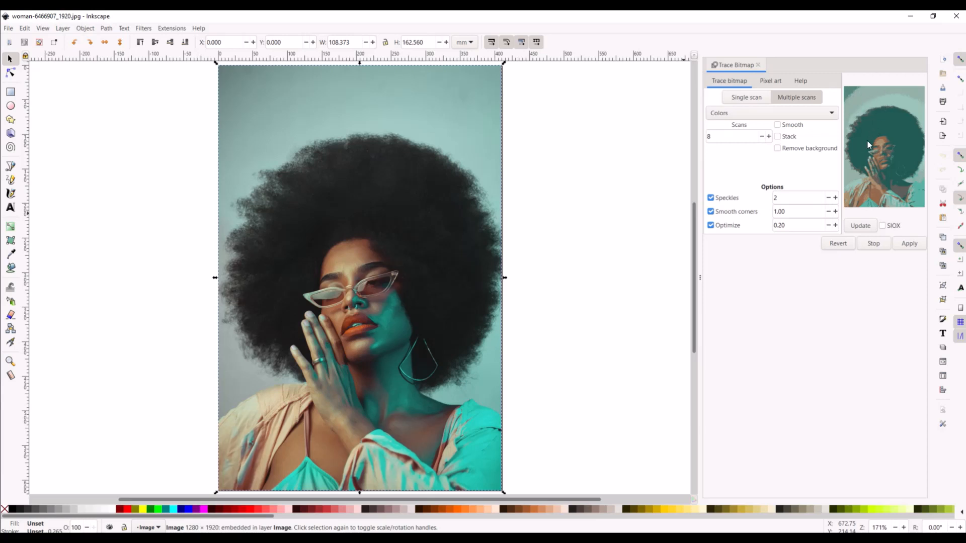
mouse_move(879, 139)
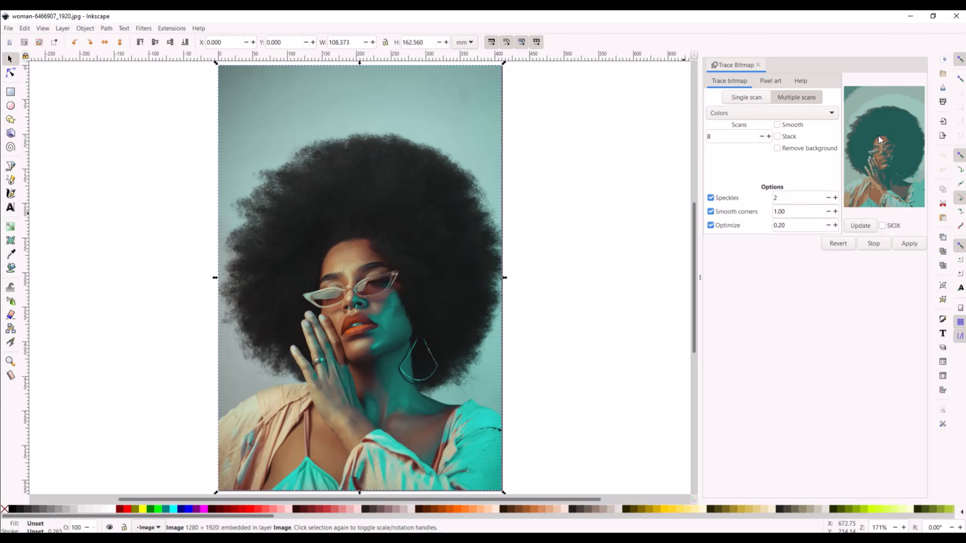
mouse_move(868, 203)
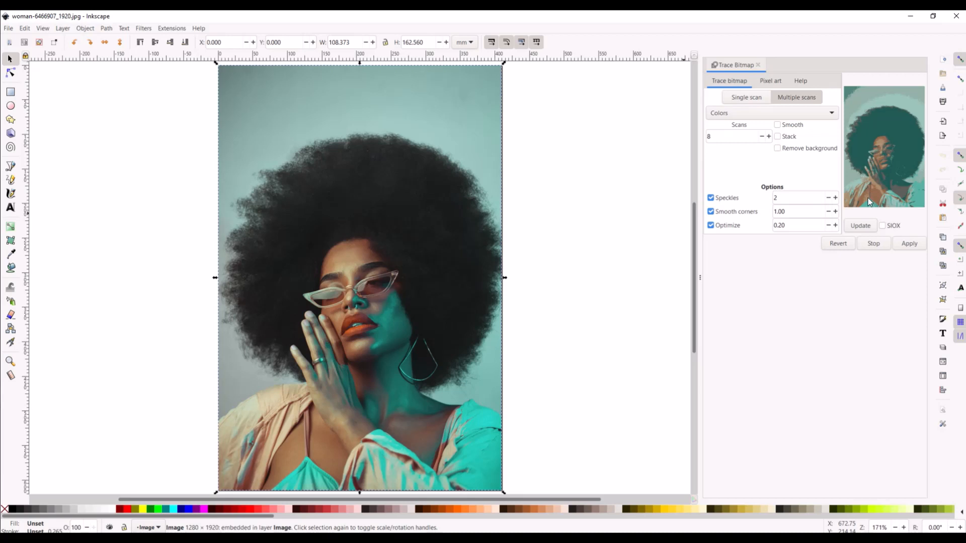
mouse_move(843, 163)
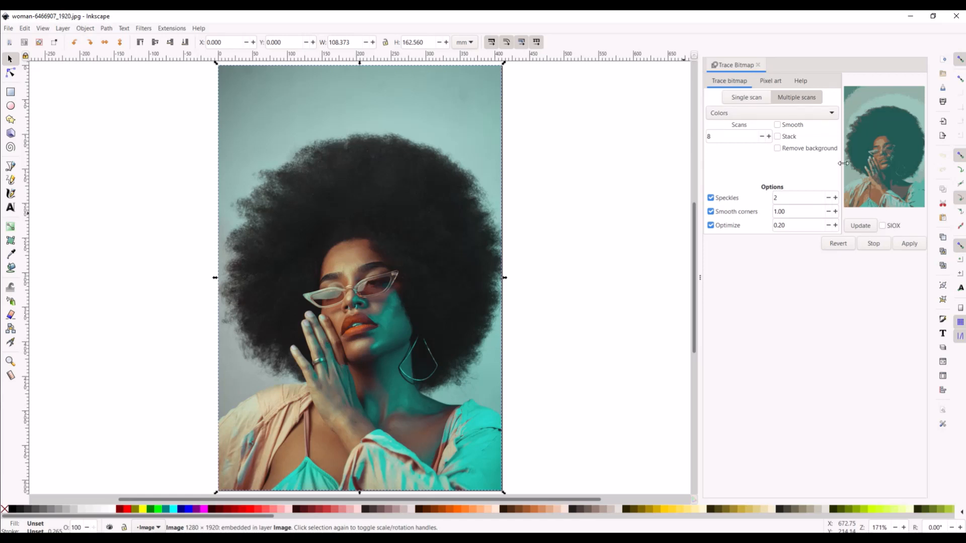
mouse_move(770, 128)
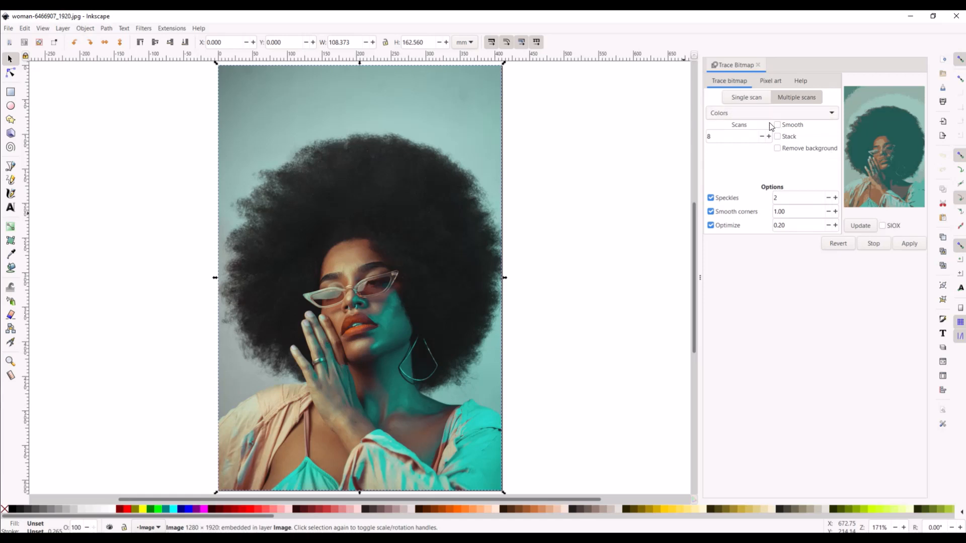
mouse_move(164, 248)
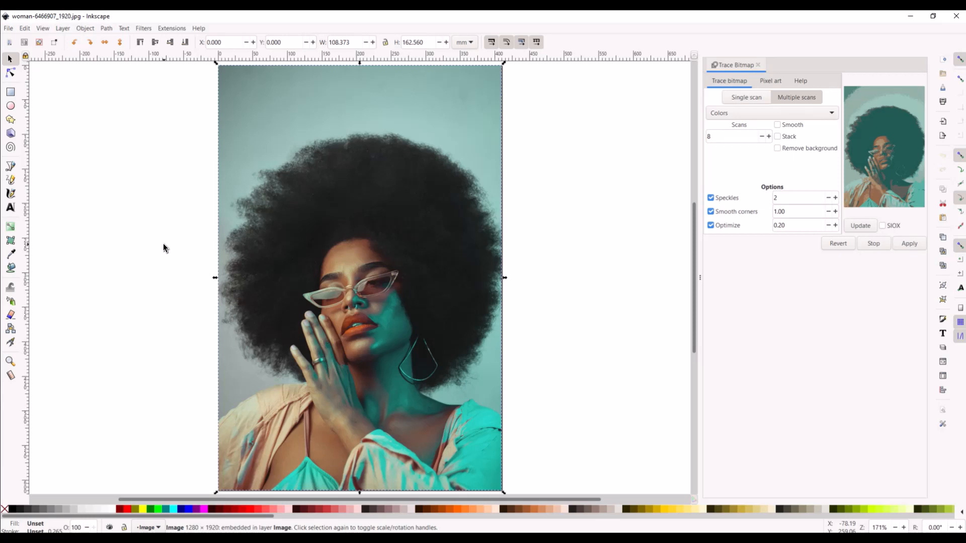
mouse_move(454, 232)
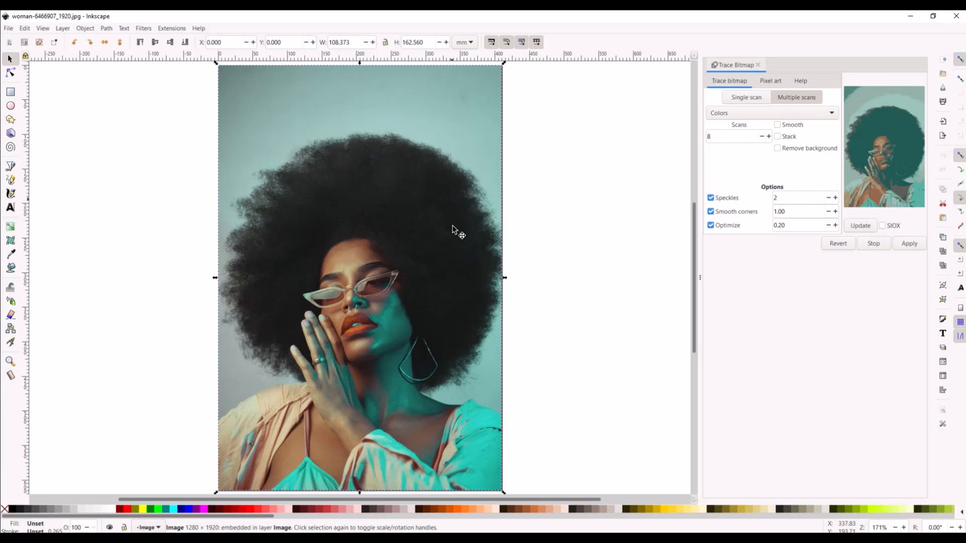
mouse_move(422, 310)
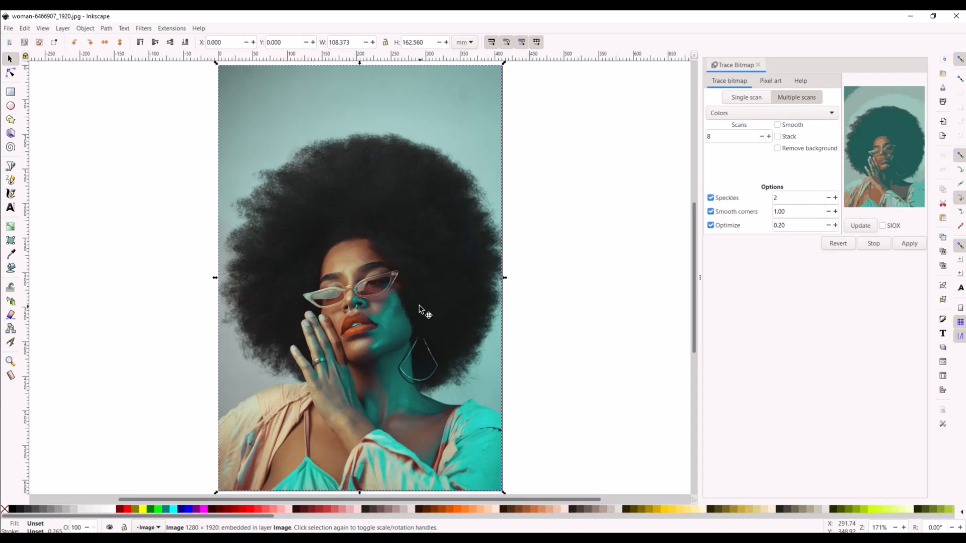
mouse_move(138, 217)
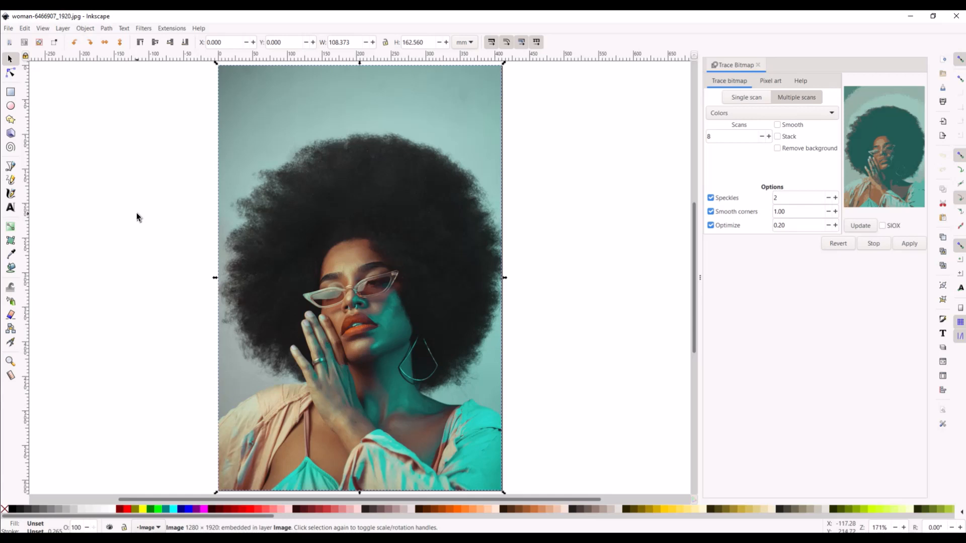
mouse_move(605, 177)
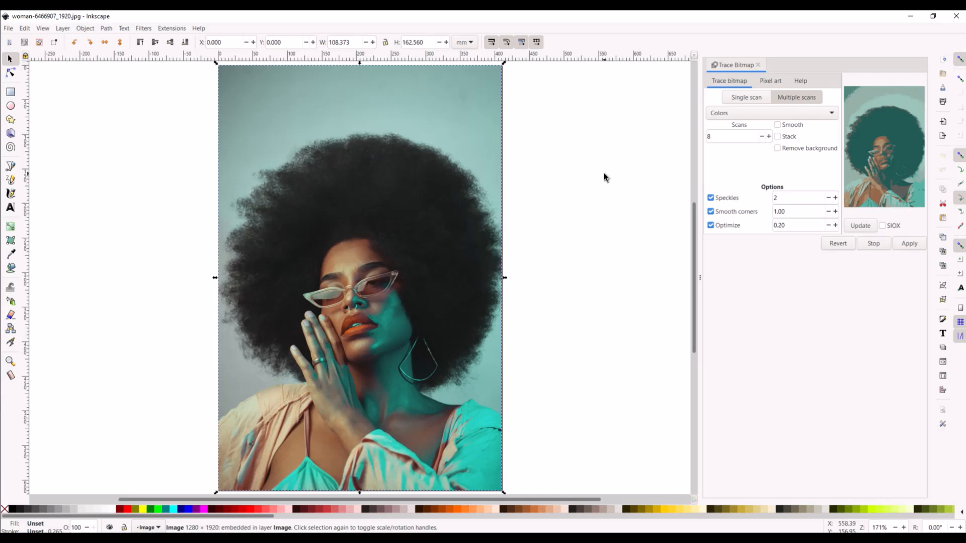
mouse_move(567, 171)
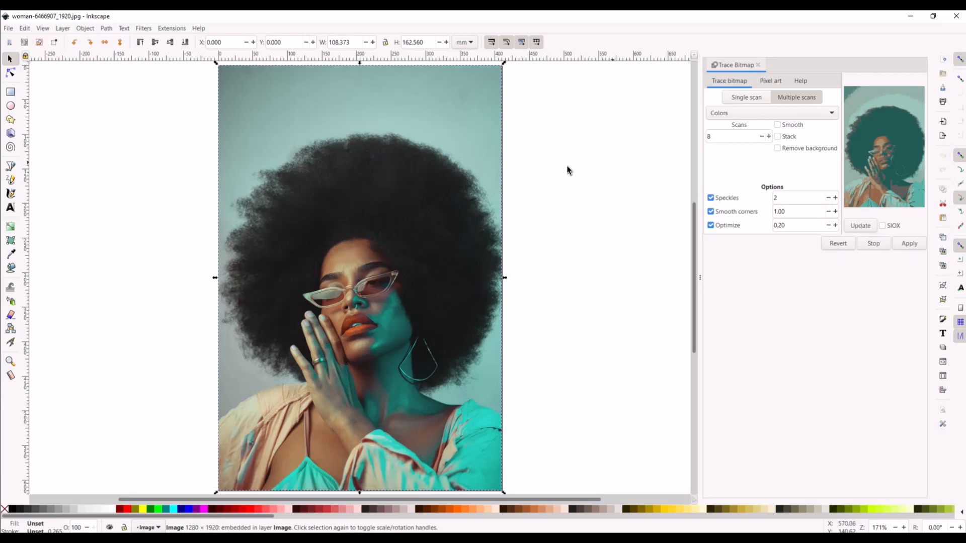
mouse_move(519, 299)
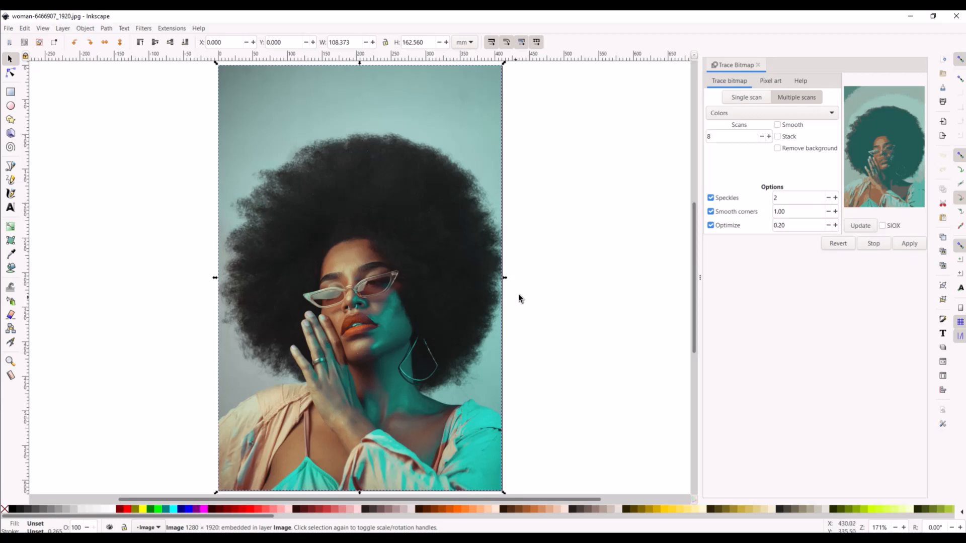
mouse_move(127, 71)
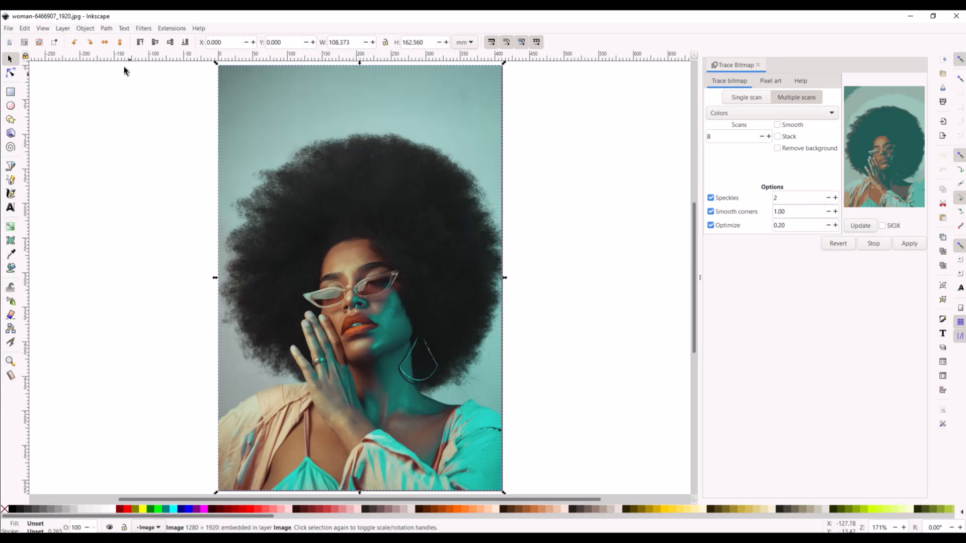
click(106, 28)
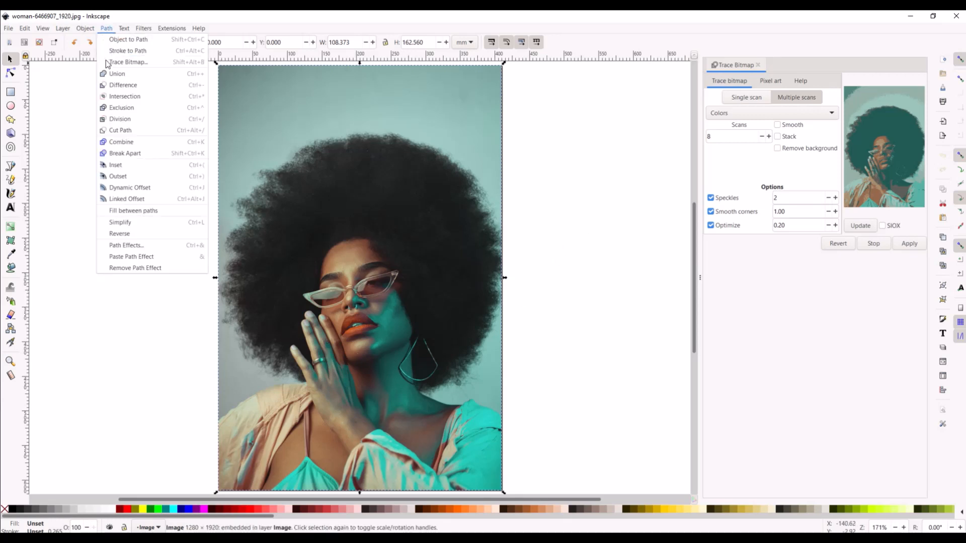
mouse_move(833, 189)
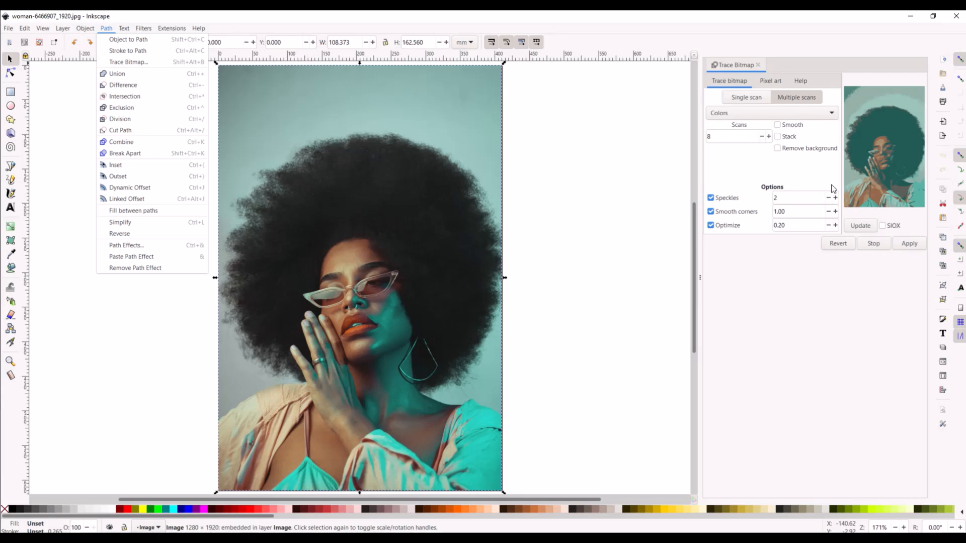
click(769, 113)
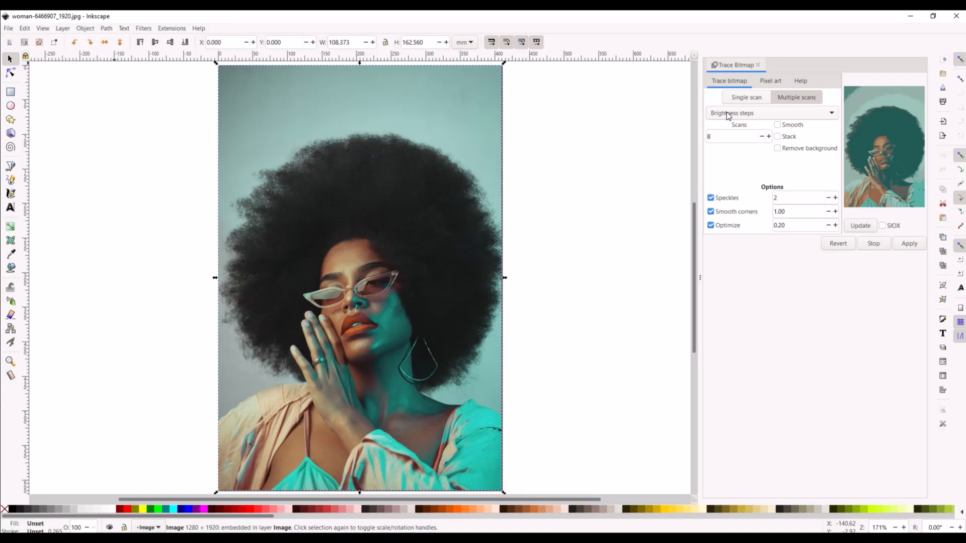
click(860, 225)
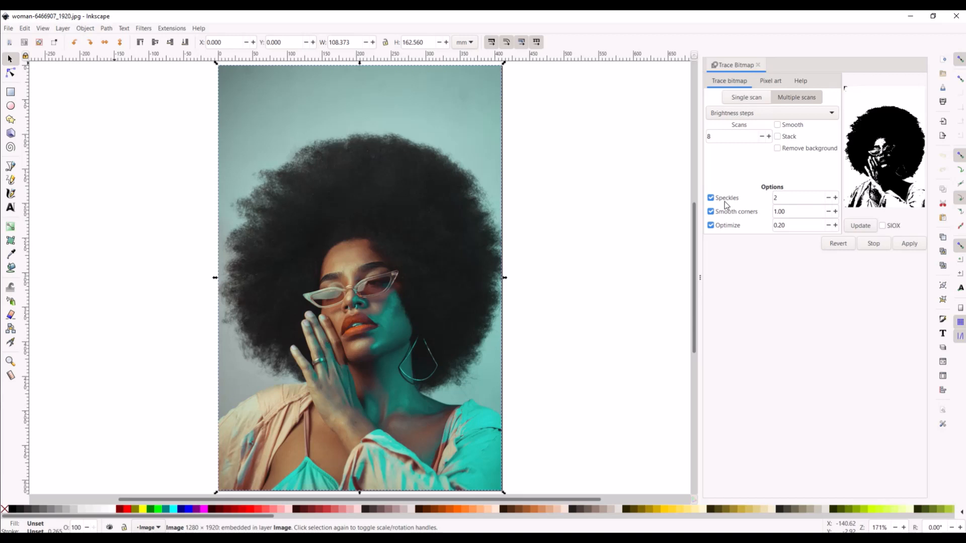
mouse_move(435, 360)
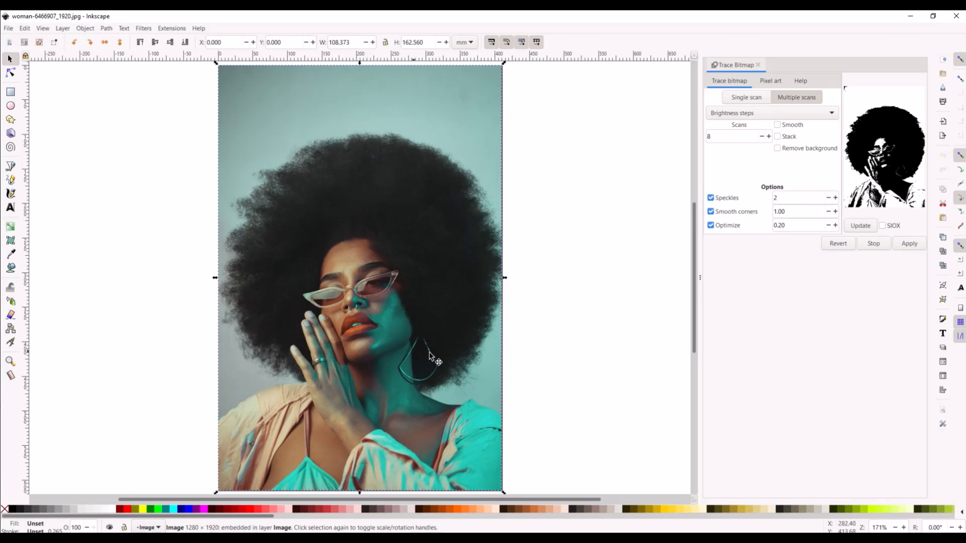
mouse_move(548, 367)
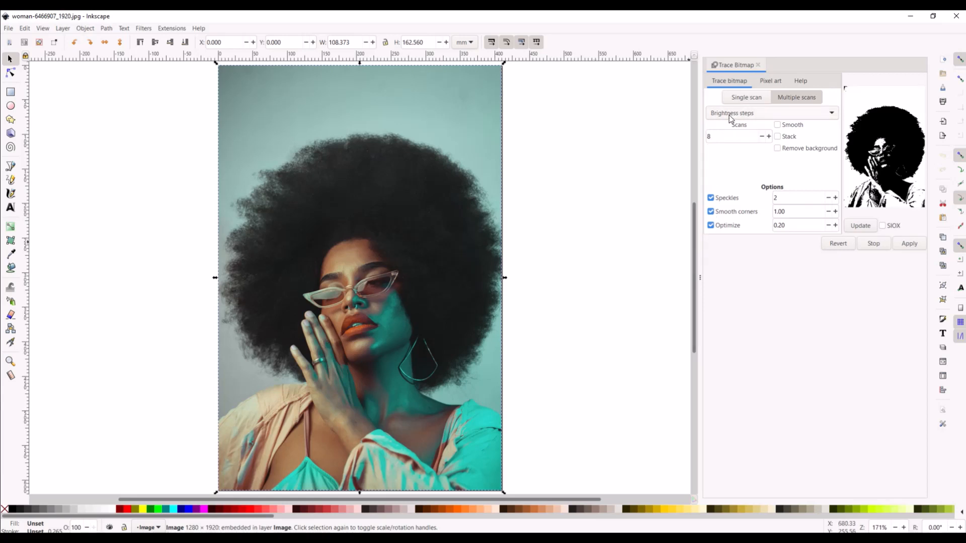
mouse_move(738, 136)
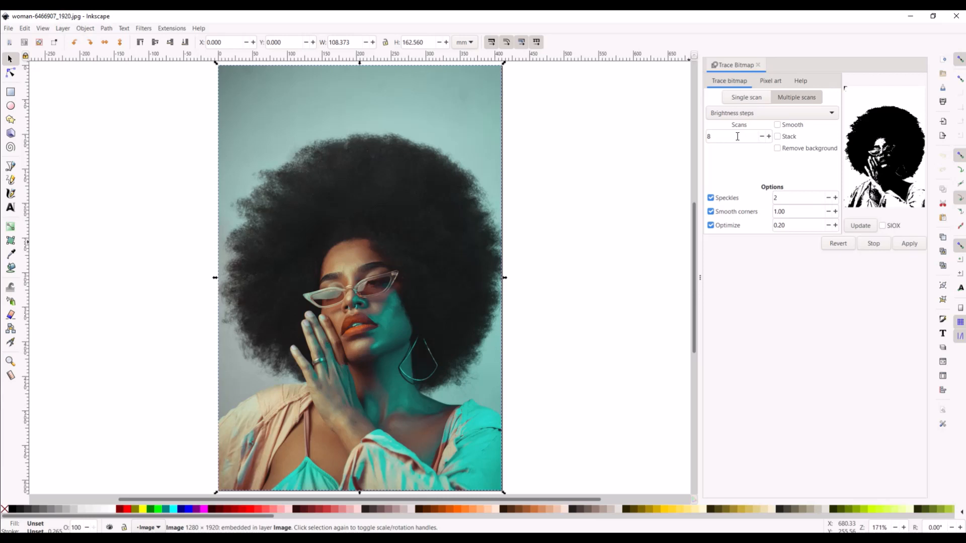
Step: Trace as a single Brightness cutoff scan at threshold 0.450 and apply it to the canvas
click(746, 96)
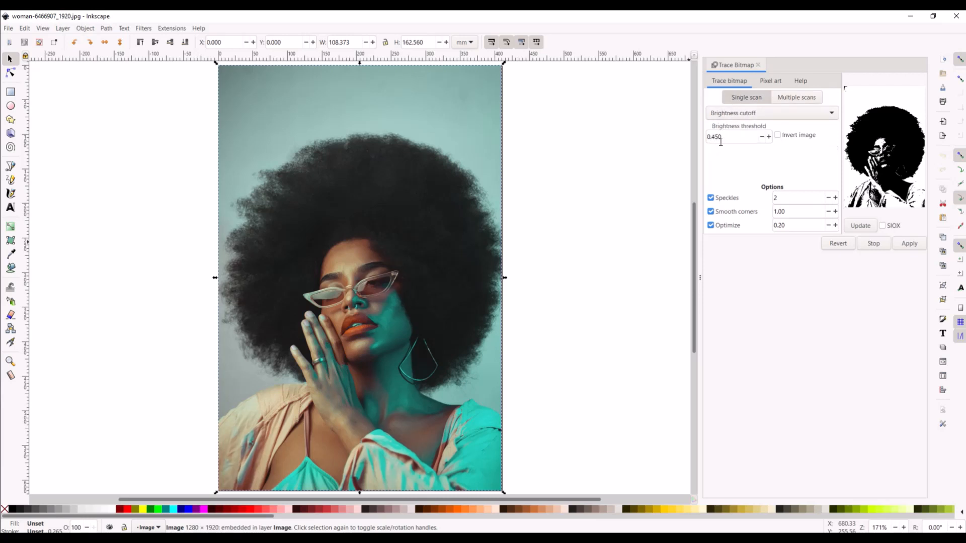
click(768, 135)
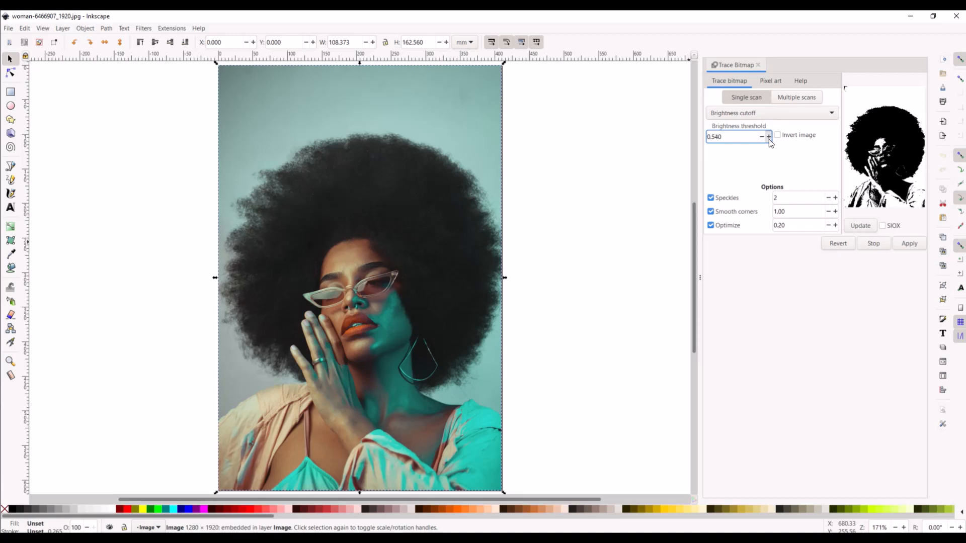
click(767, 136)
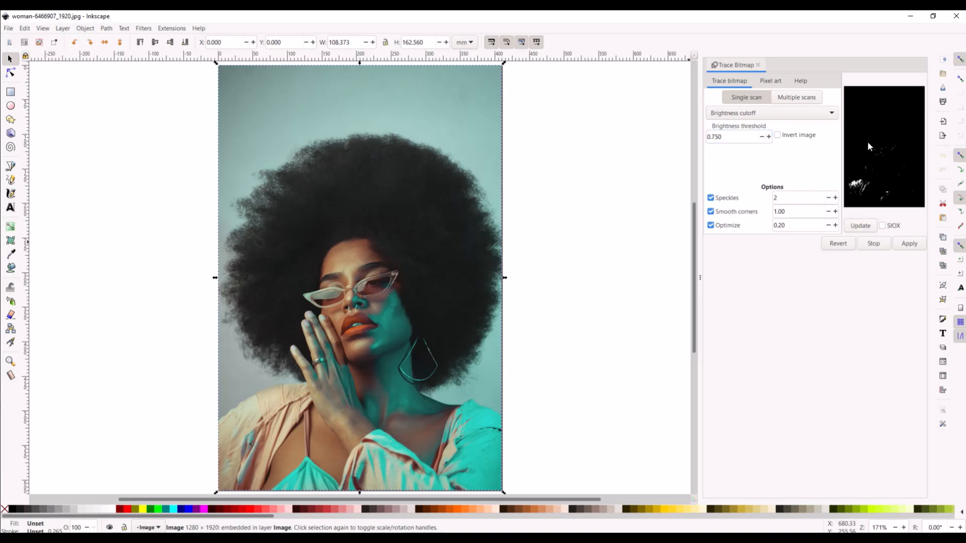
click(761, 137)
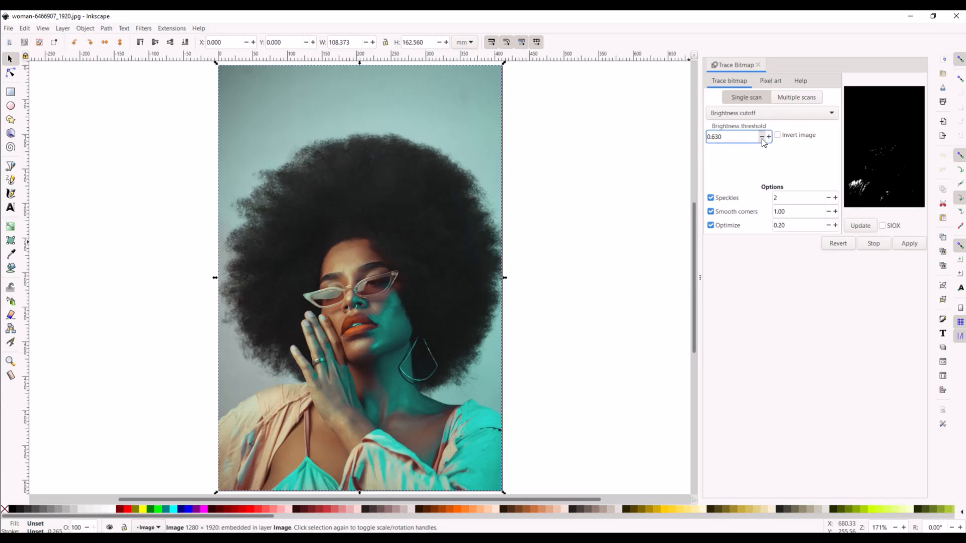
click(761, 136)
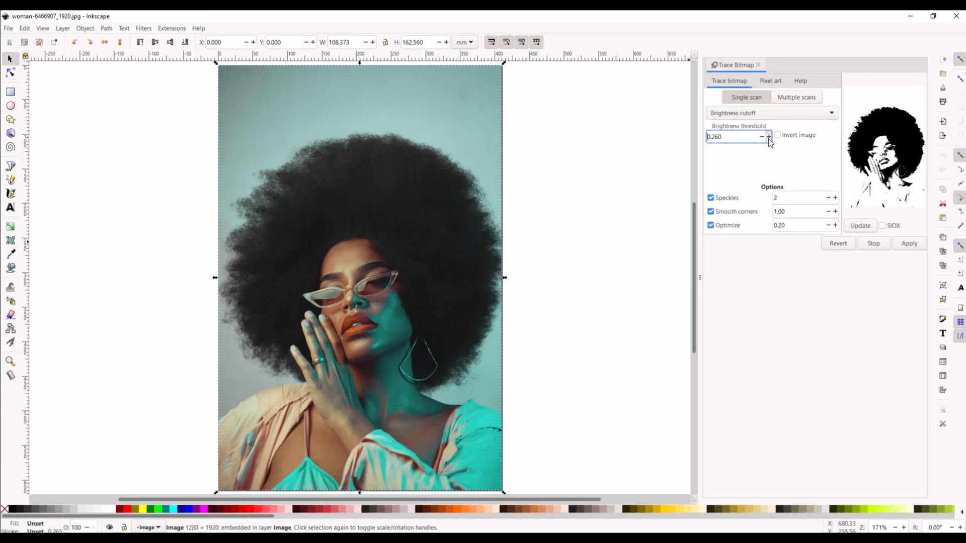
click(767, 136)
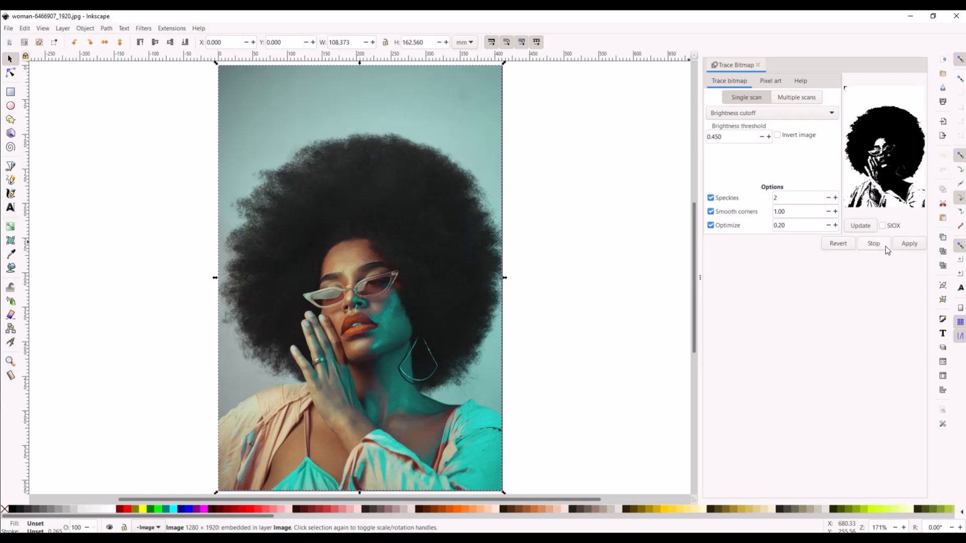
click(908, 243)
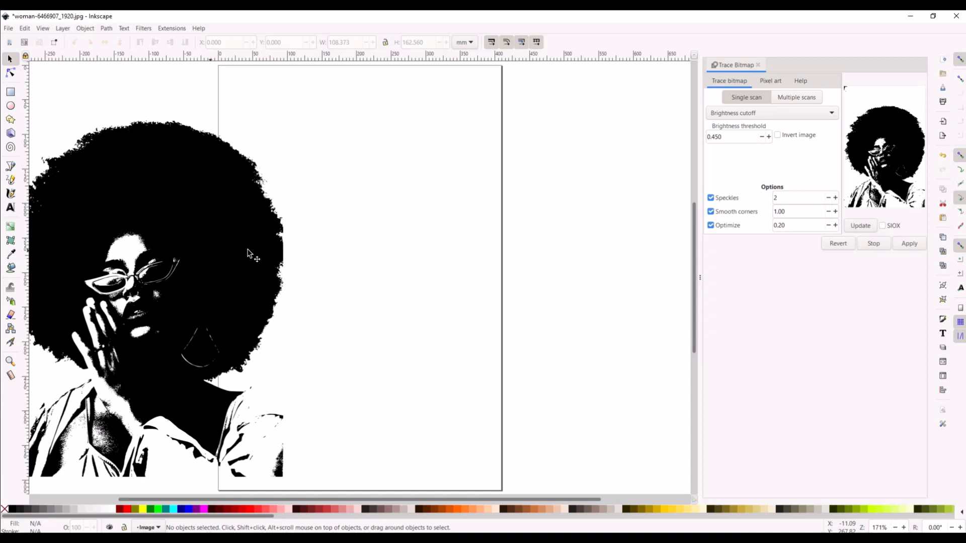
Step: Move the traced portrait onto the page and delete the stray top-left speck nodes
click(910, 243)
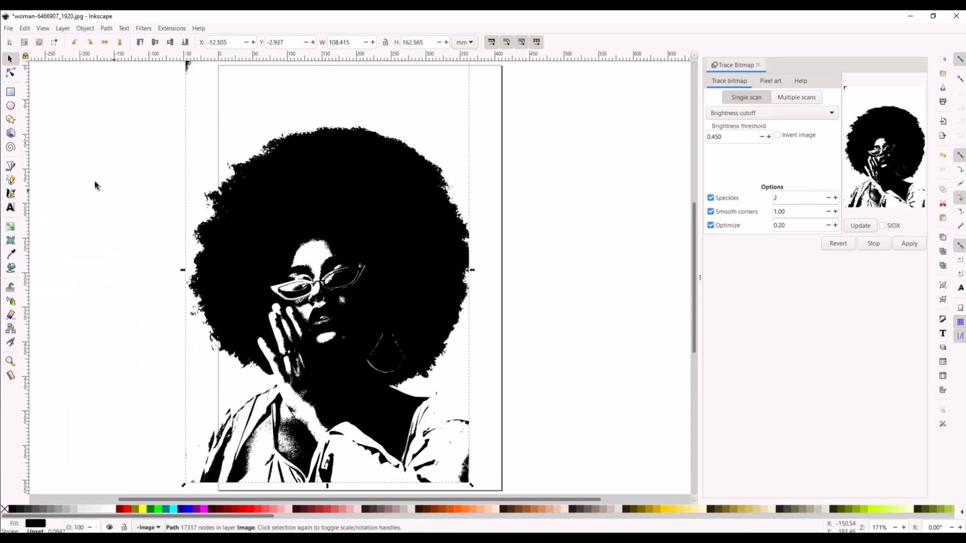
click(10, 72)
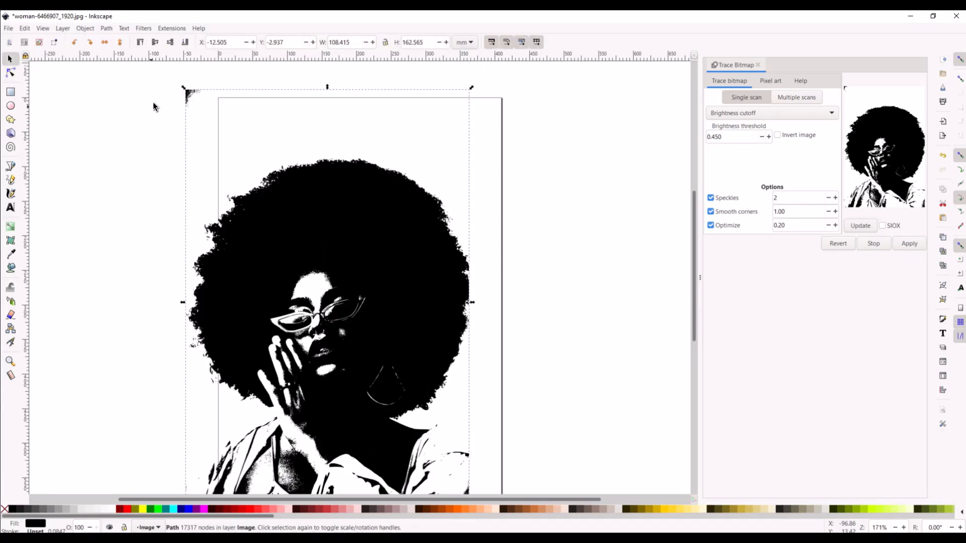
mouse_move(163, 106)
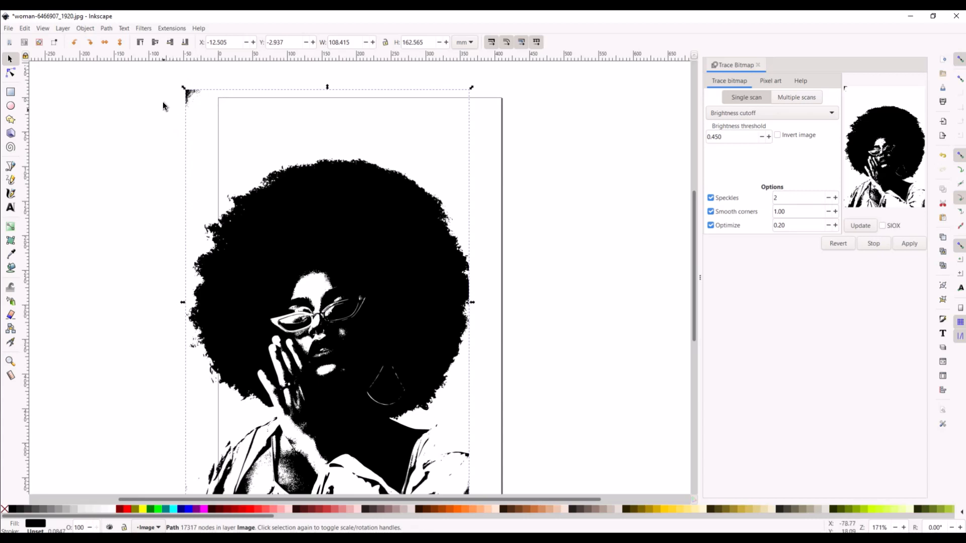
mouse_move(183, 85)
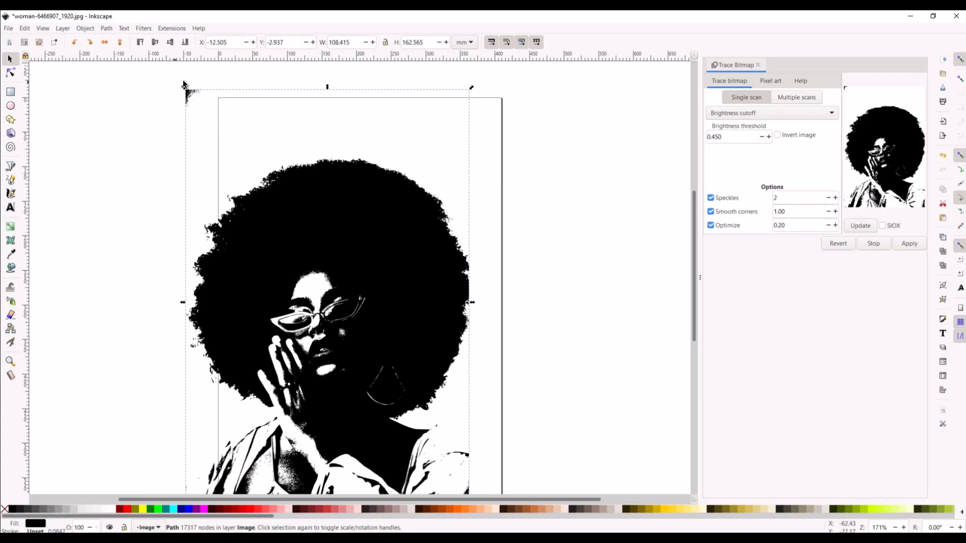
mouse_move(107, 95)
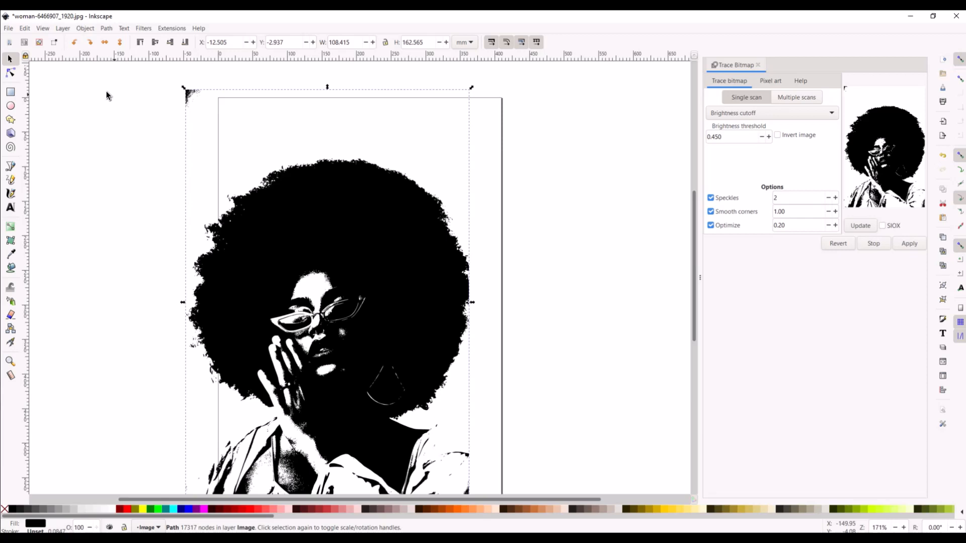
click(10, 72)
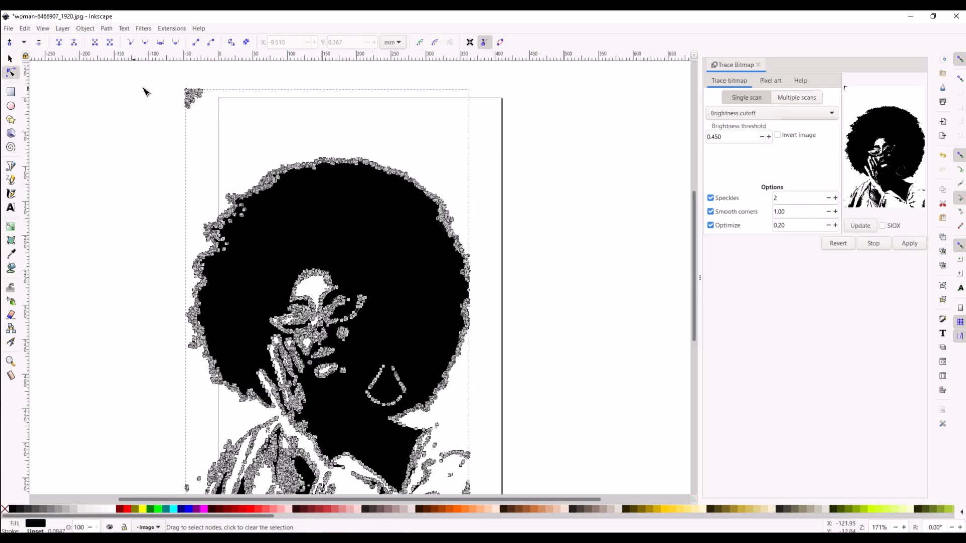
drag(154, 84, 237, 126)
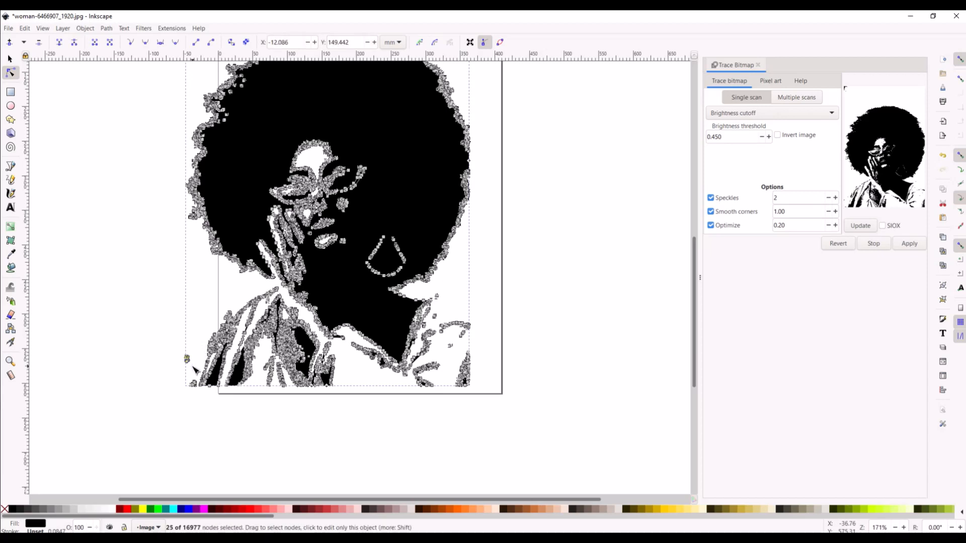
click(191, 380)
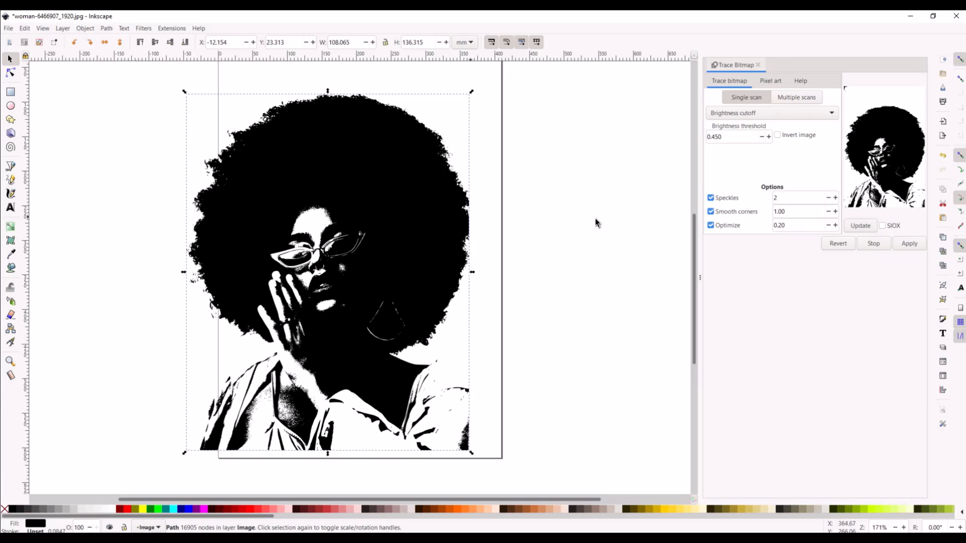
mouse_move(319, 345)
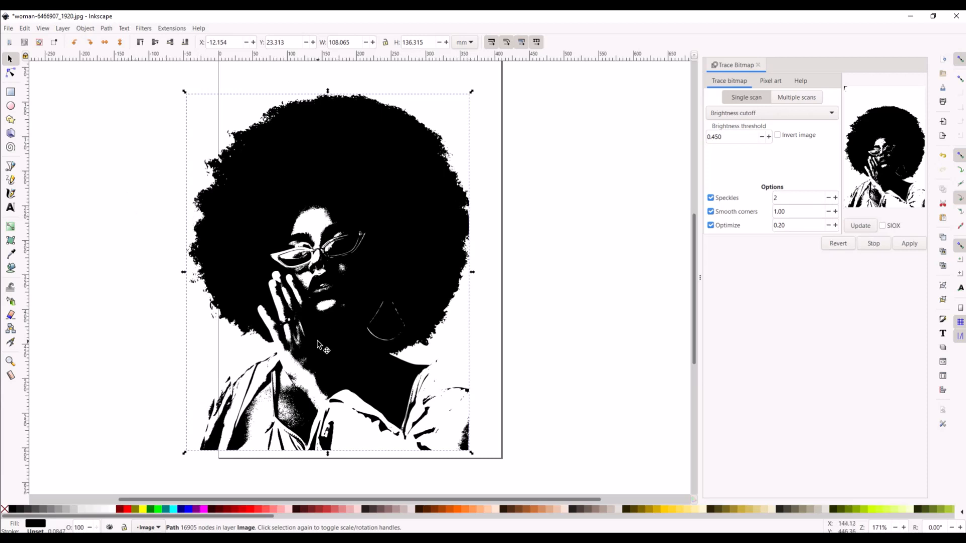
mouse_move(125, 509)
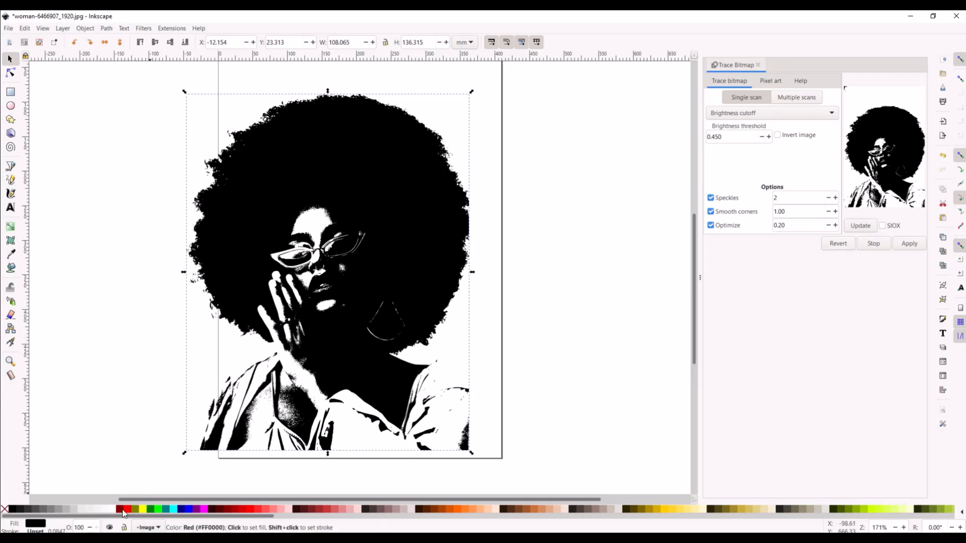
mouse_move(280, 509)
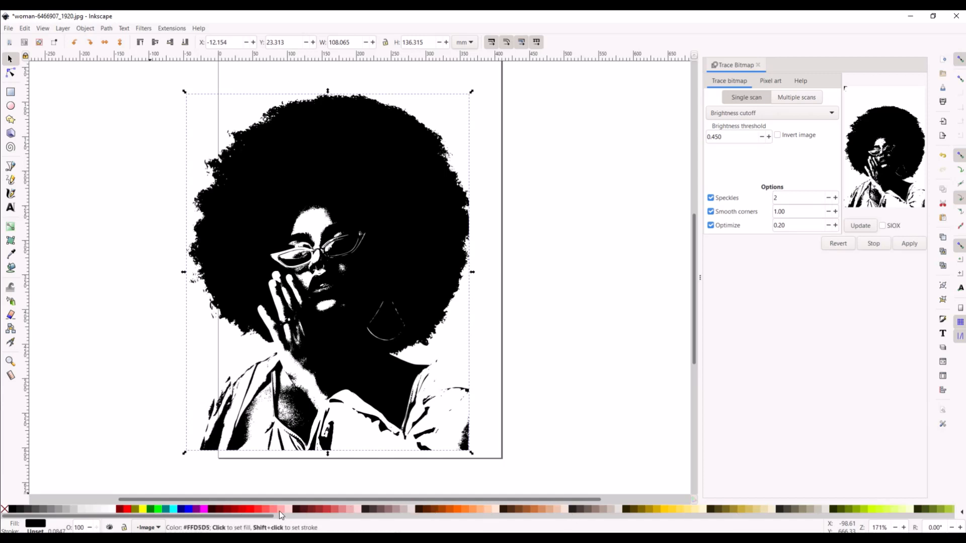
Step: Try blue, green and red fills on the traced portrait, leaving it dark maroon
click(188, 509)
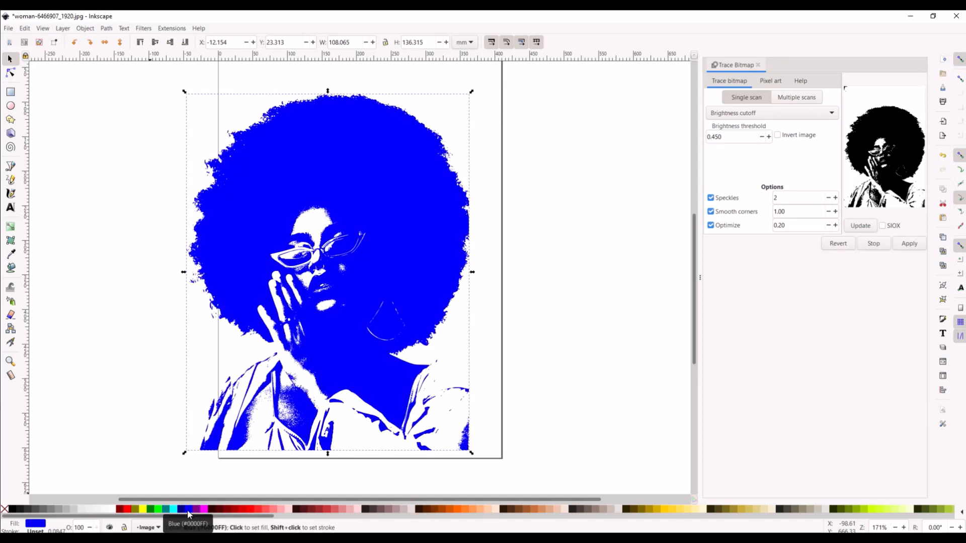
click(123, 509)
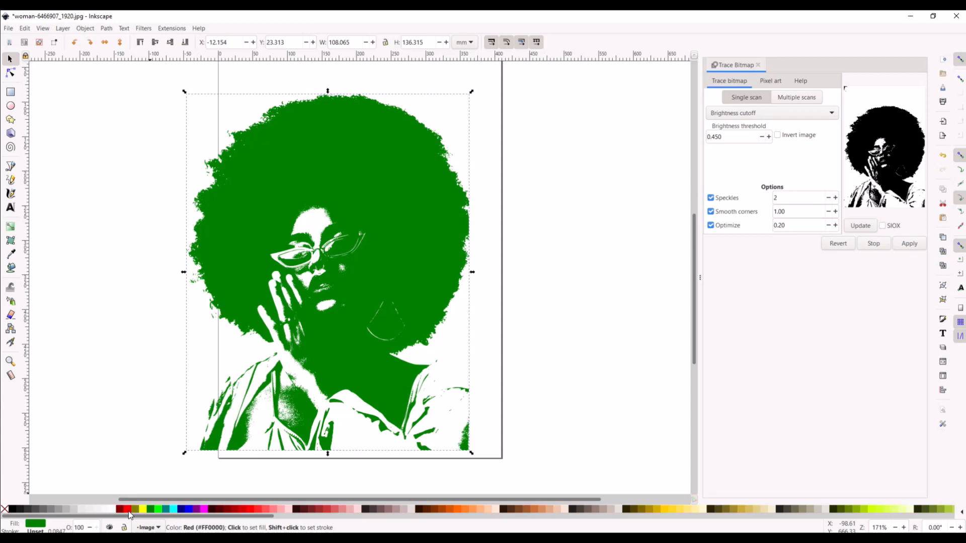
click(127, 509)
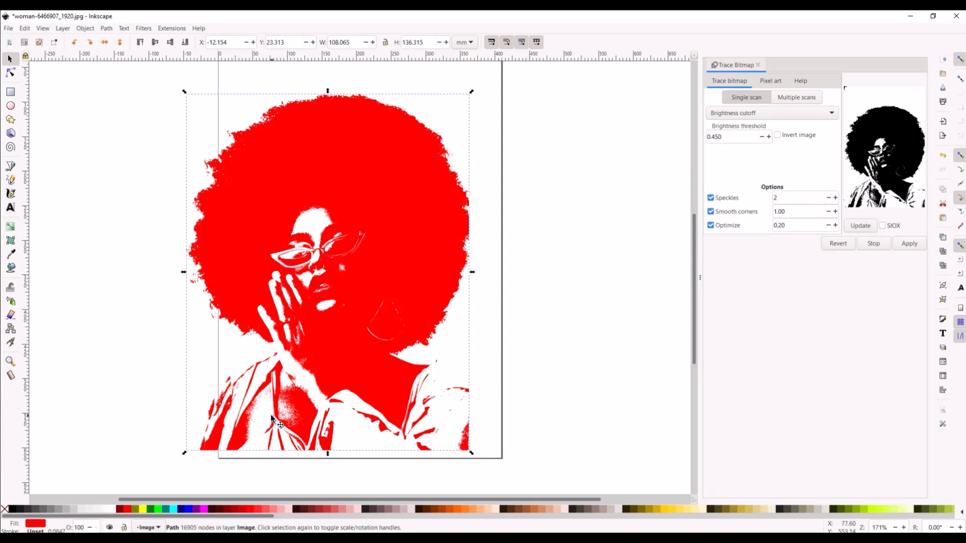
mouse_move(111, 475)
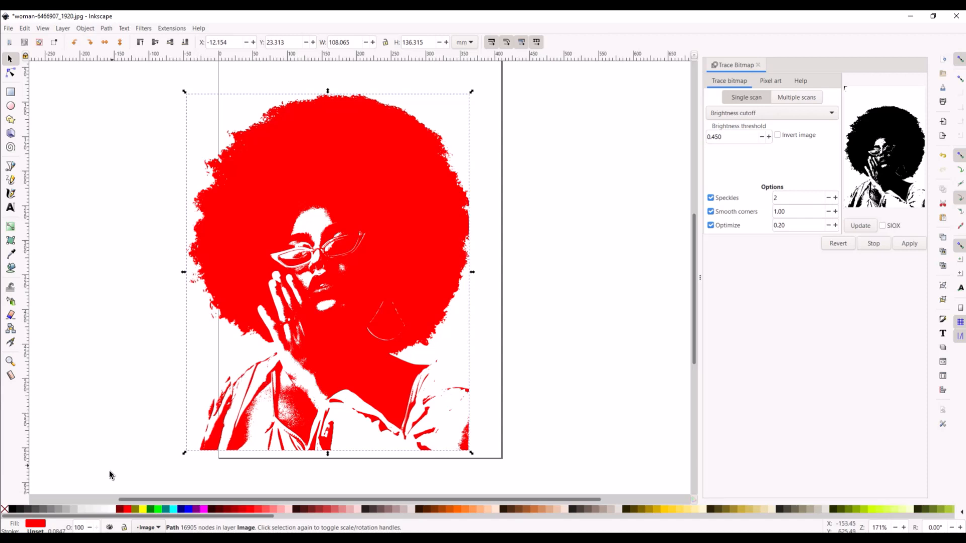
click(157, 508)
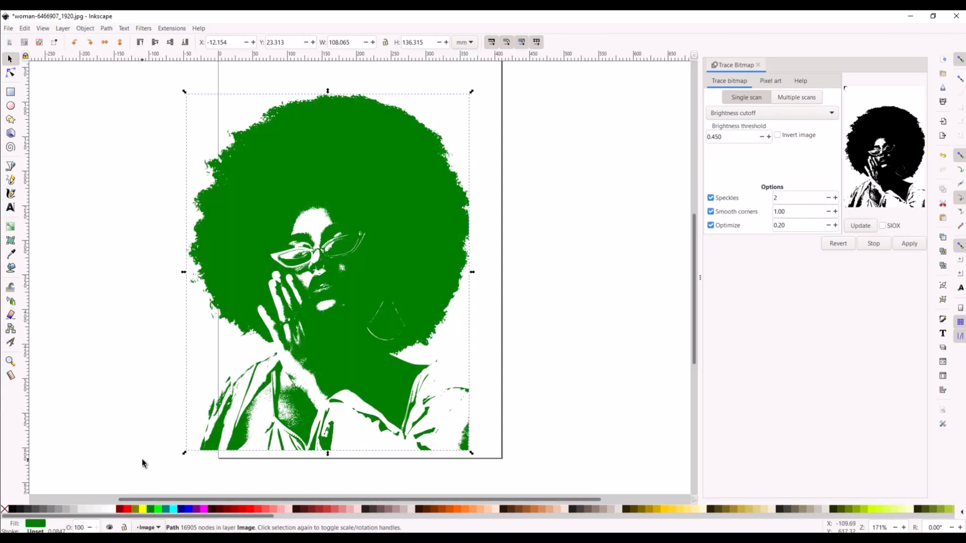
click(266, 509)
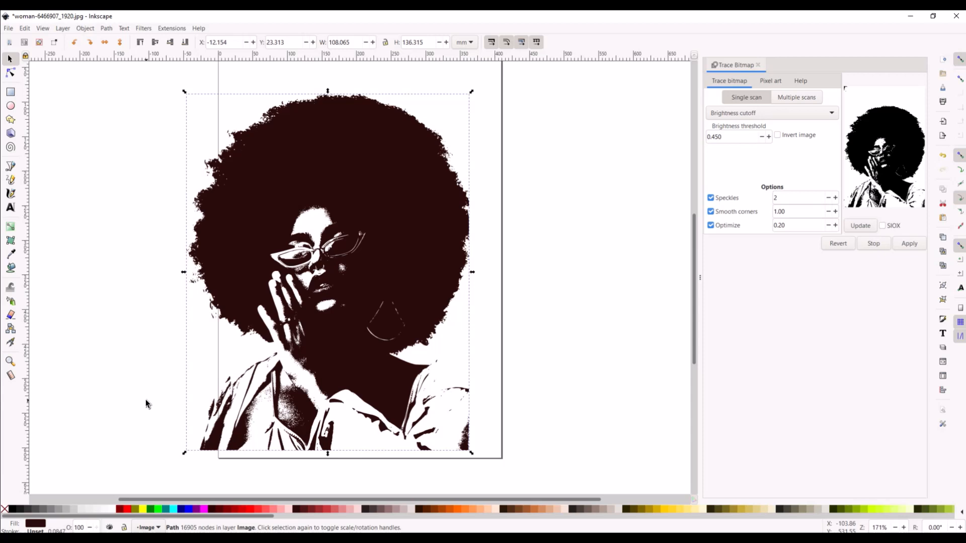
mouse_move(159, 395)
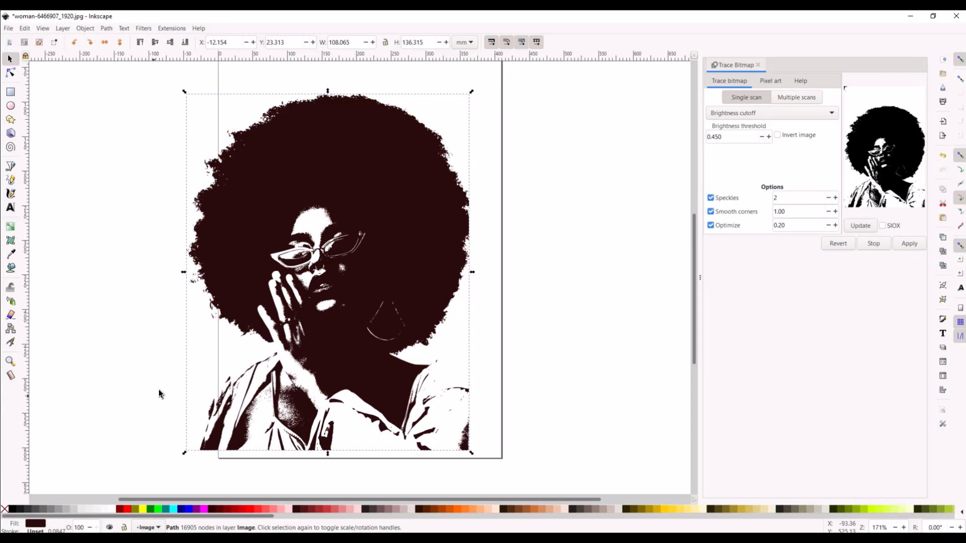
mouse_move(120, 380)
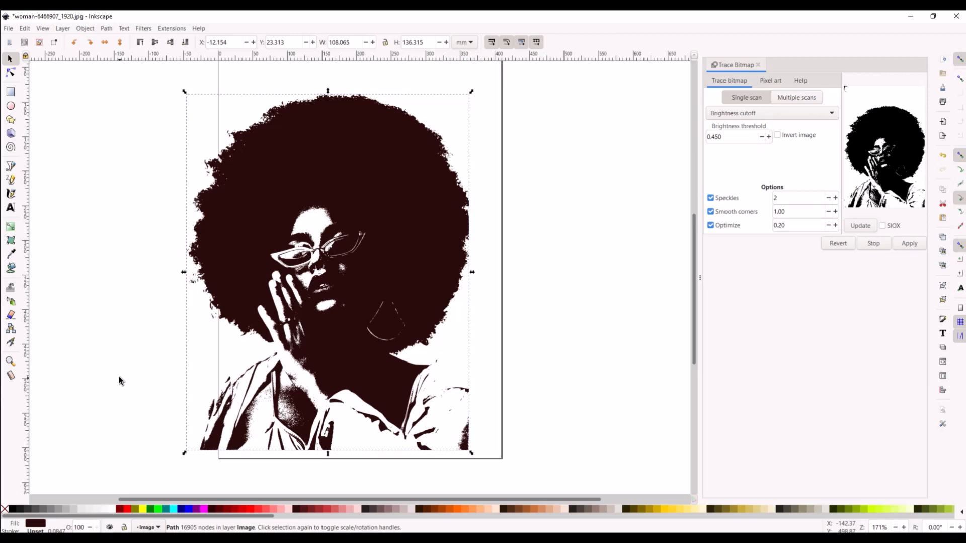
mouse_move(92, 368)
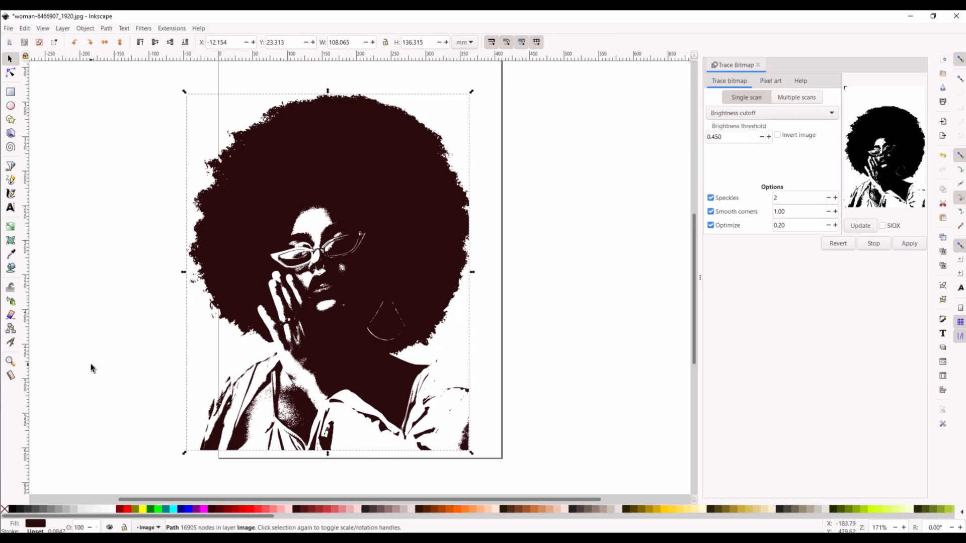
mouse_move(92, 381)
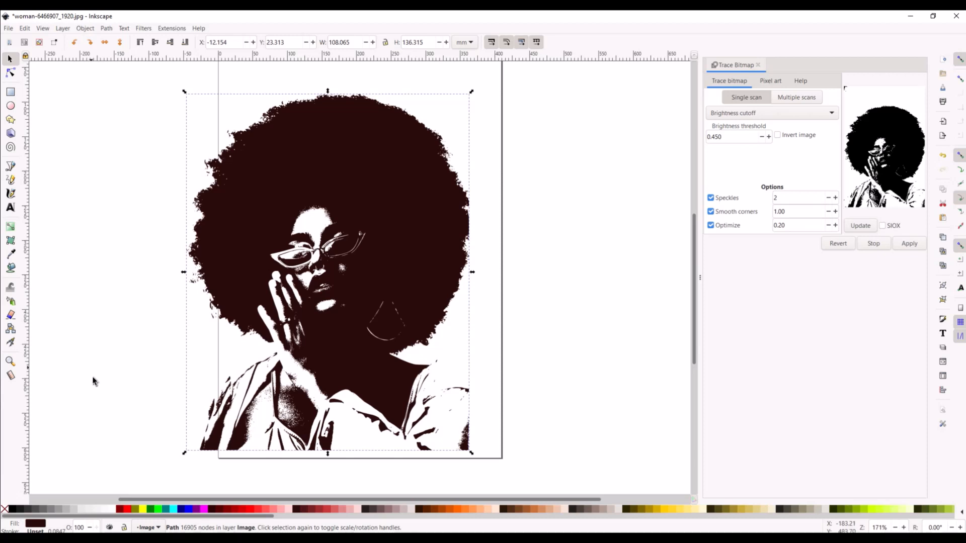
Step: Try yellow, green and aqua fills on the portrait, leaving it navy blue
click(149, 509)
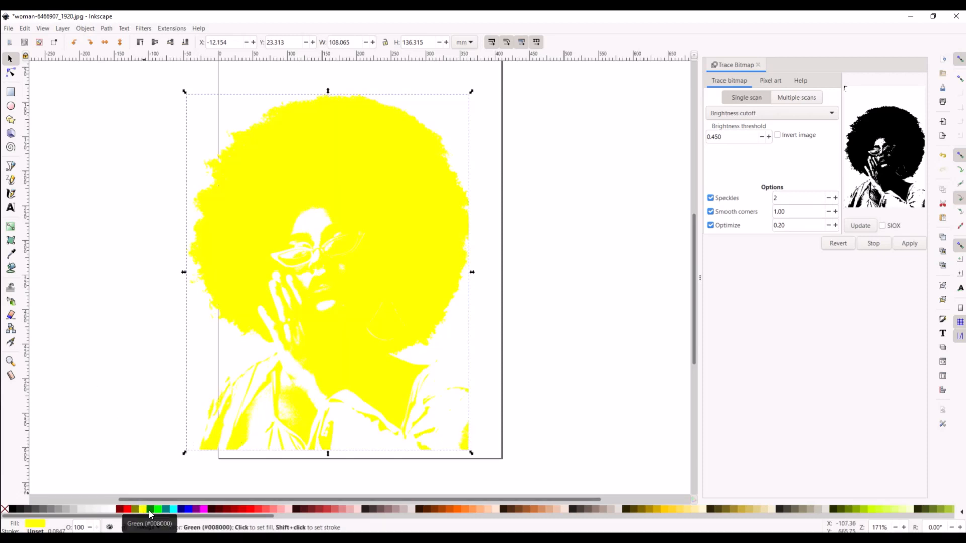
click(151, 509)
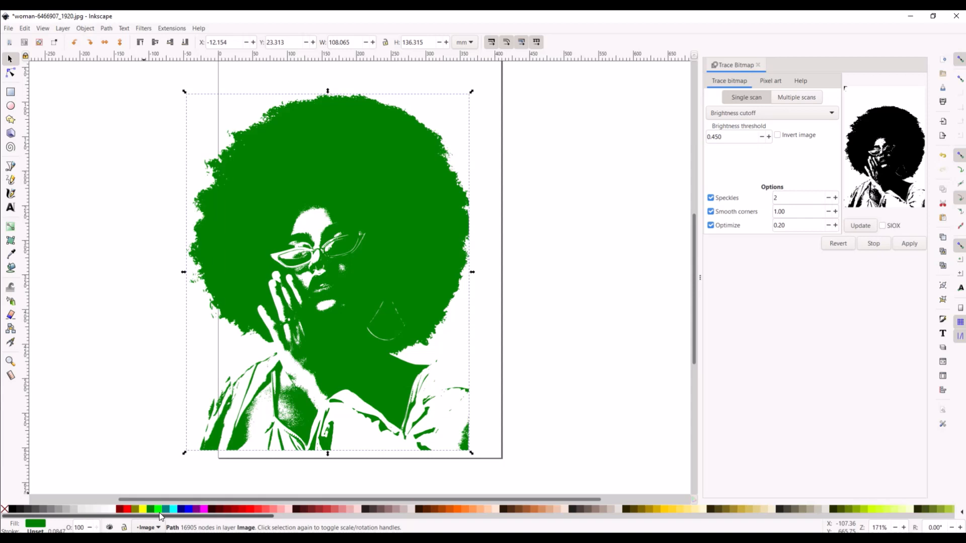
click(178, 509)
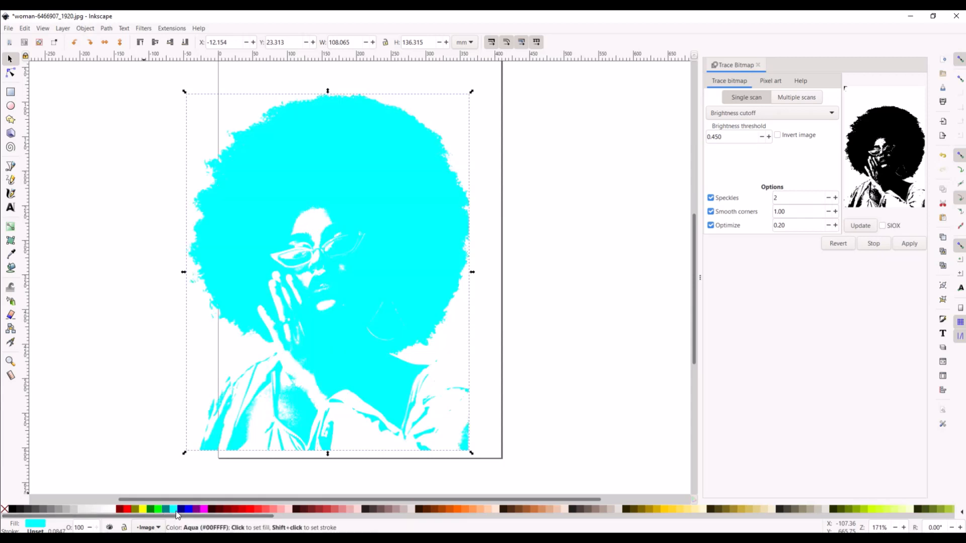
click(179, 509)
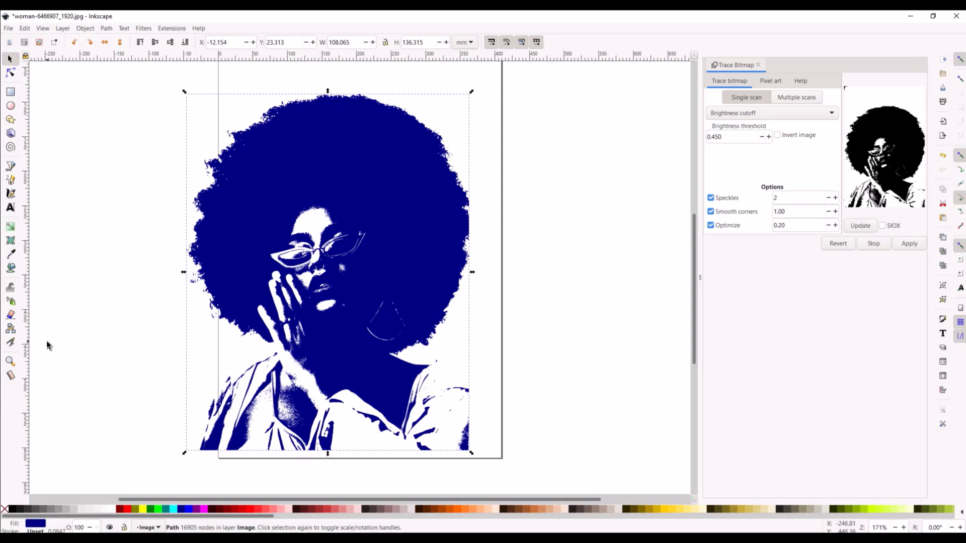
mouse_move(48, 346)
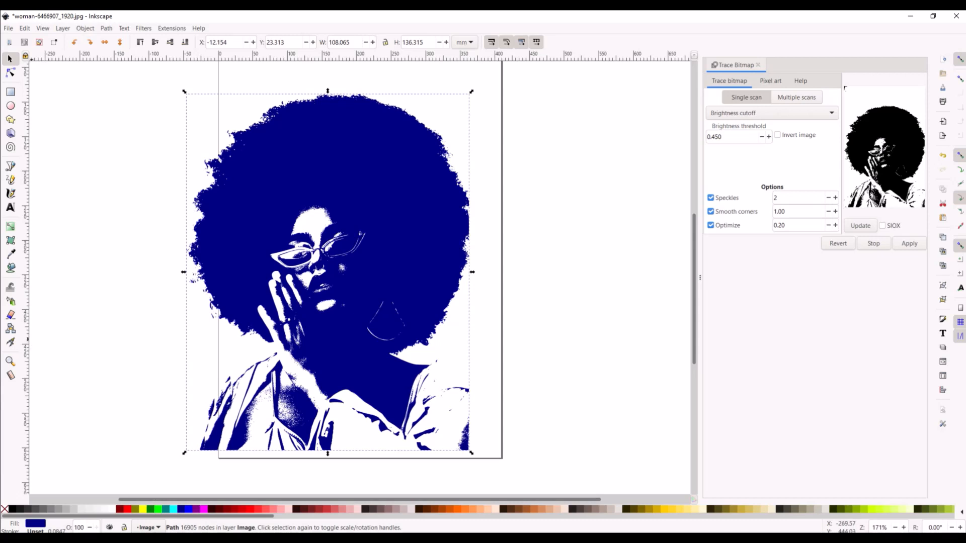